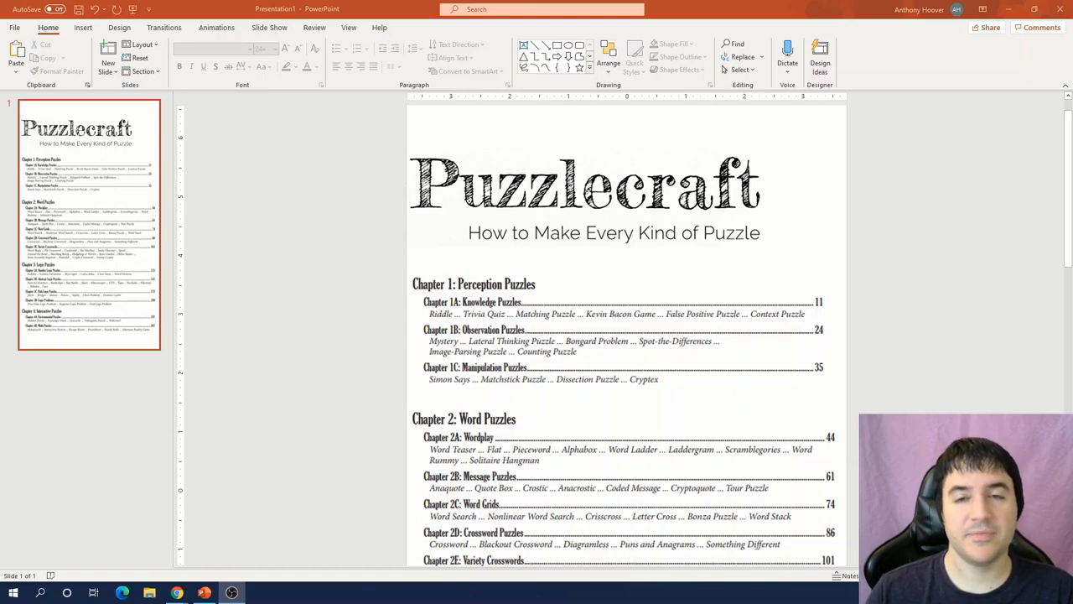
Step: Scroll up and down through the Puzzlecraft table of contents slide to review its chapters
scroll("down", 3)
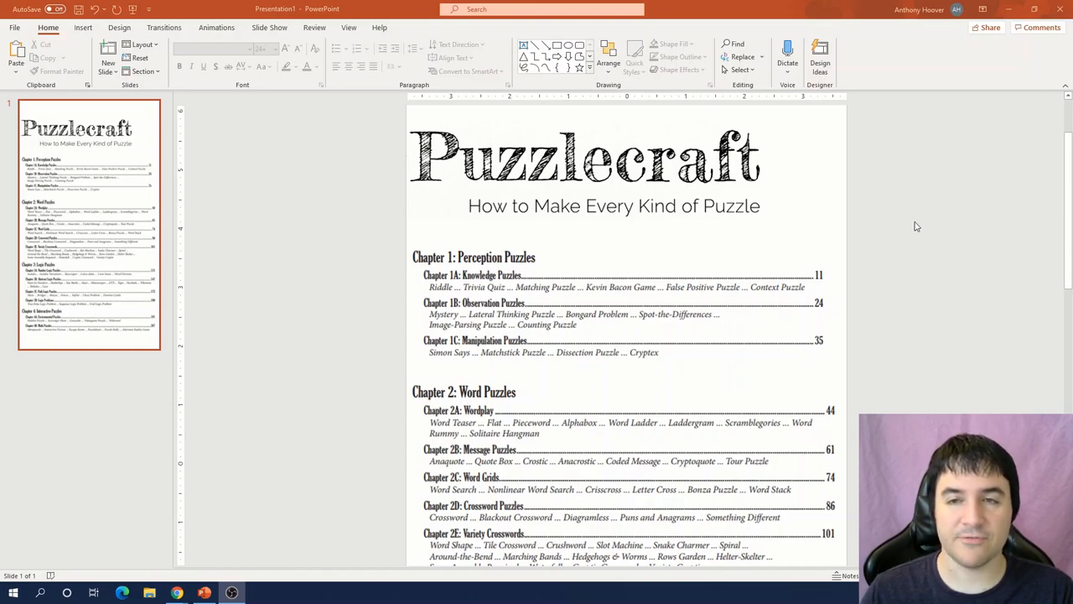
scroll("down", 3)
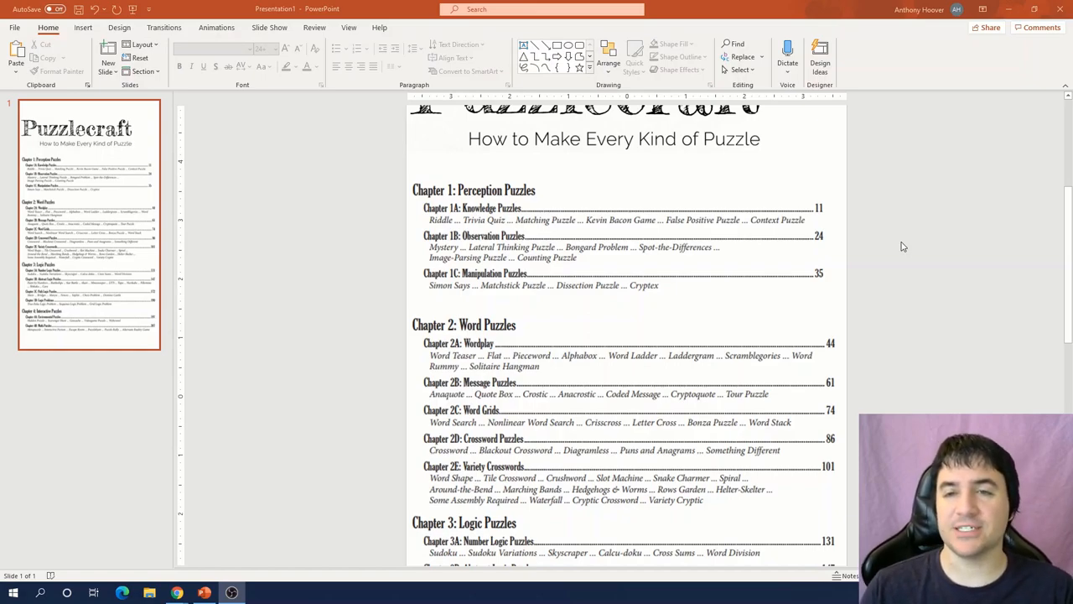
scroll("up", 3)
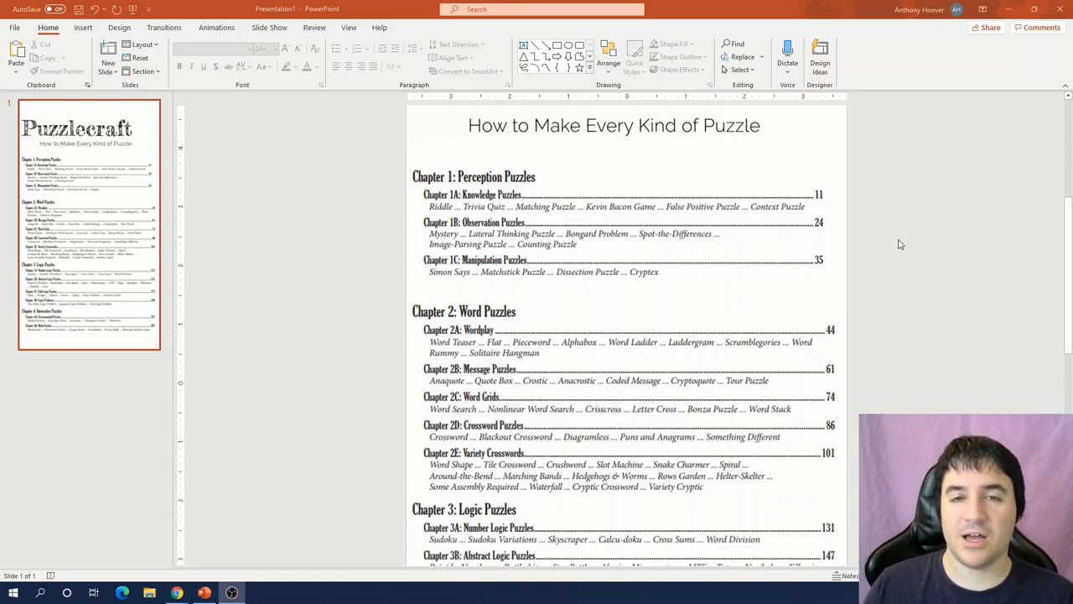
scroll("down", 3)
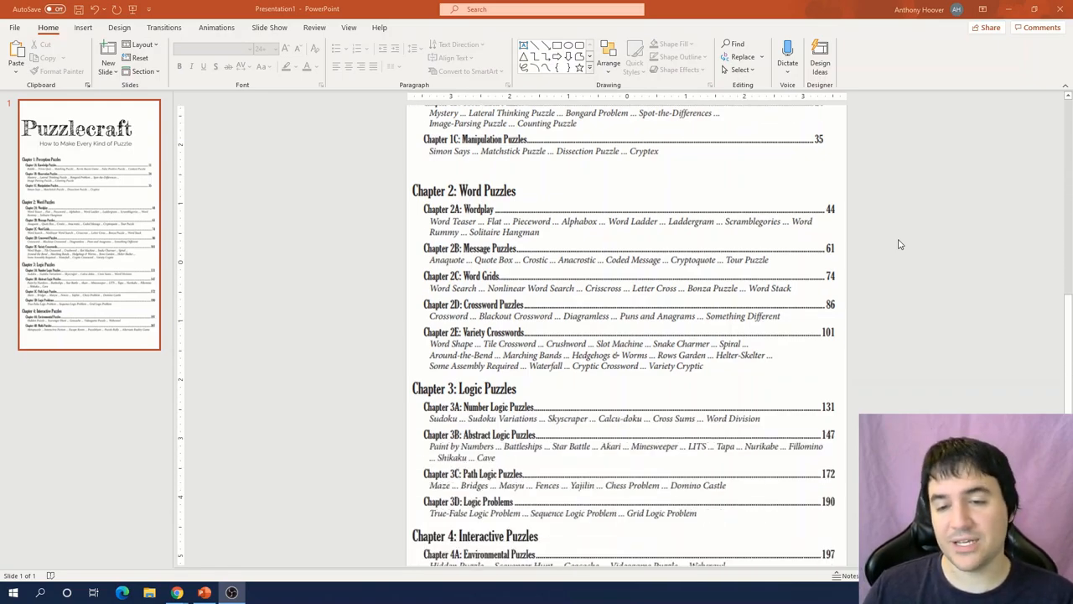
scroll("up", 3)
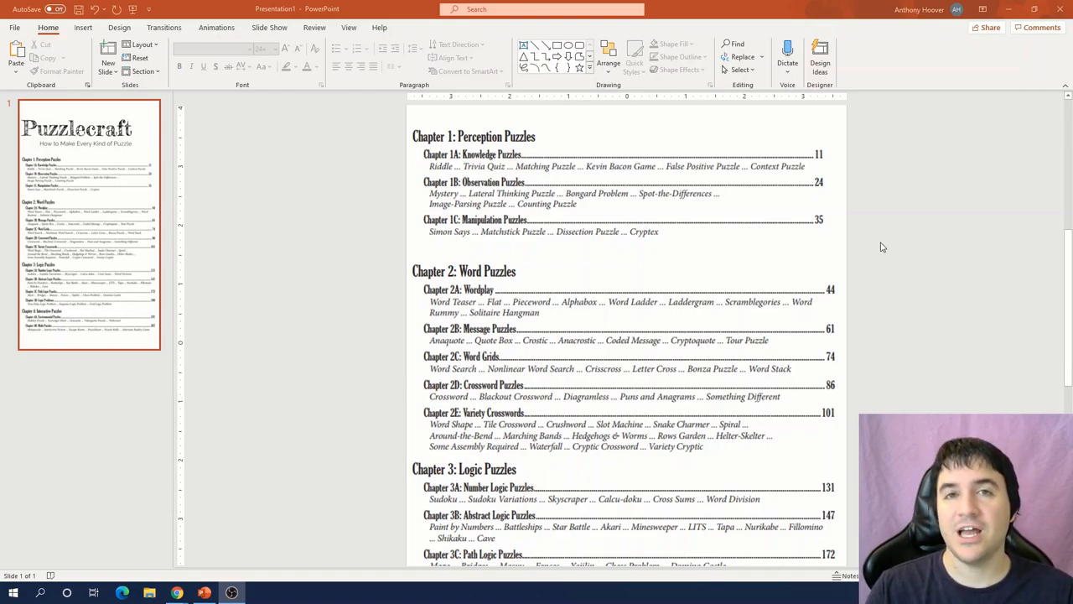
scroll("down", 3)
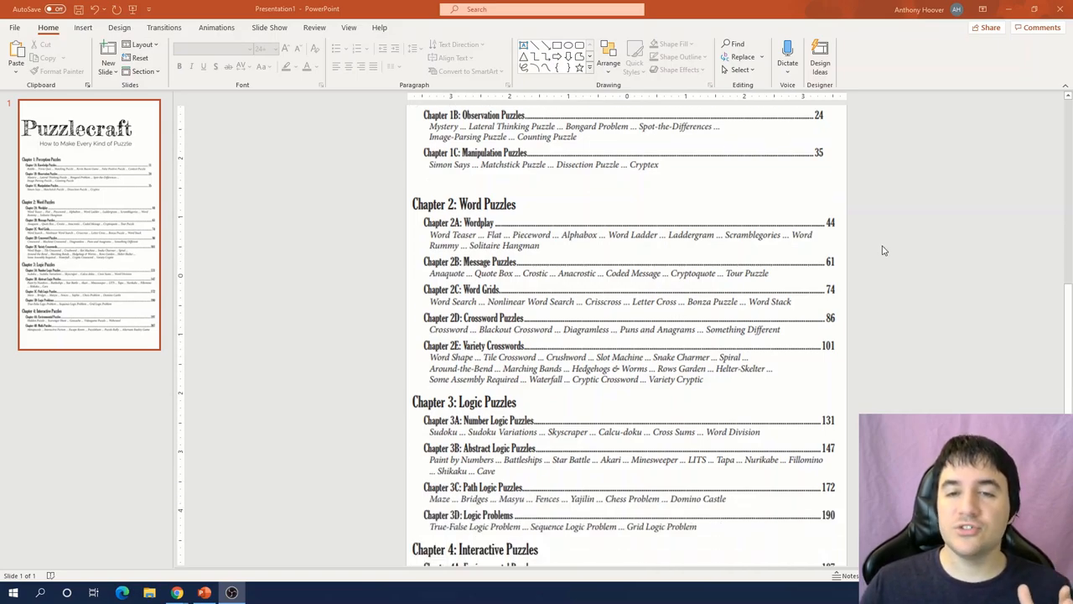
scroll("down", 3)
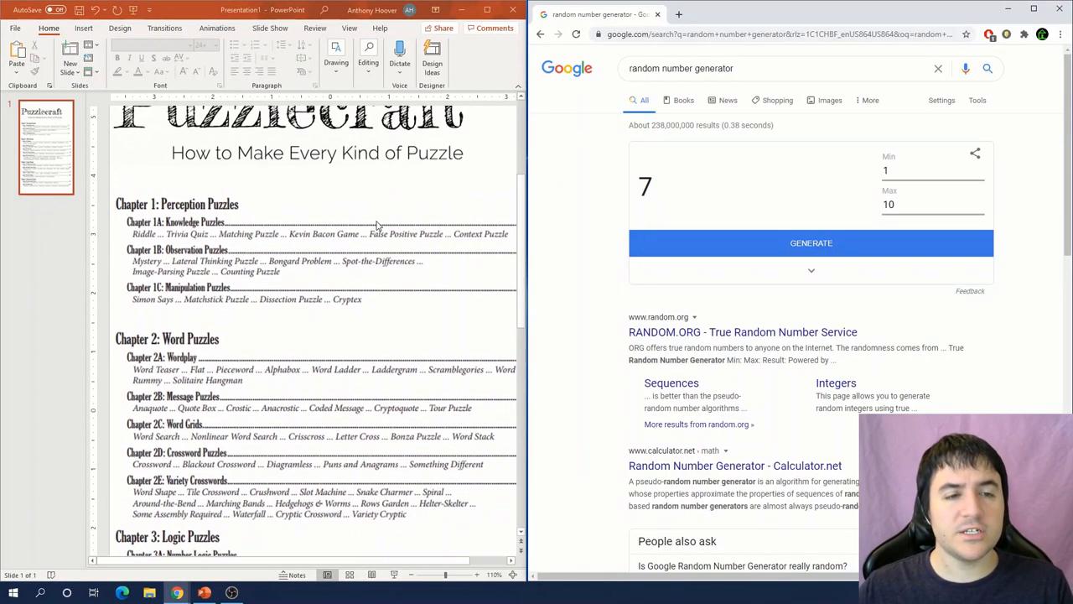
Step: Generate random numbers between 1 and 4 repeatedly until a 2 comes up
scroll("down", 3)
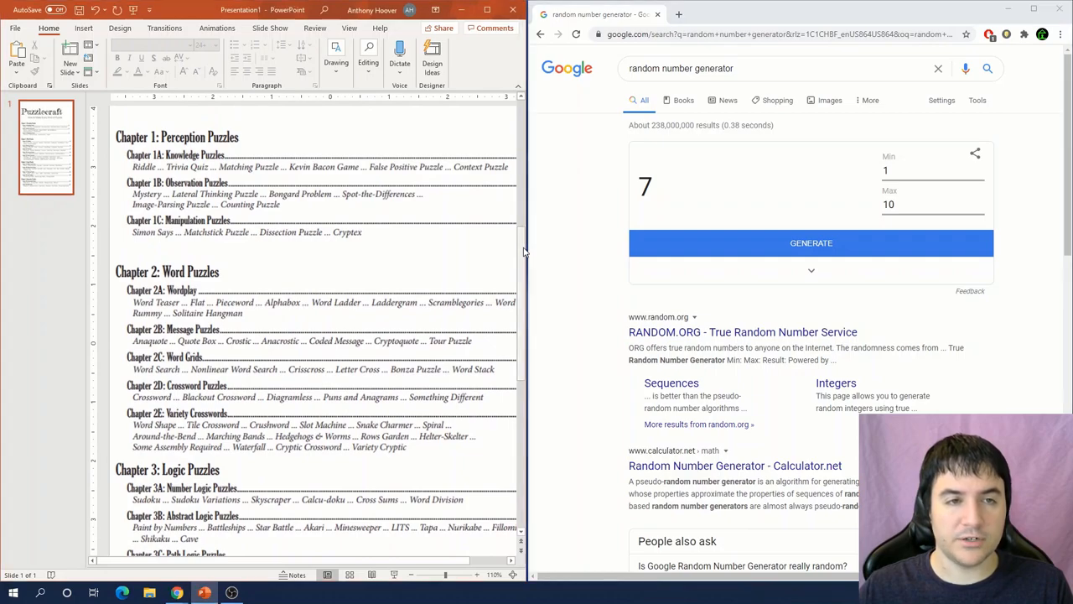
scroll("down", 3)
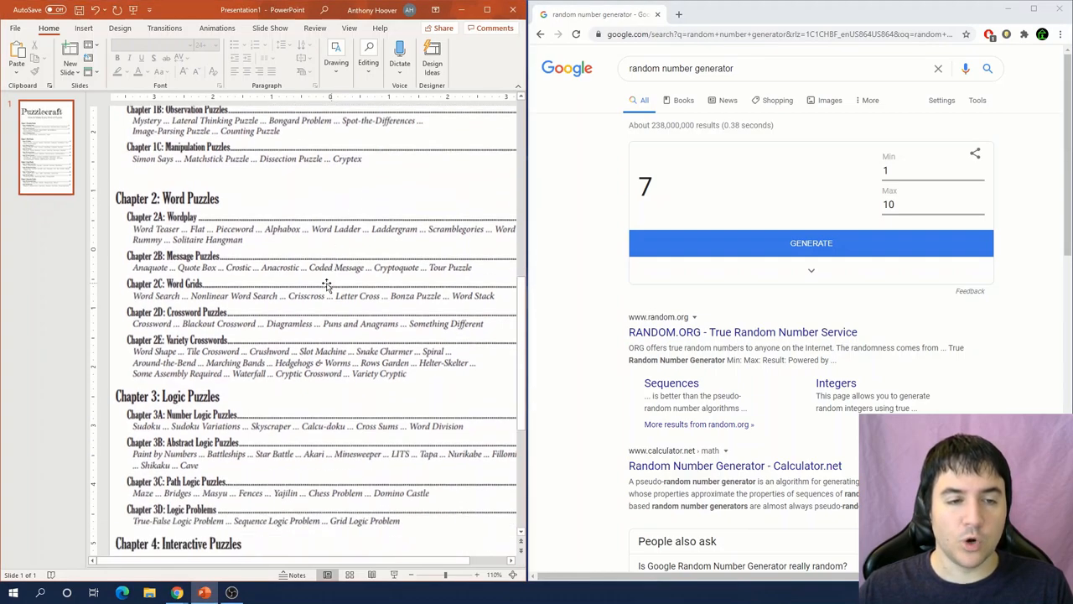
scroll("down", 3)
type("4")
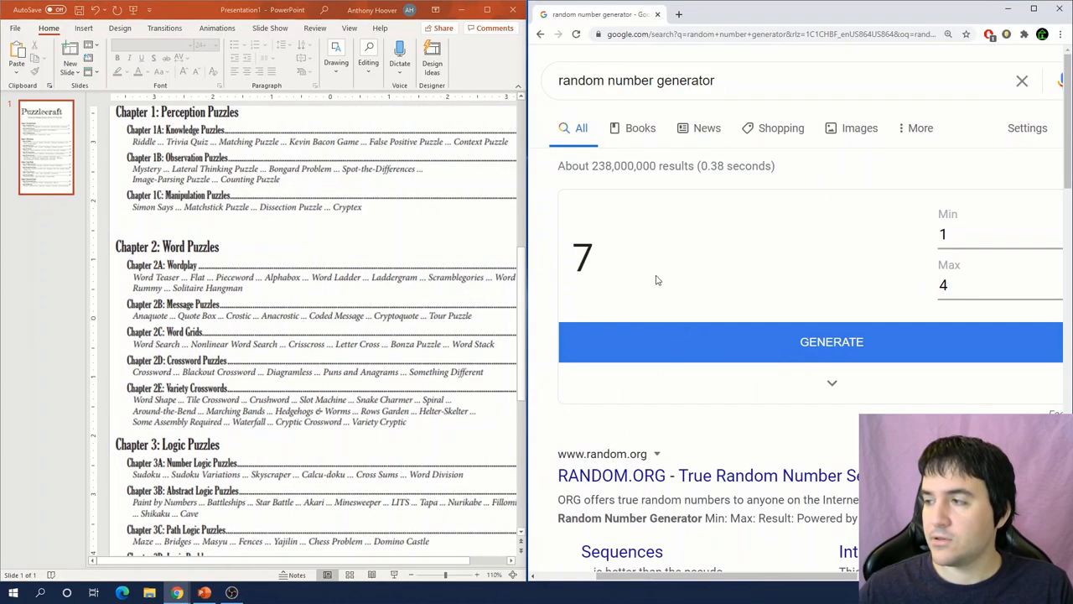
mouse_move(552, 266)
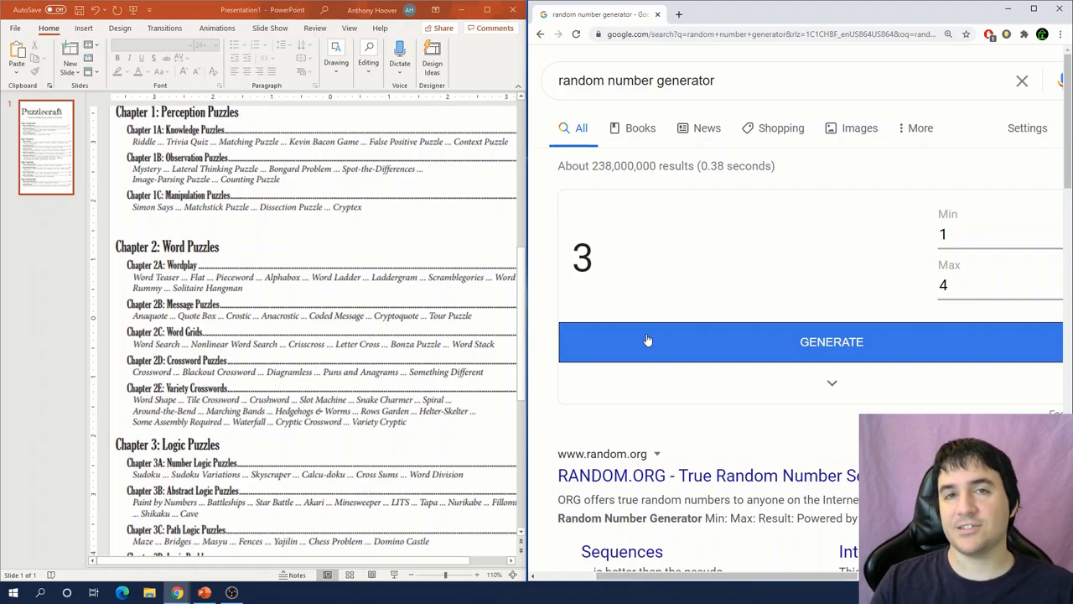
left_click(831, 341)
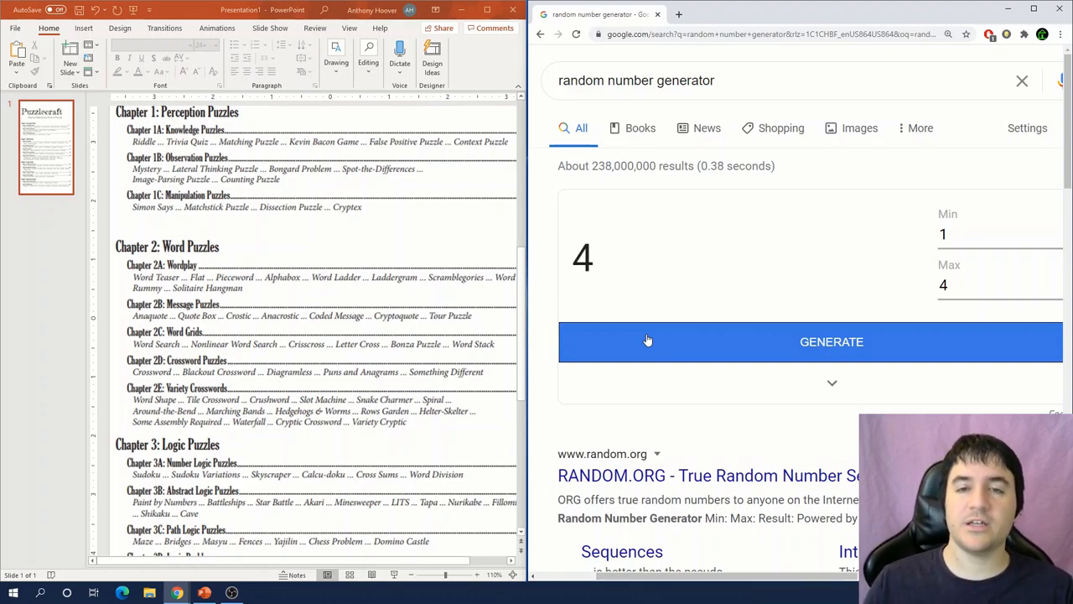
left_click(831, 341)
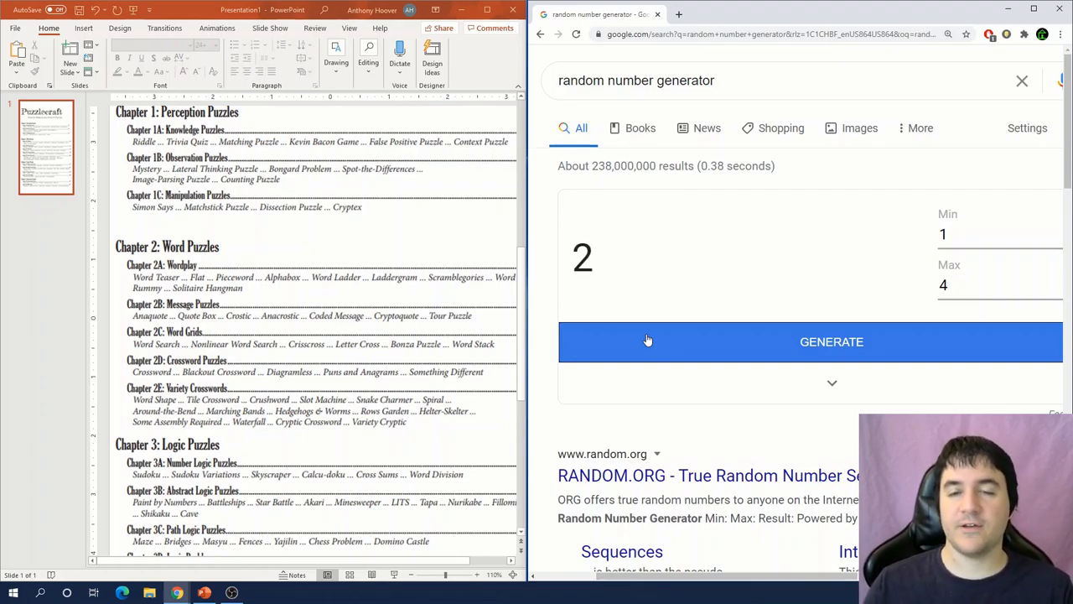
mouse_move(408, 285)
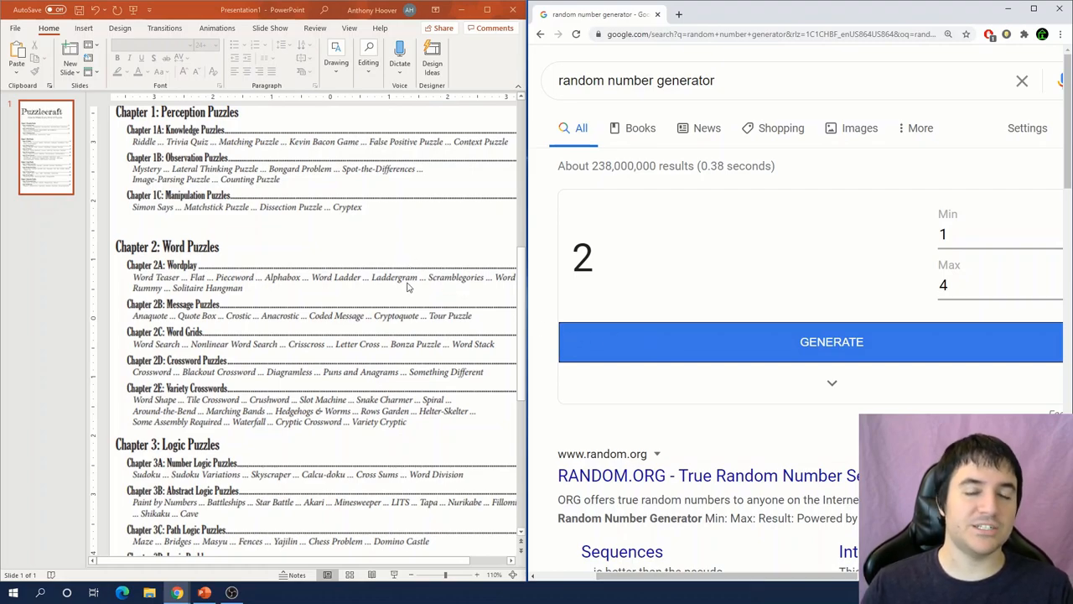
mouse_move(365, 272)
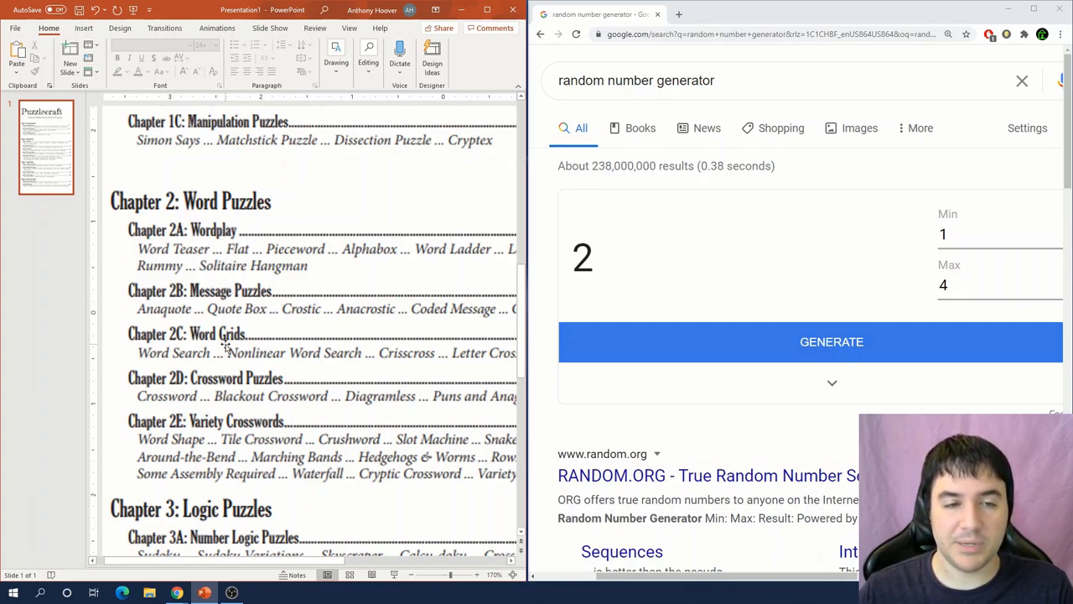
mouse_move(260, 390)
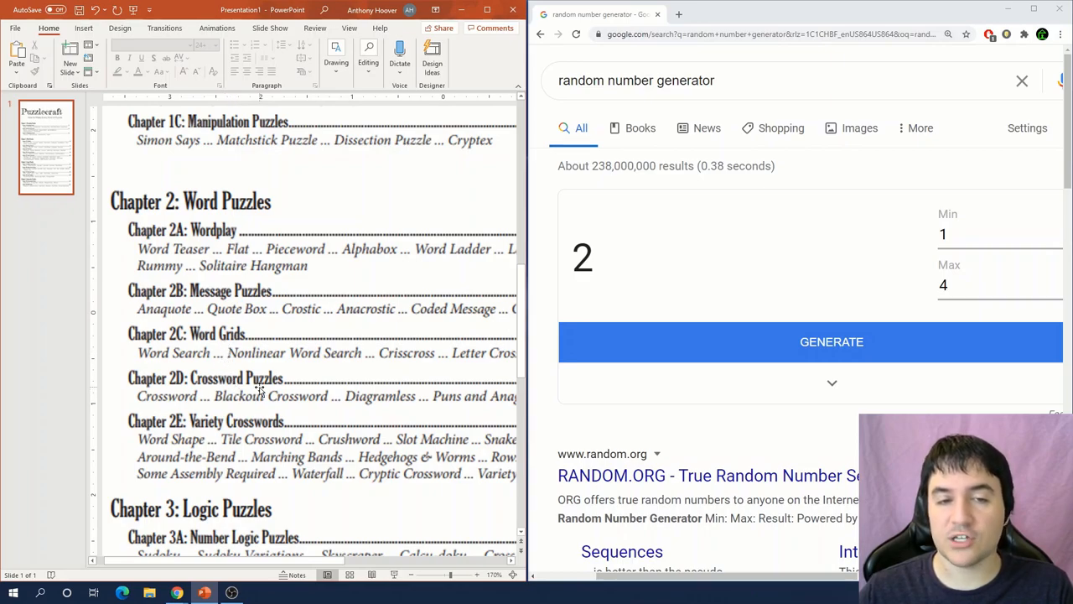
mouse_move(268, 426)
type("5")
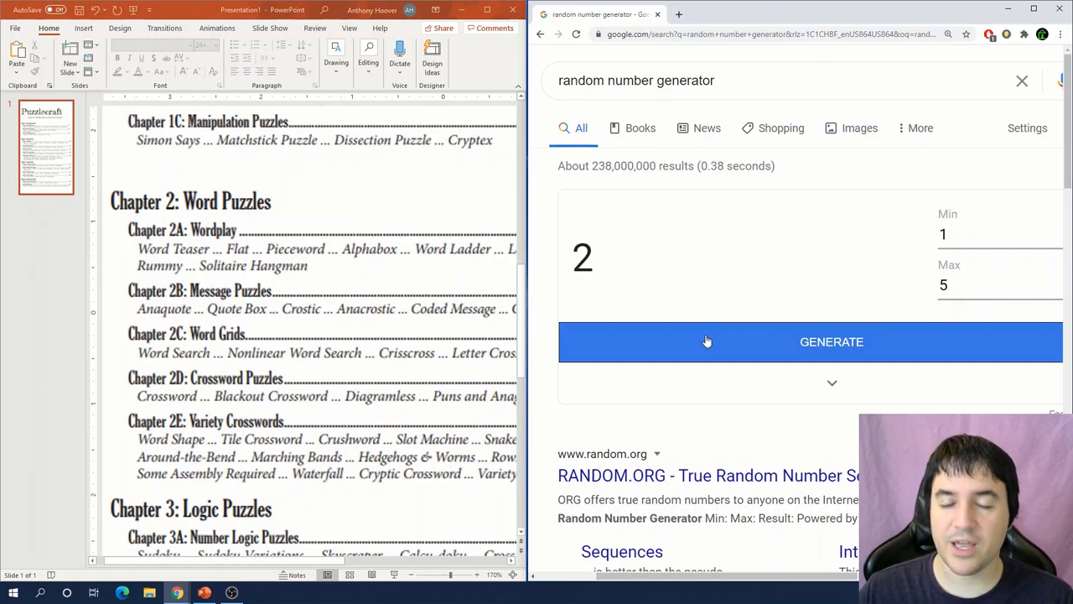
Step: Generate a random number between 1 and 5, getting 2
left_click(830, 341)
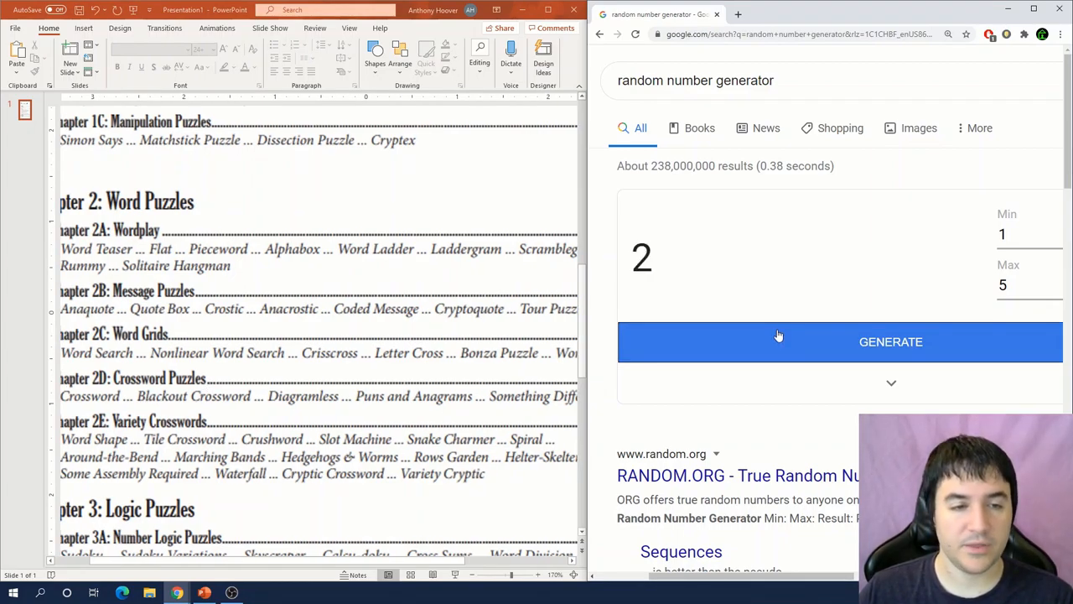
mouse_move(167, 401)
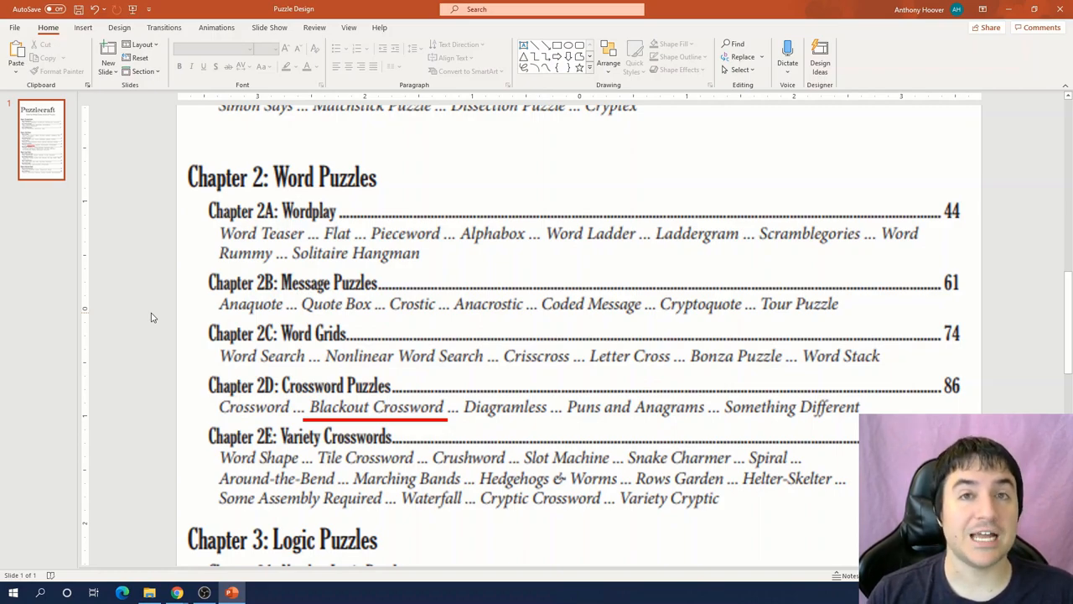
Step: Draw a red underline under Blackout Crossword in the Chapter 2D list
left_click(176, 592)
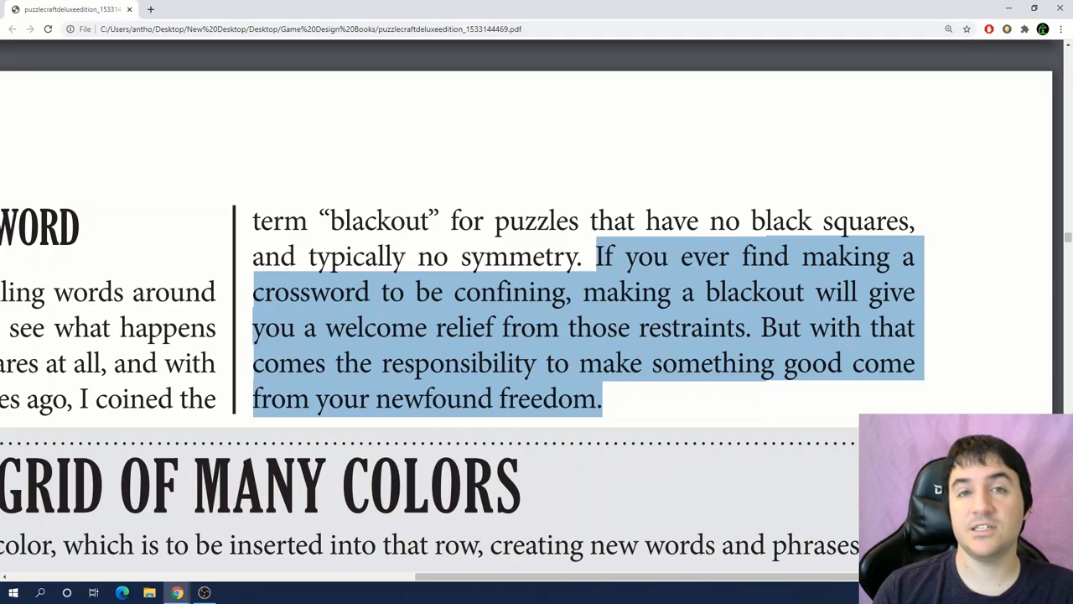
Step: Scroll past the 'Choose a theme' step and switch to the blank 7x7 grid on xword.group
scroll("down", 3)
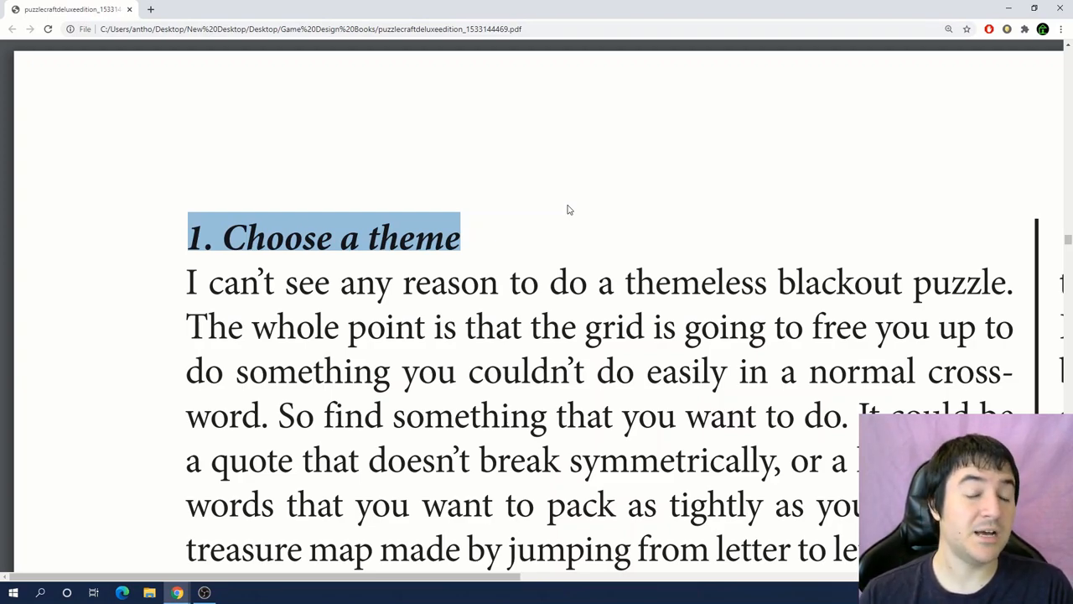
left_click(204, 9)
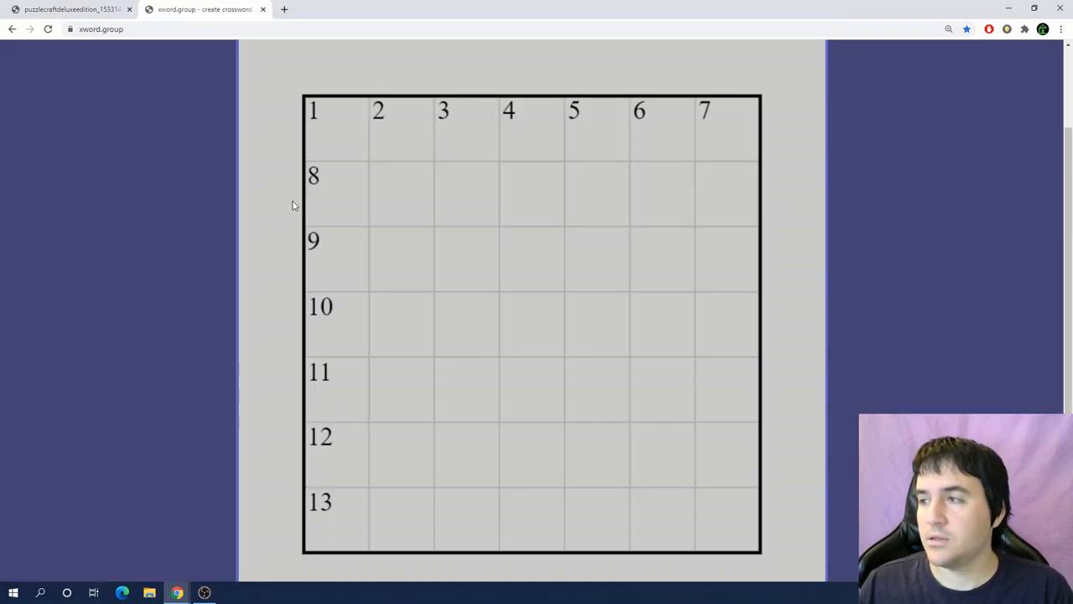
mouse_move(283, 189)
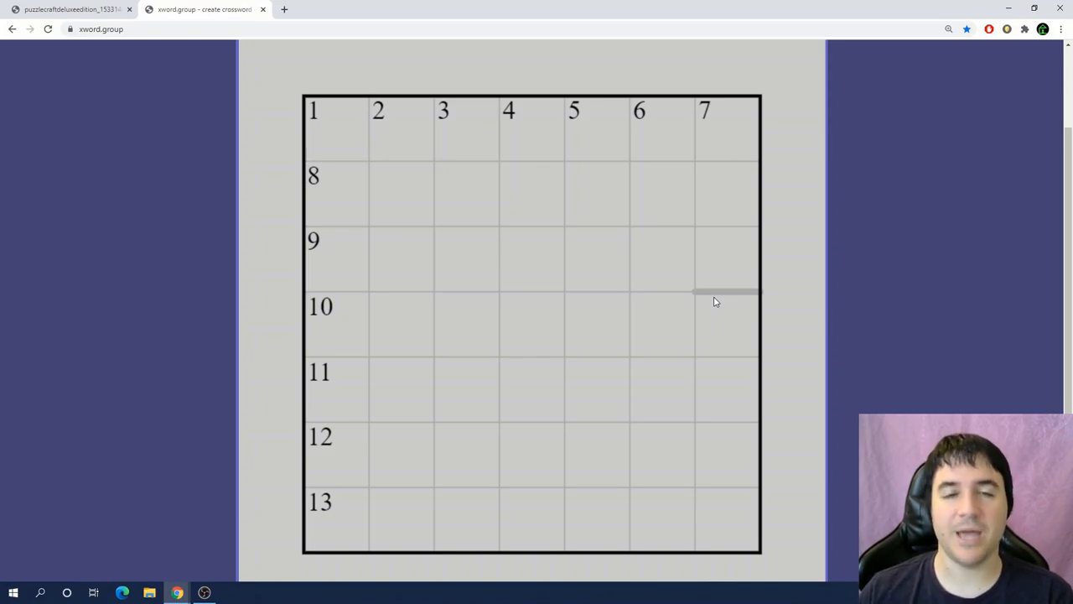
mouse_move(411, 293)
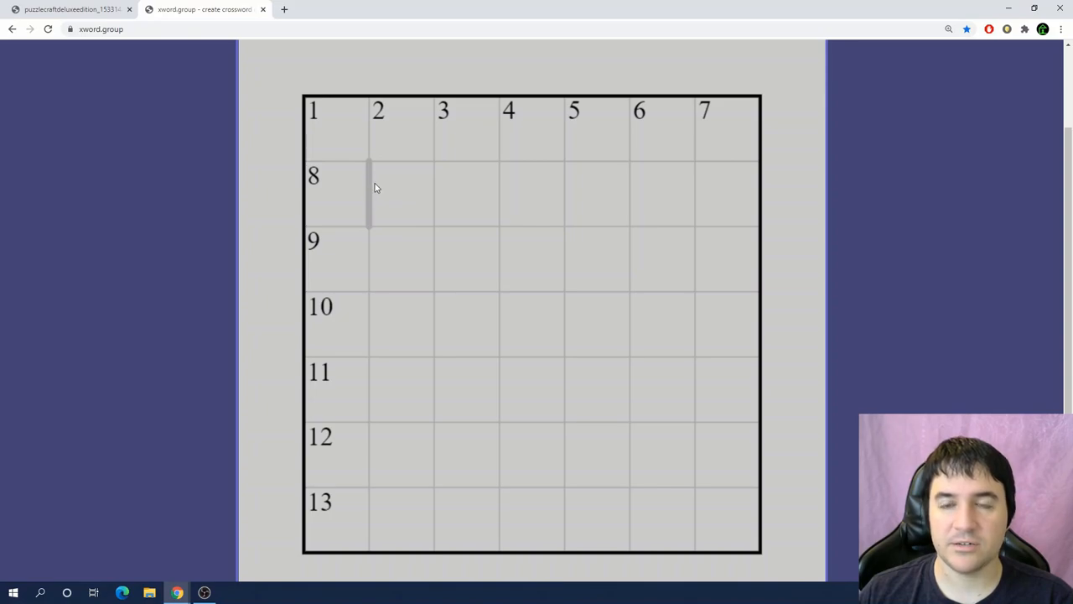
mouse_move(635, 159)
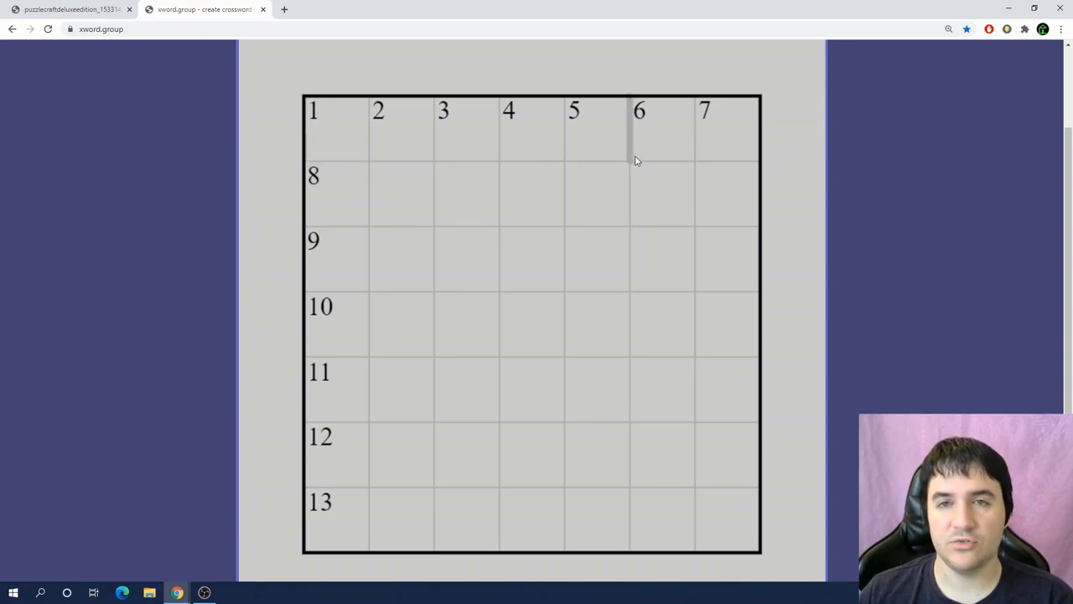
mouse_move(457, 220)
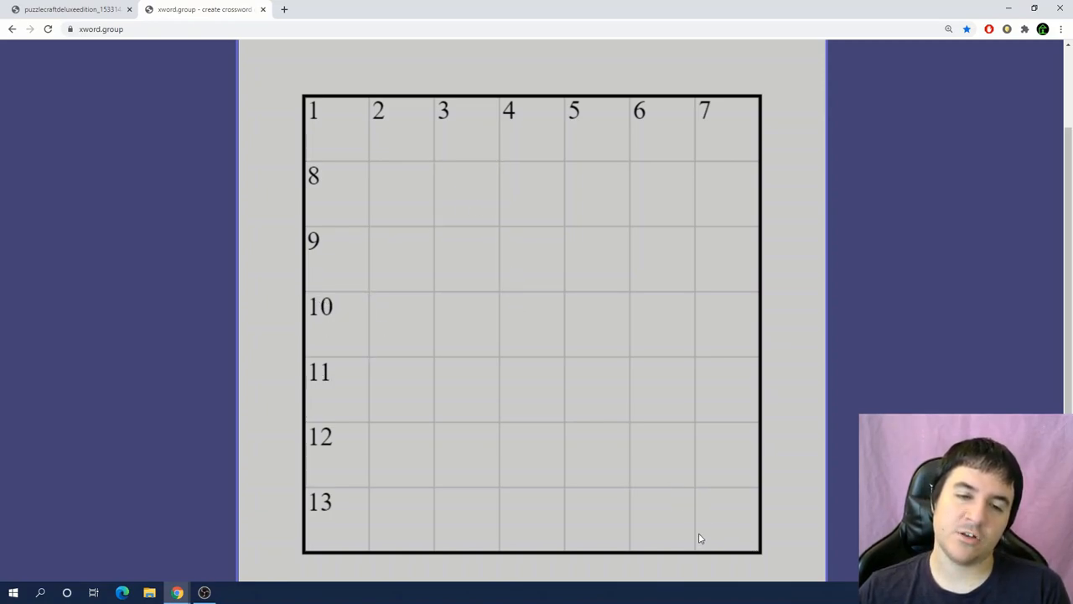
mouse_move(780, 110)
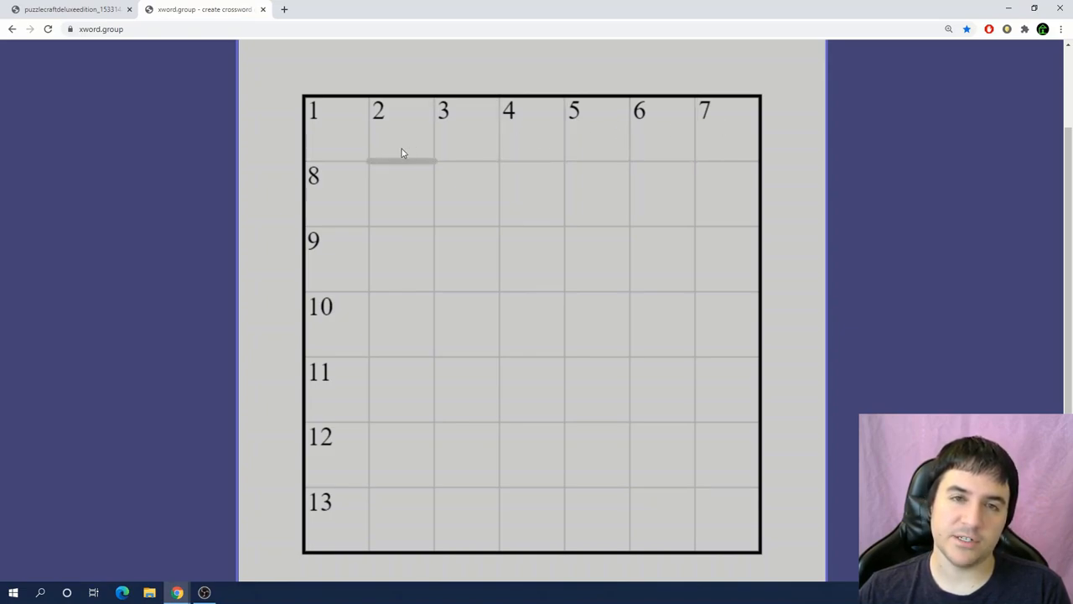
mouse_move(419, 214)
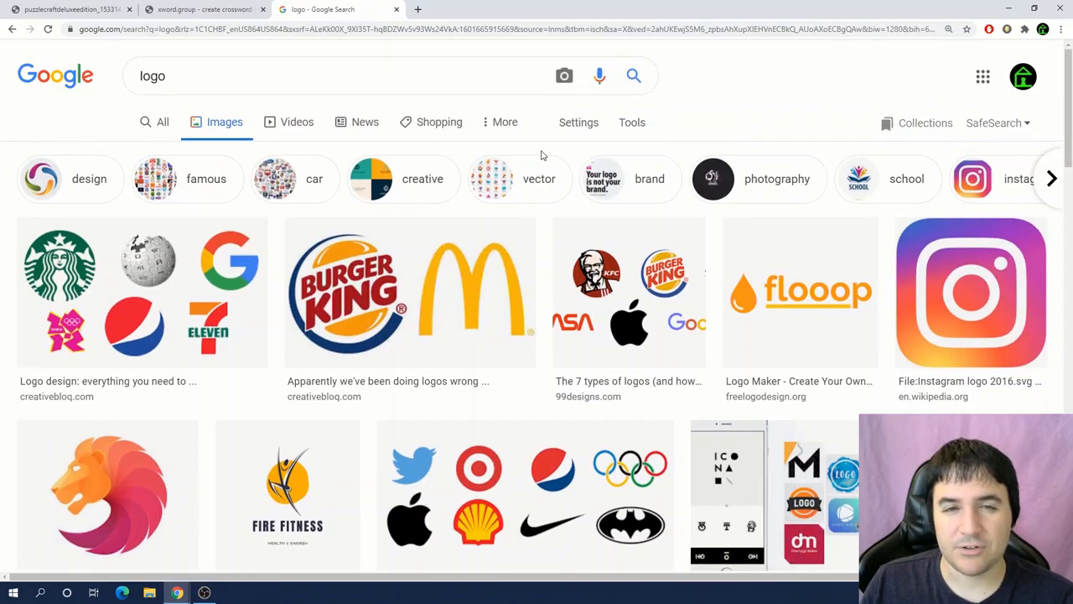
Step: Search Google for 'emoticons', skim Wikipedia's list of emoticons, then return to the crossword grid
scroll("down", 3)
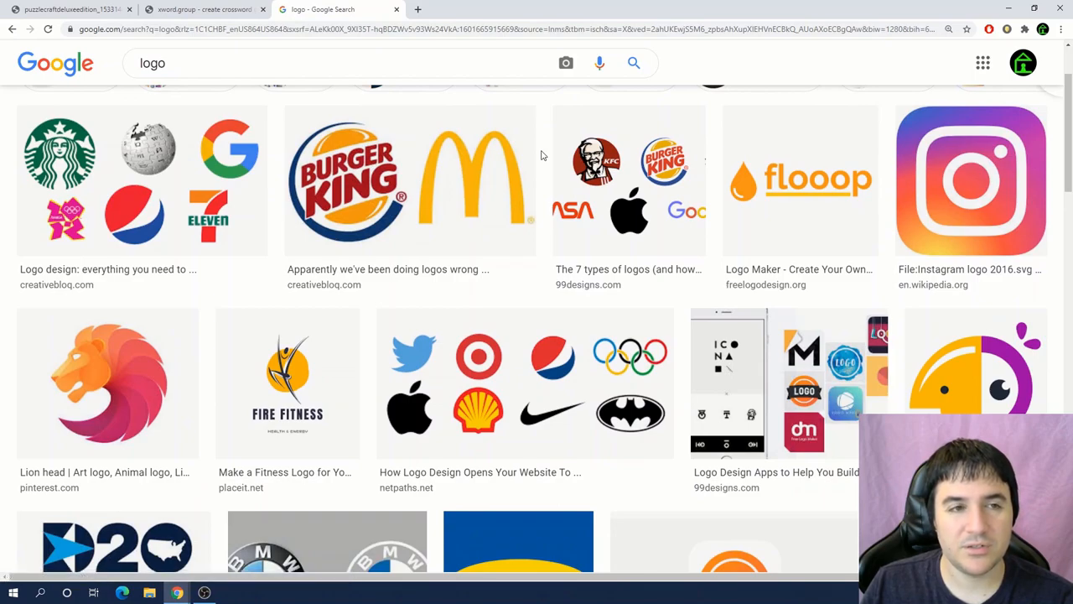
left_click(176, 441)
type("emoticons")
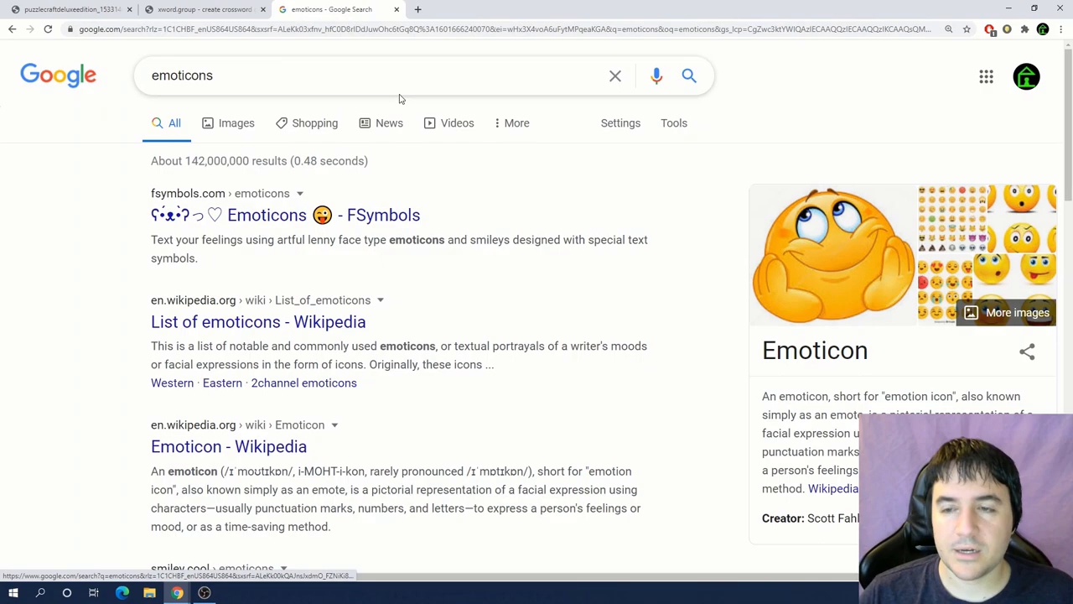
mouse_move(285, 338)
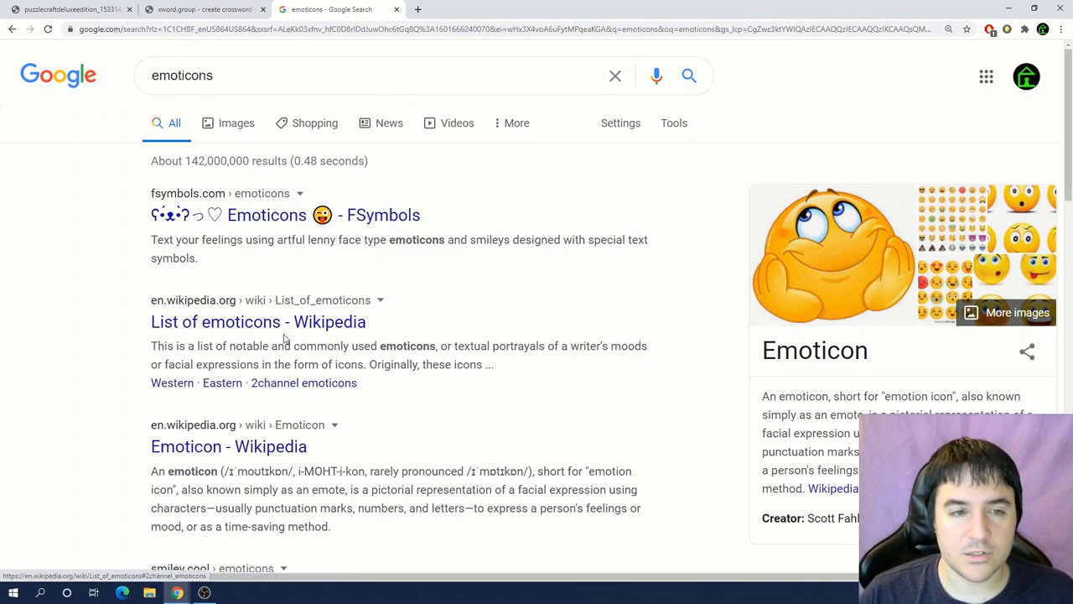
left_click(258, 321)
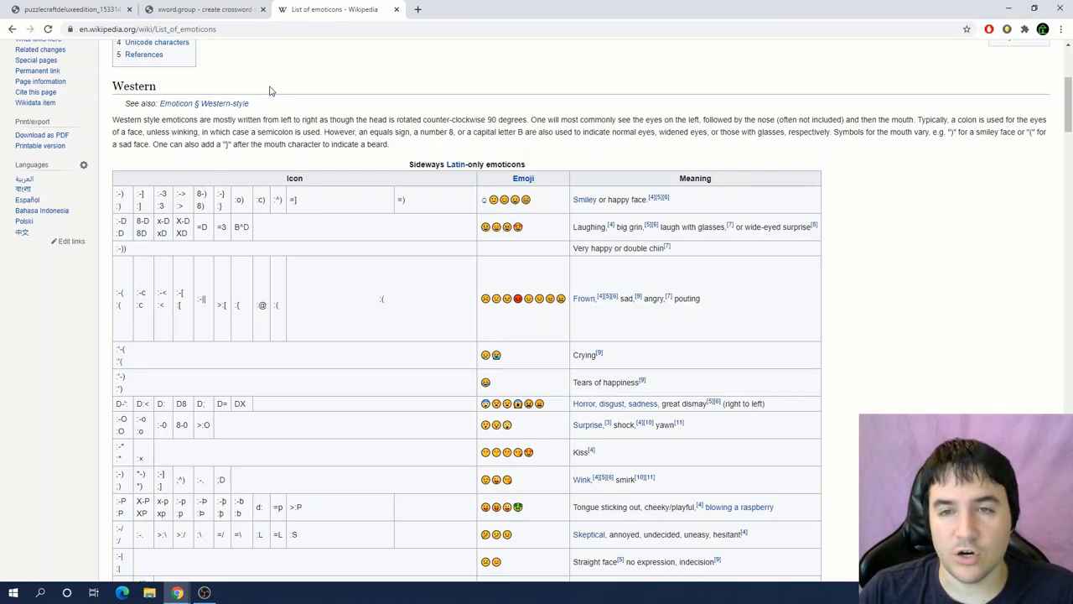
mouse_move(296, 215)
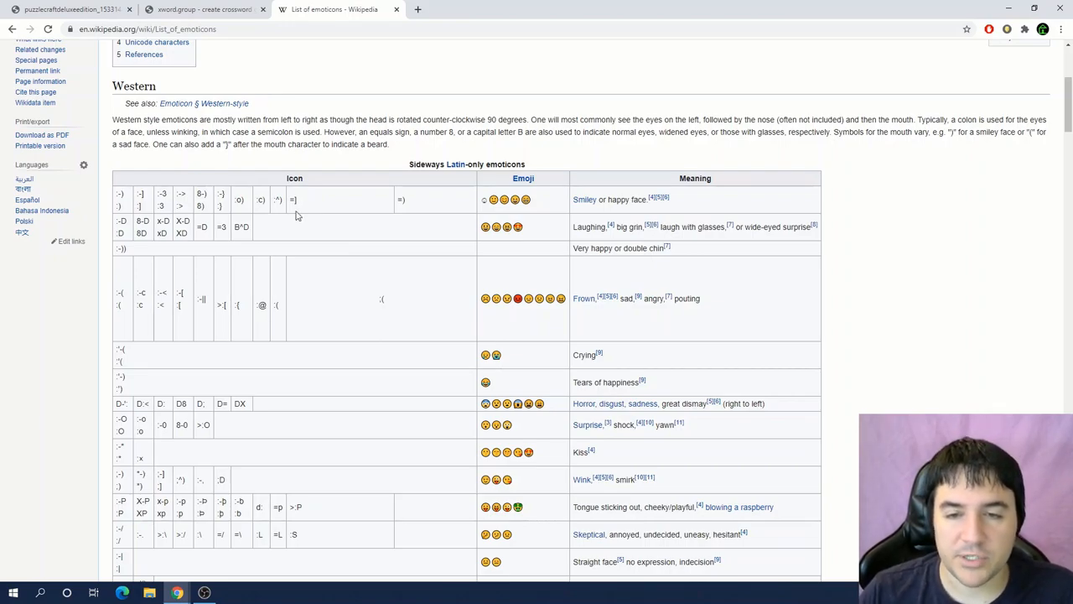
scroll("down", 3)
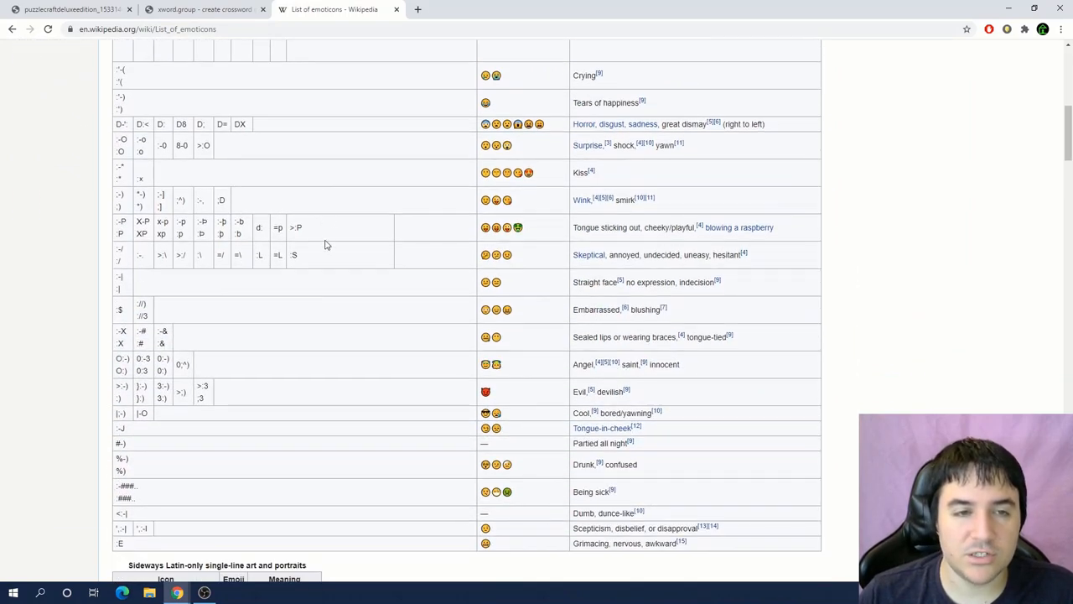
scroll("down", 3)
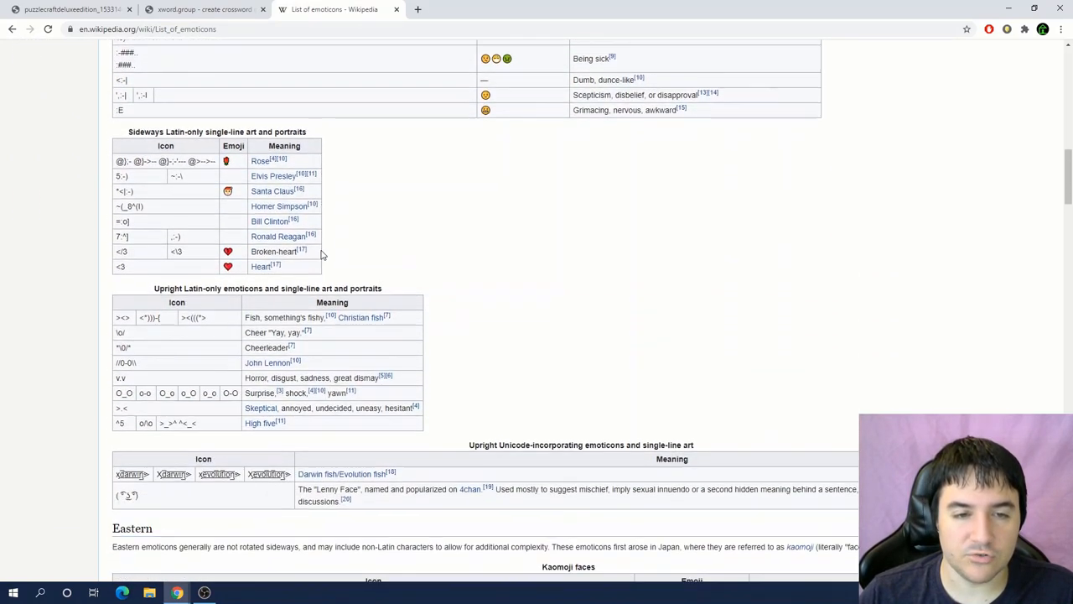
left_click(205, 10)
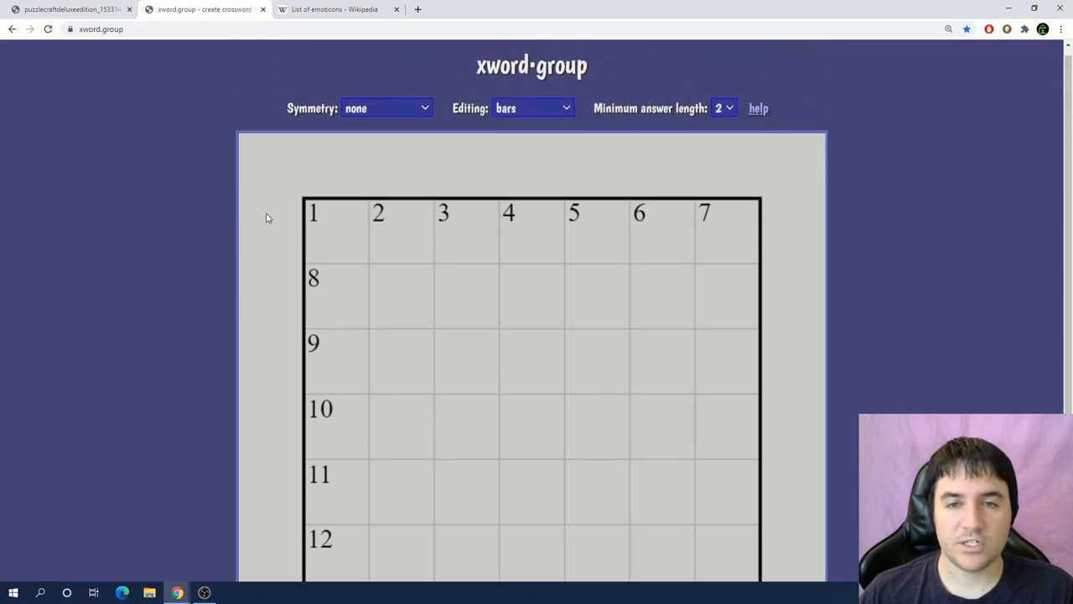
left_click(531, 117)
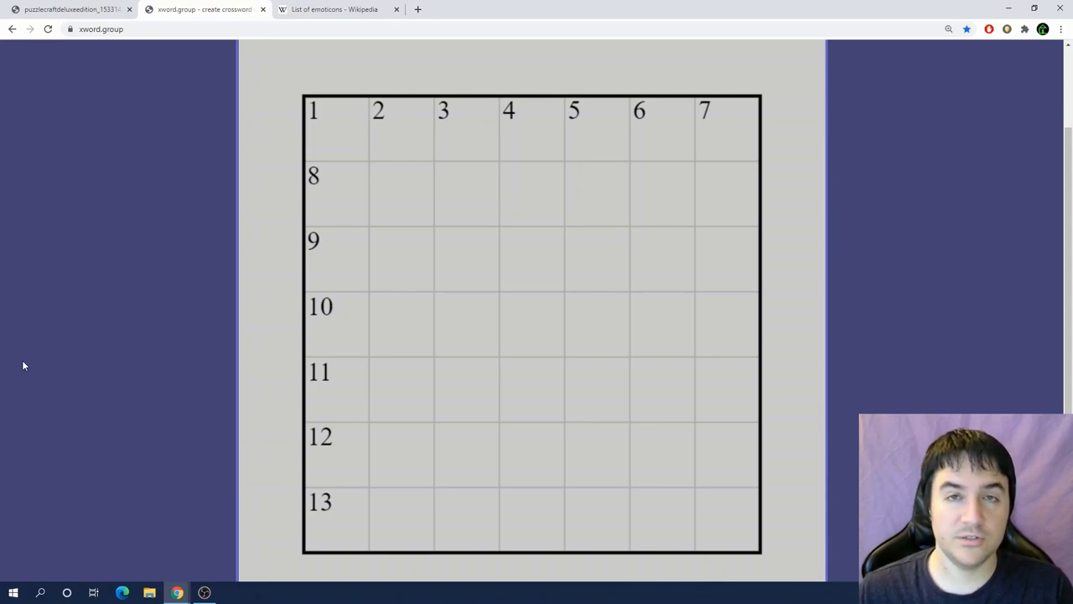
left_click(551, 9)
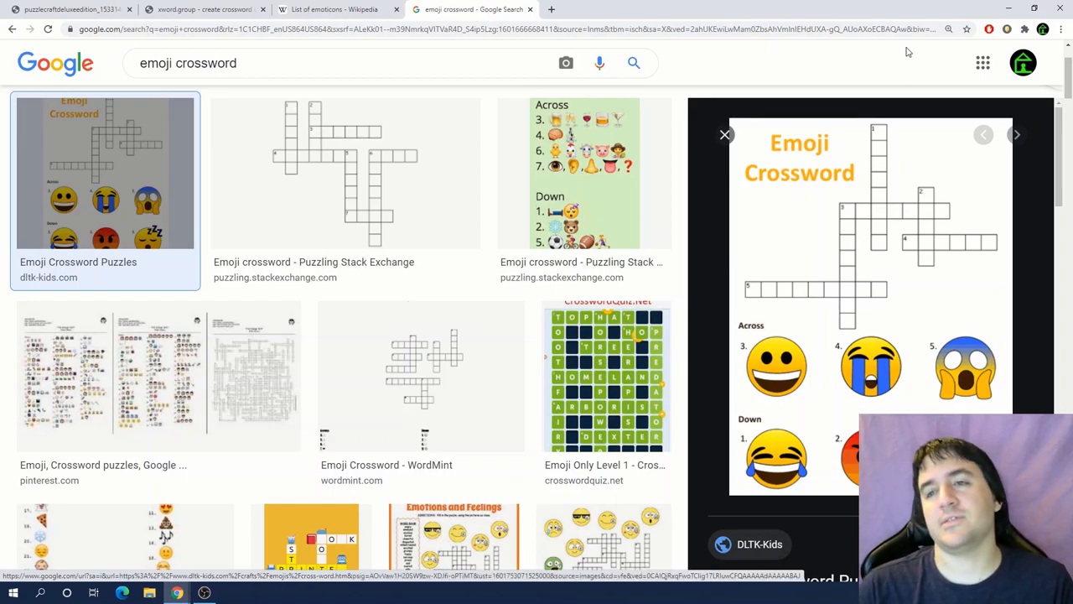
left_click(205, 9)
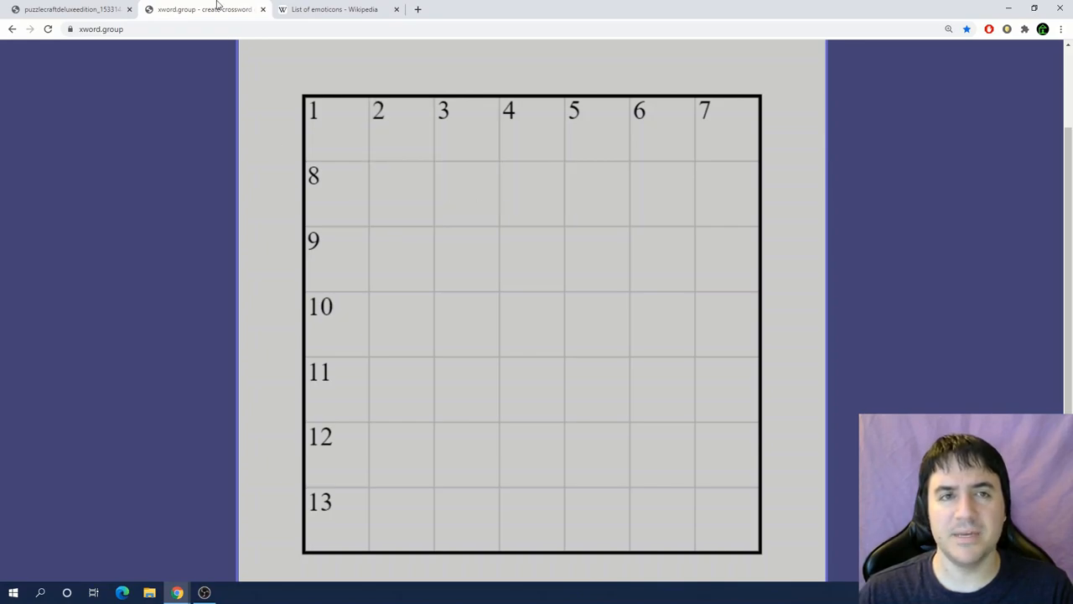
left_click(400, 193)
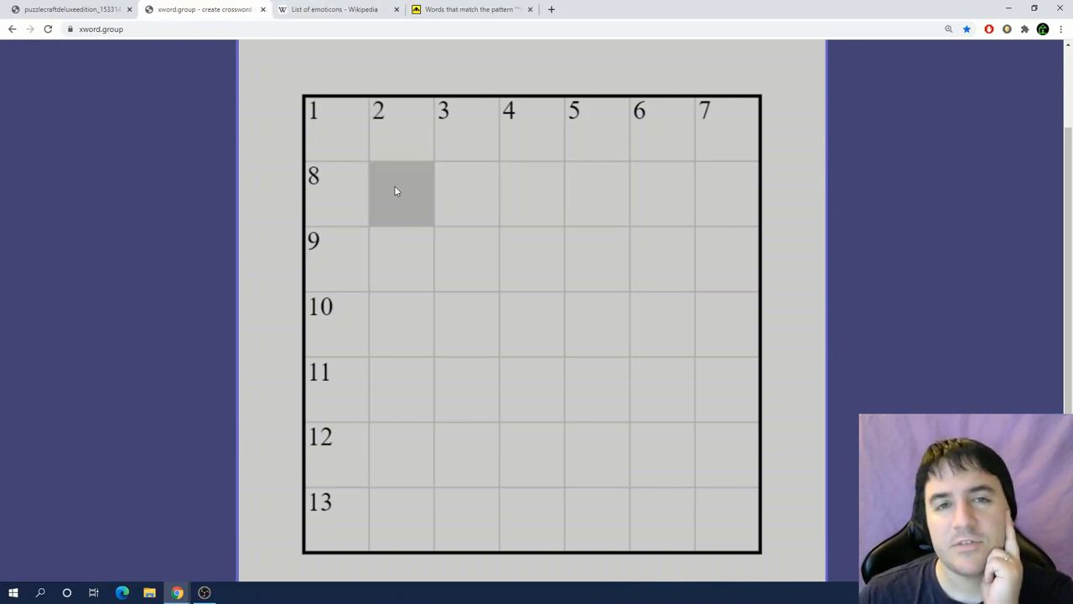
mouse_move(661, 194)
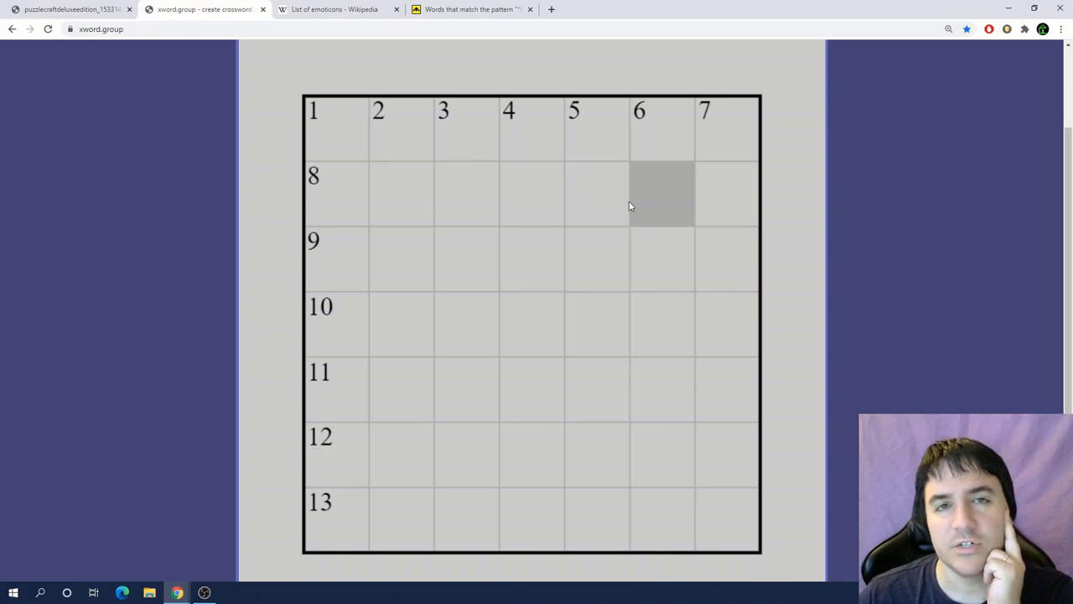
mouse_move(400, 260)
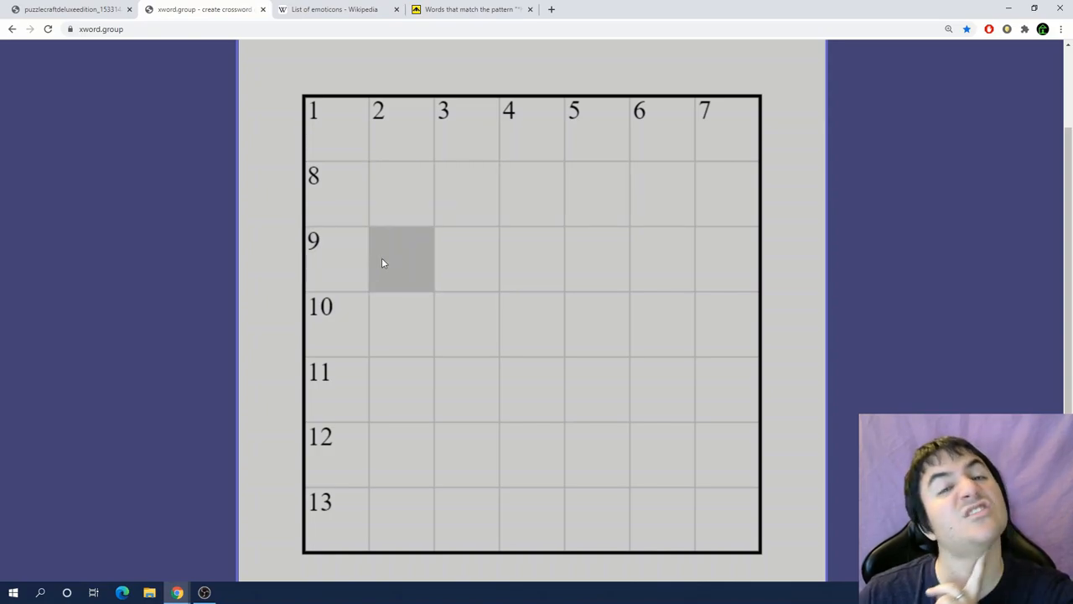
Step: Zoom into Wikipedia's emoticon tables to read the '>' faces, then return to the crossword grid
left_click(336, 9)
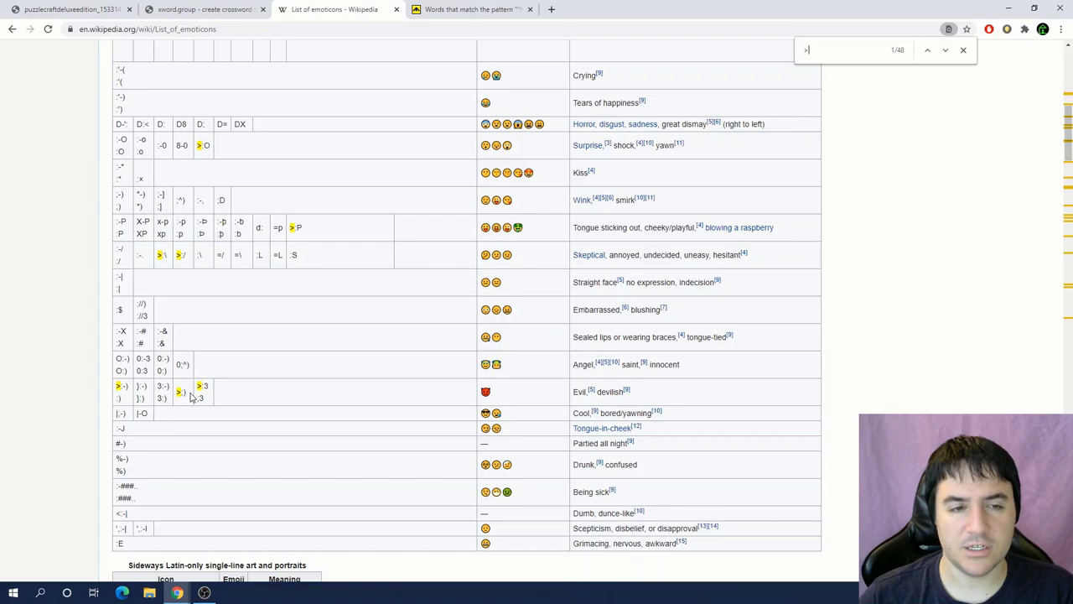
left_click(1042, 28)
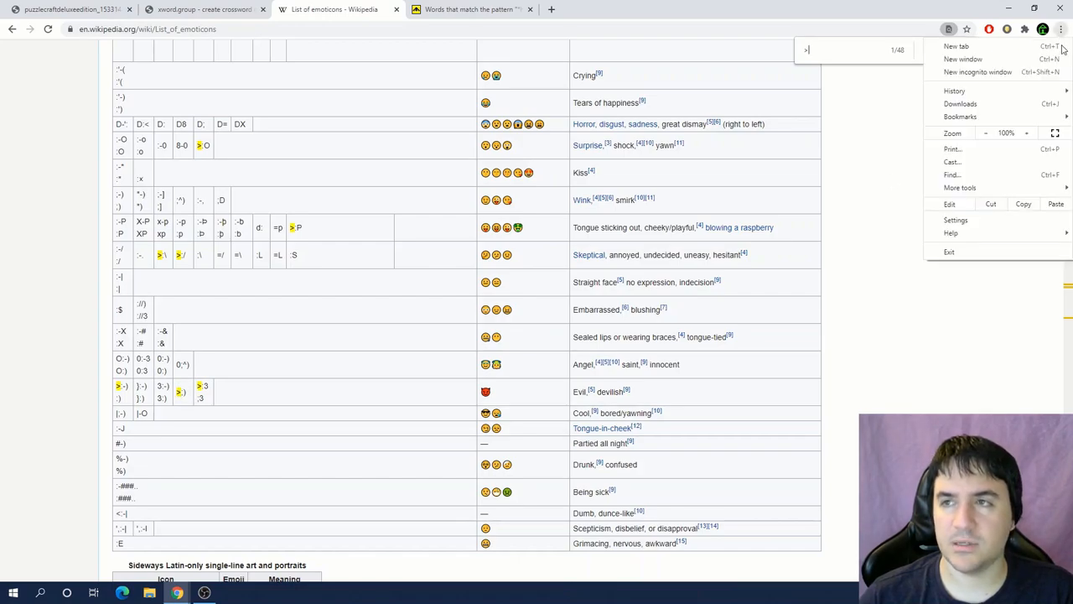
left_click(1026, 133)
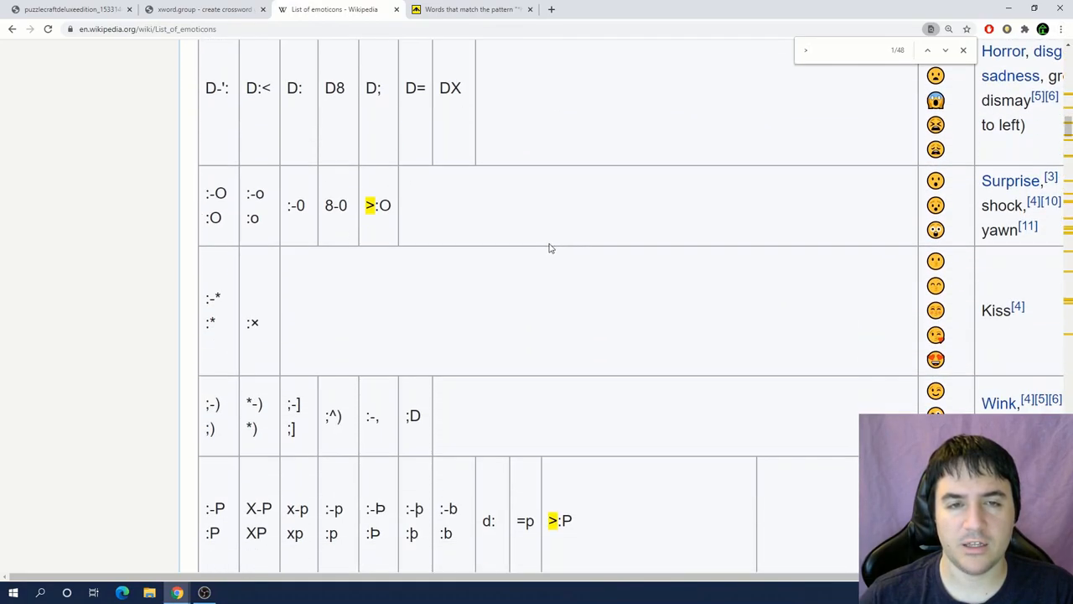
scroll("down", 3)
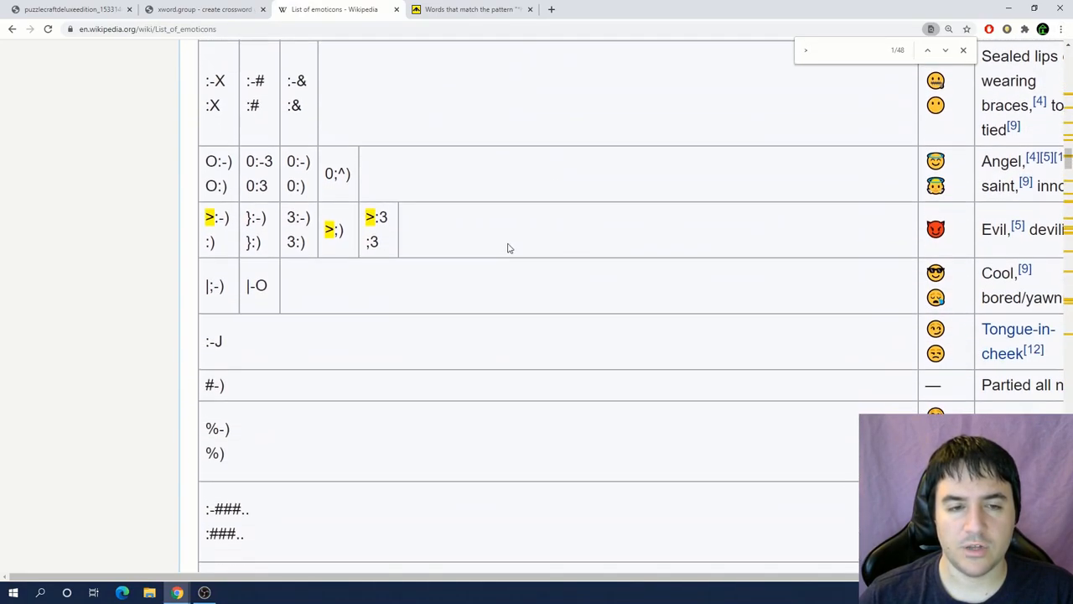
scroll("down", 3)
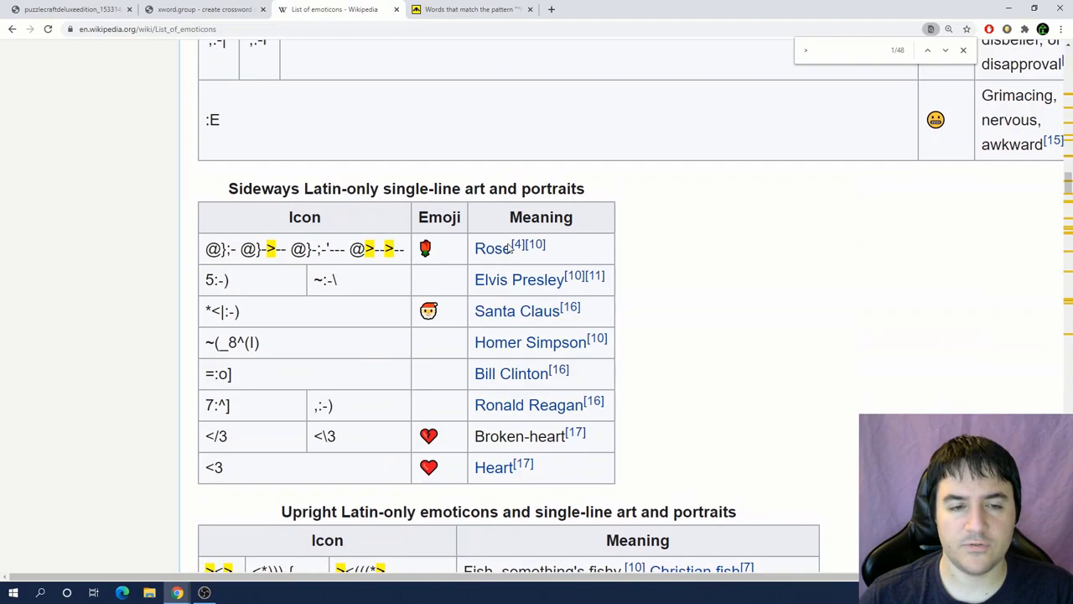
scroll("down", 3)
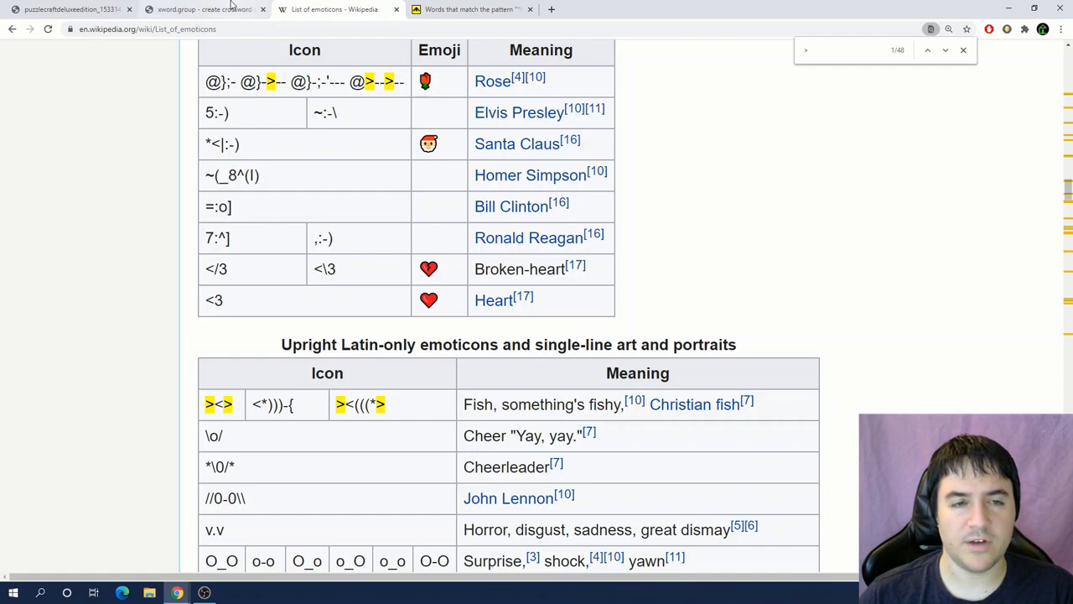
left_click(204, 10)
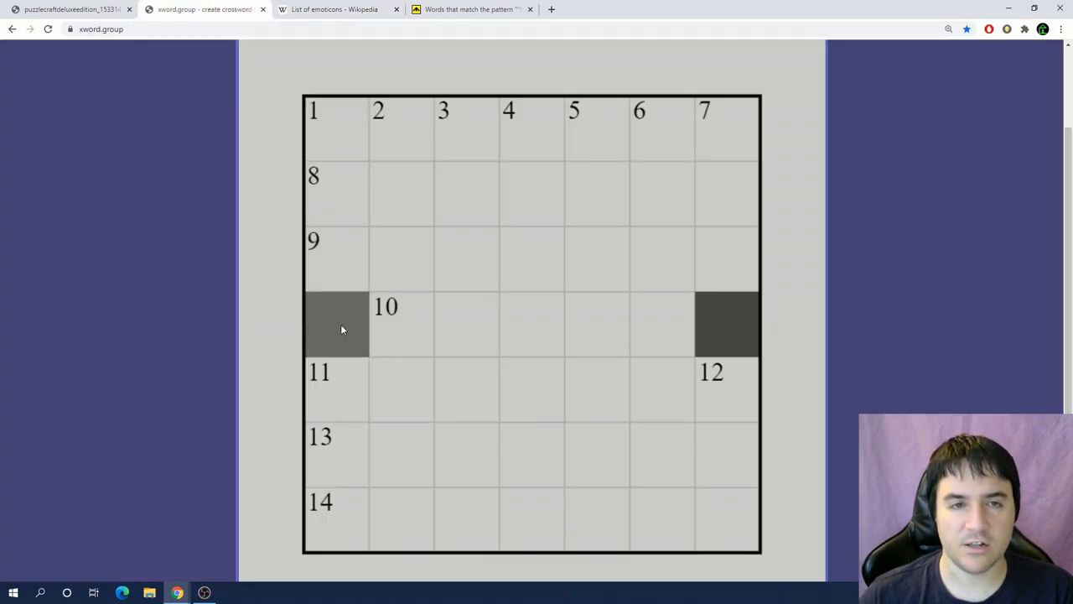
Step: Blacken the top and bottom cells of the middle column while browsing the sideways emoticons table
left_click(335, 128)
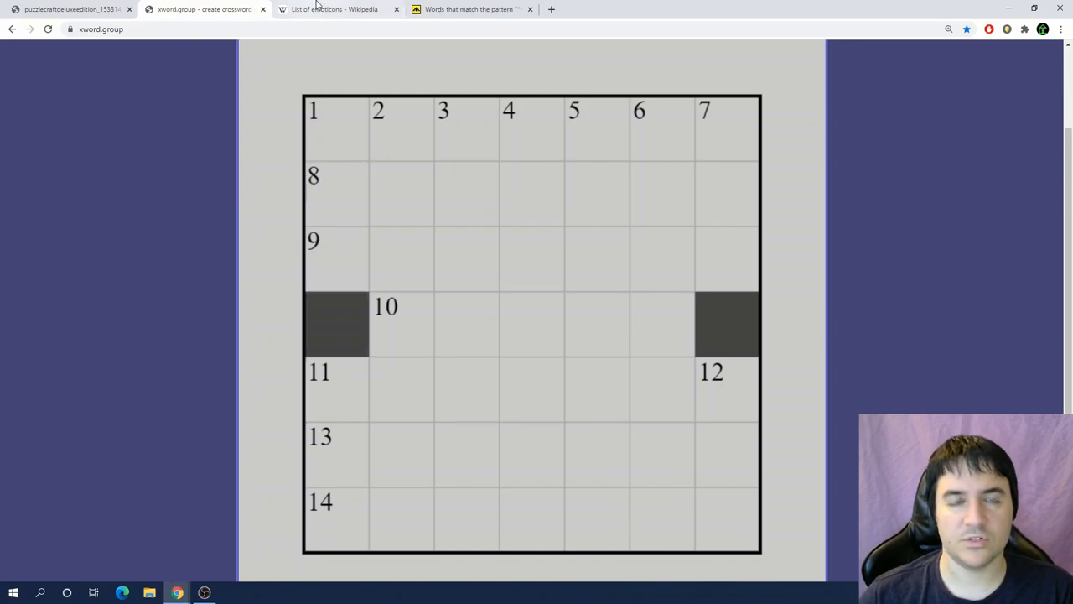
mouse_move(335, 9)
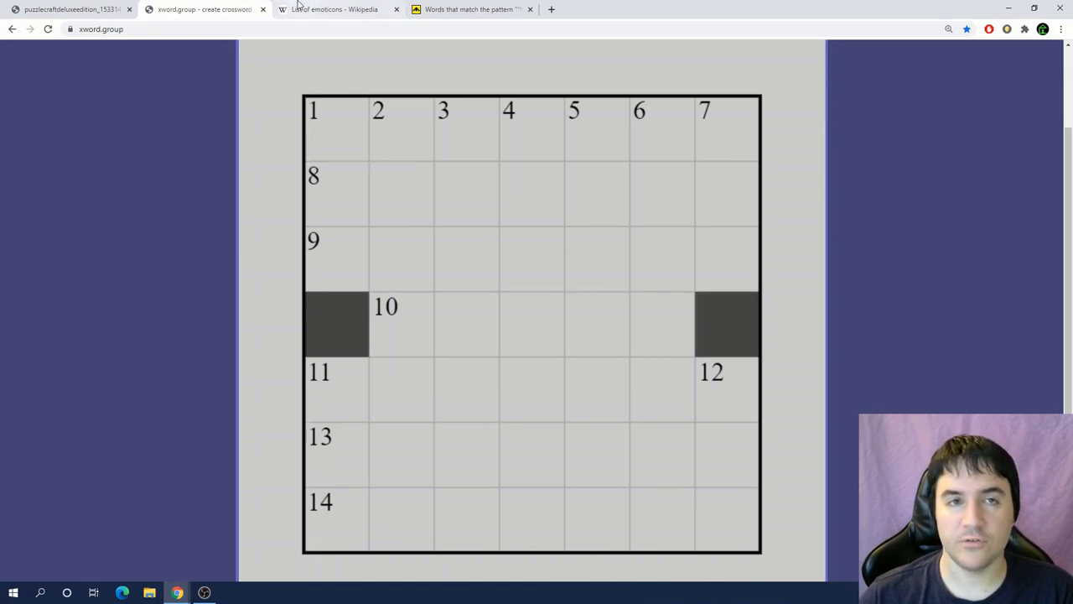
left_click(336, 9)
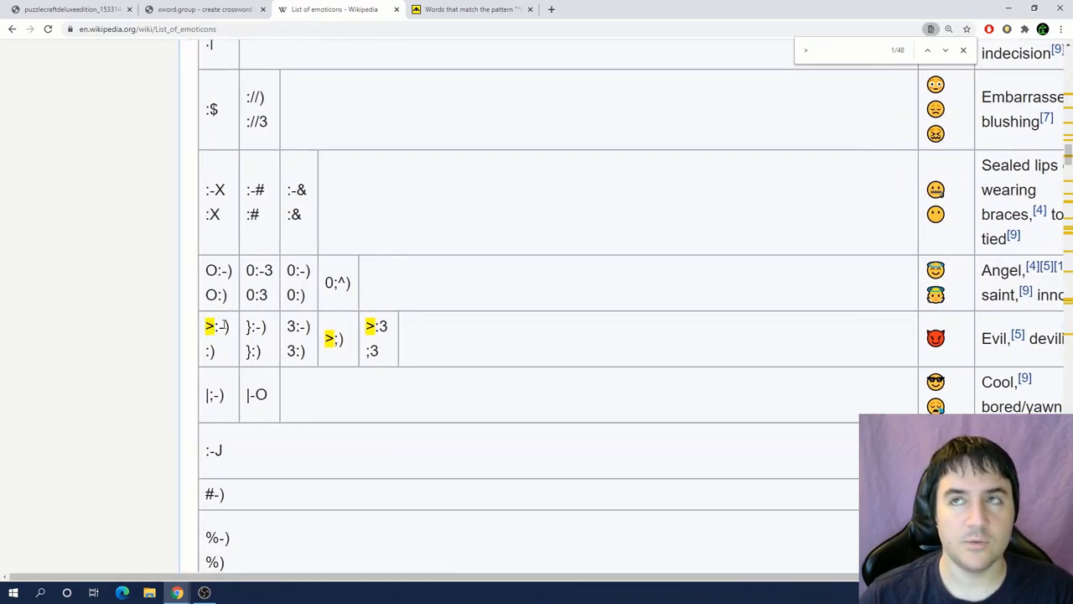
left_click(206, 9)
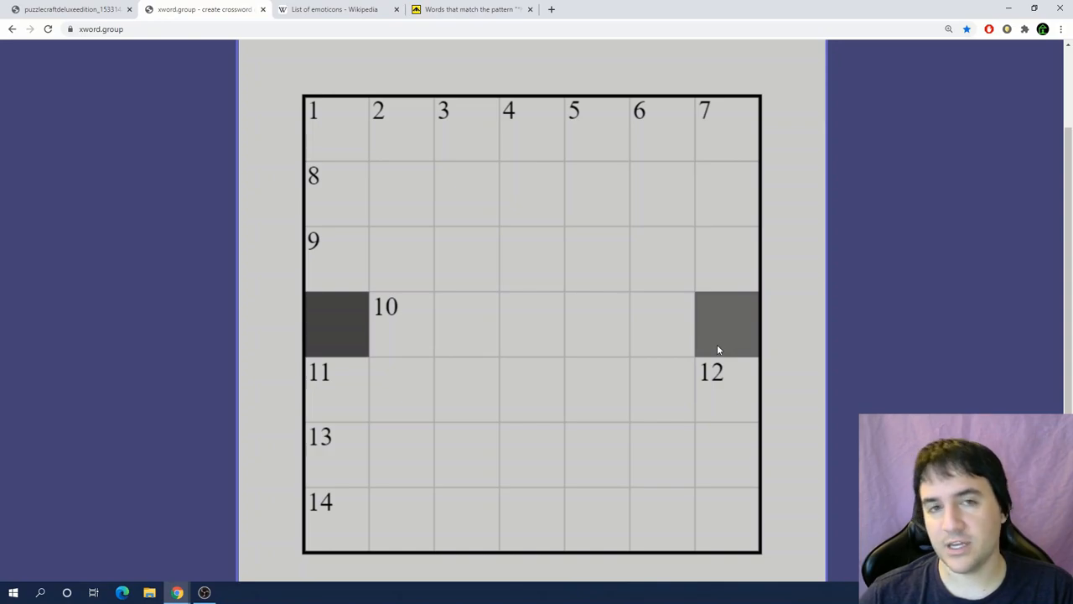
mouse_move(709, 346)
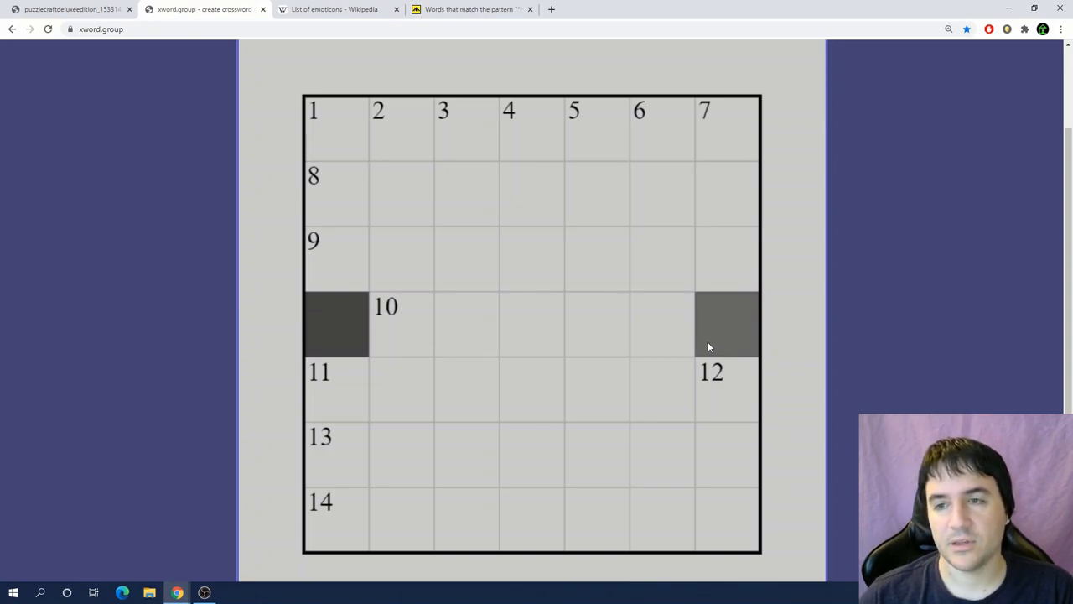
mouse_move(704, 343)
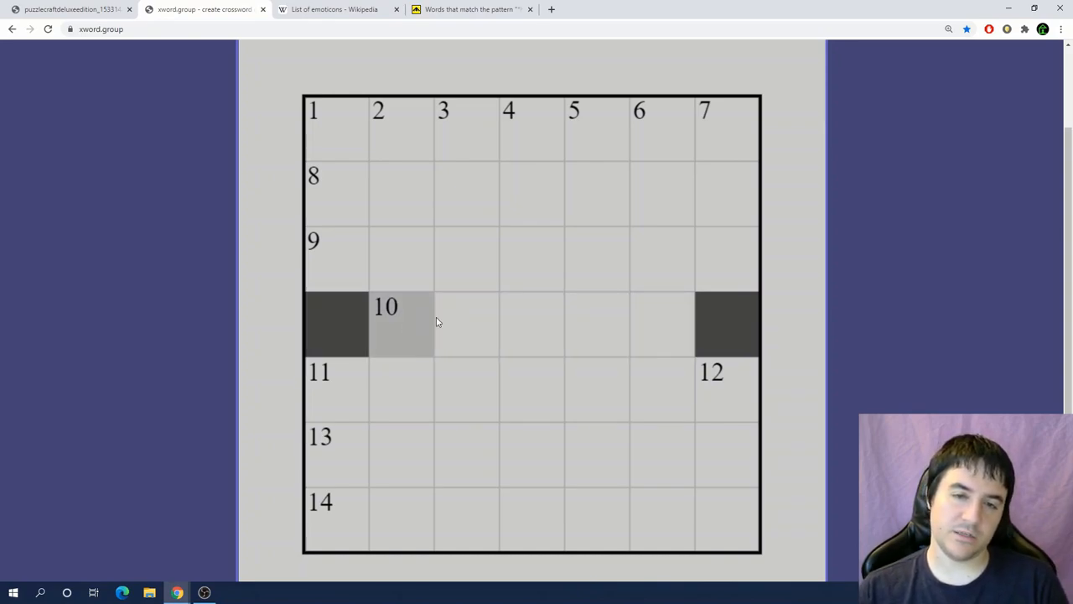
left_click(532, 130)
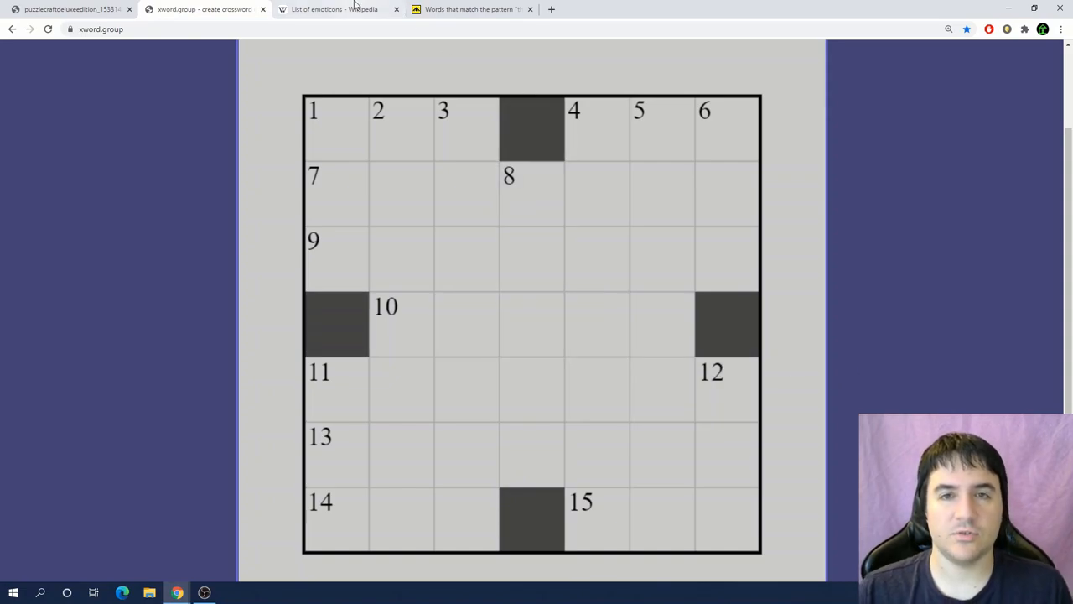
left_click(335, 9)
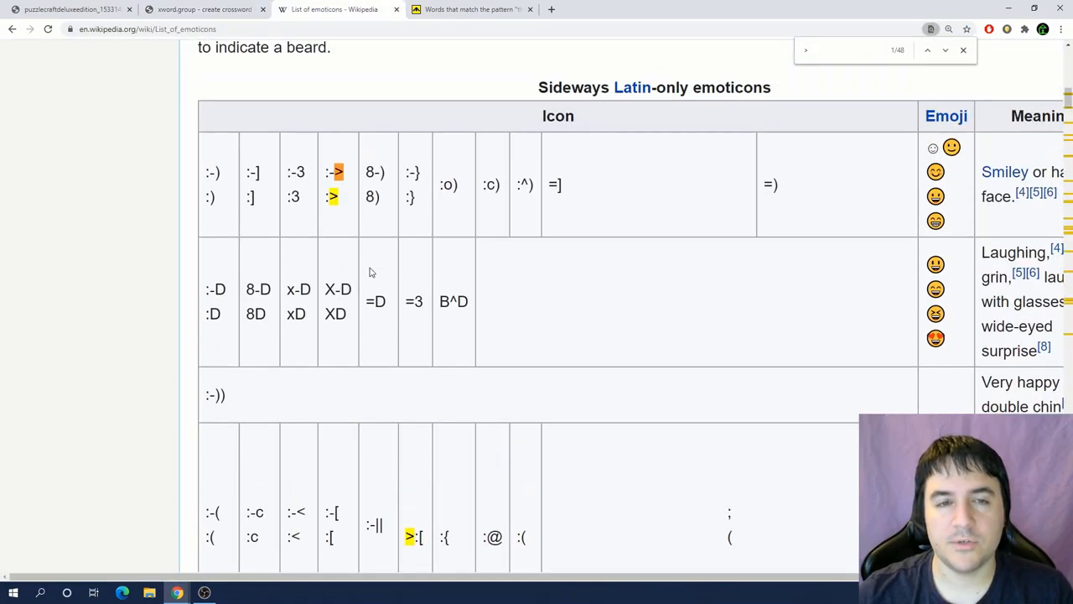
scroll("down", 3)
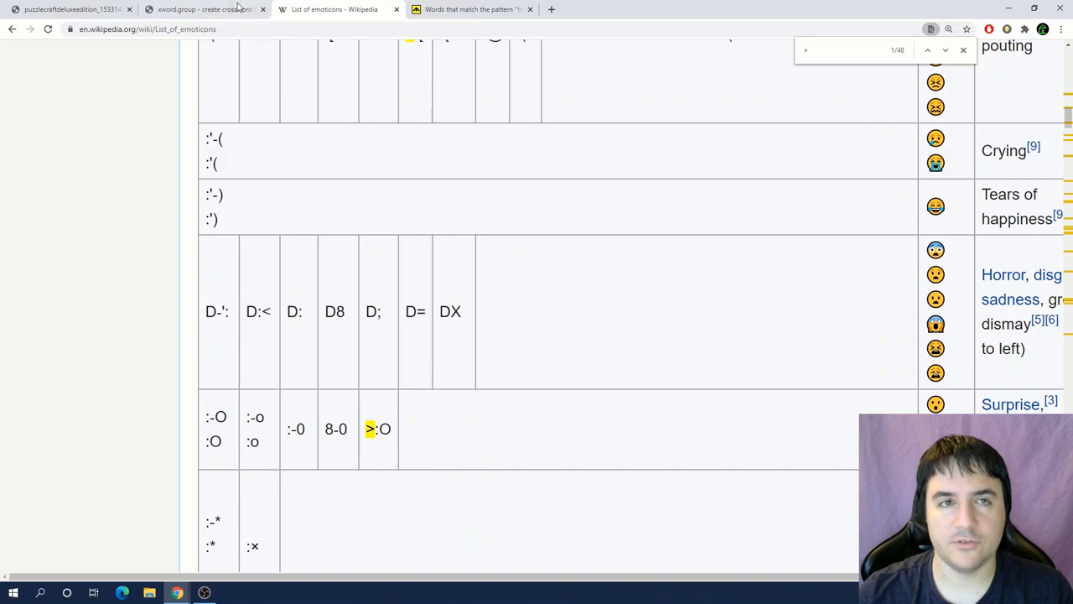
Step: Add bars on both sides of the fourth row's middle square
left_click(206, 9)
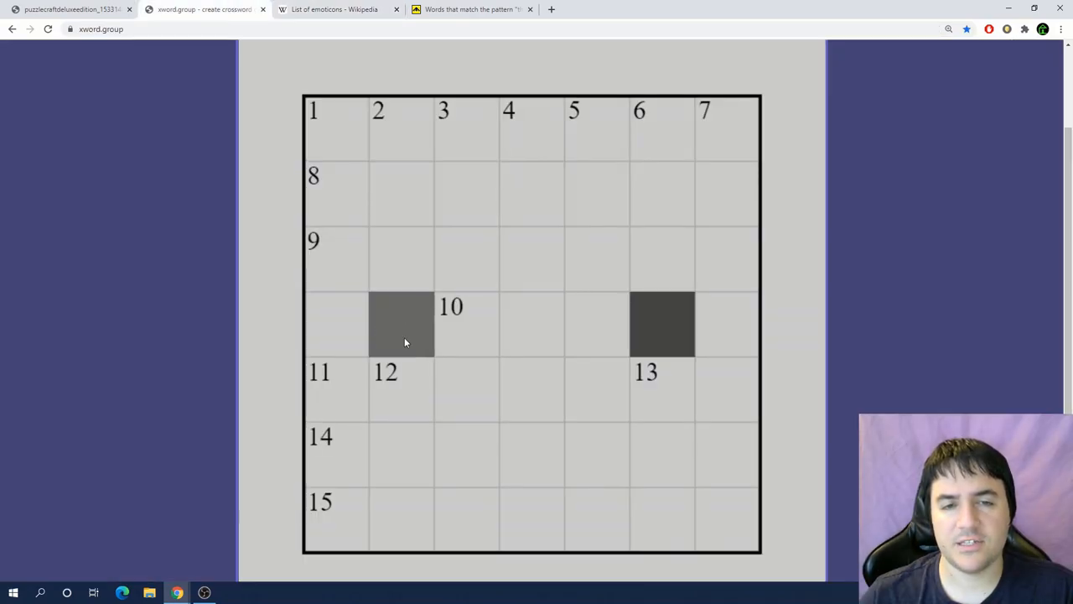
mouse_move(395, 311)
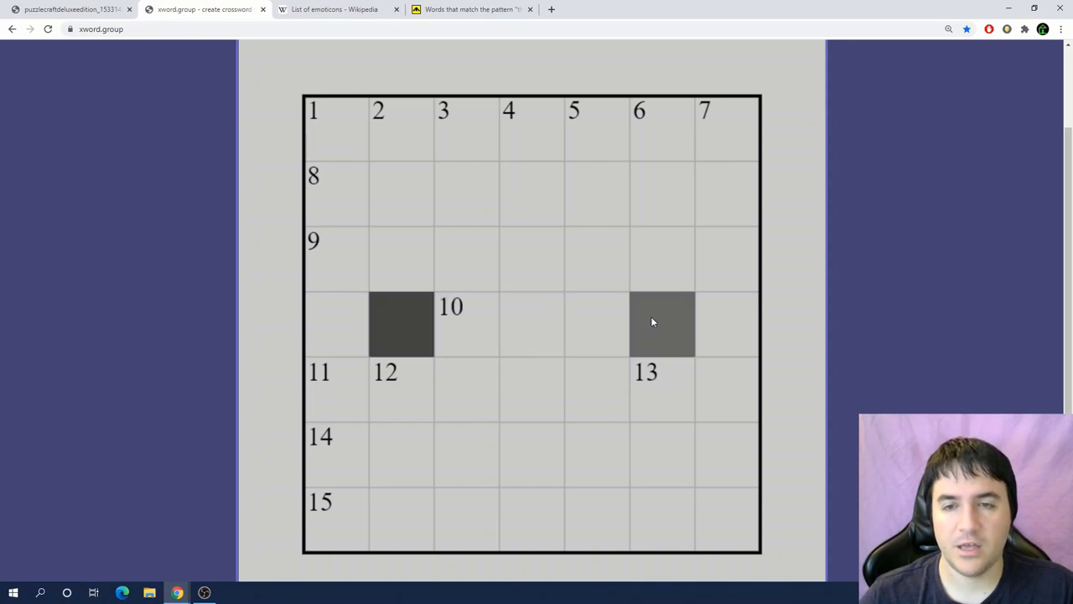
mouse_move(669, 324)
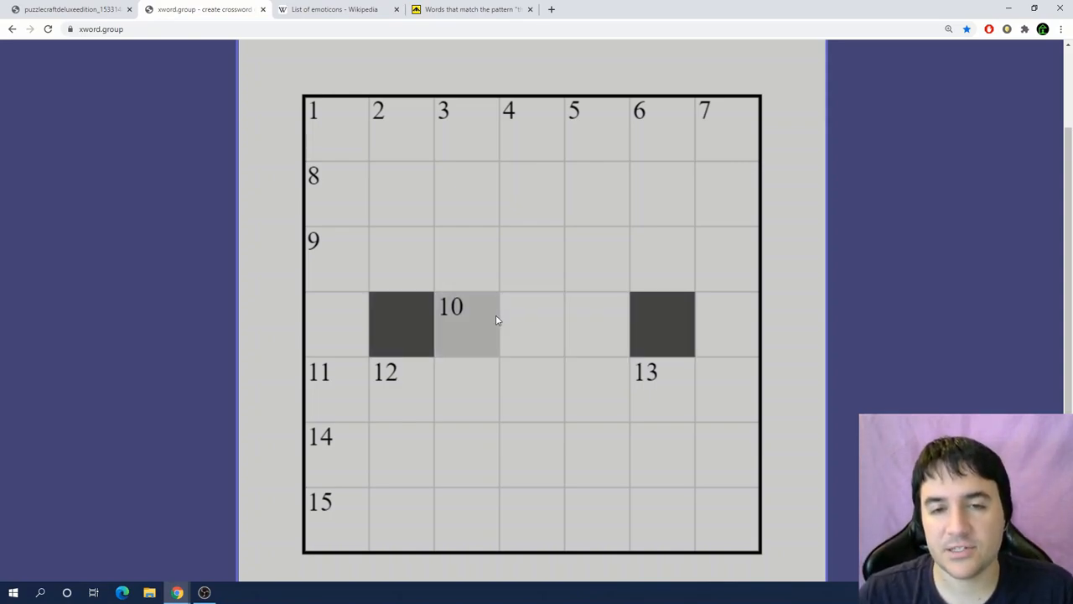
left_click(531, 325)
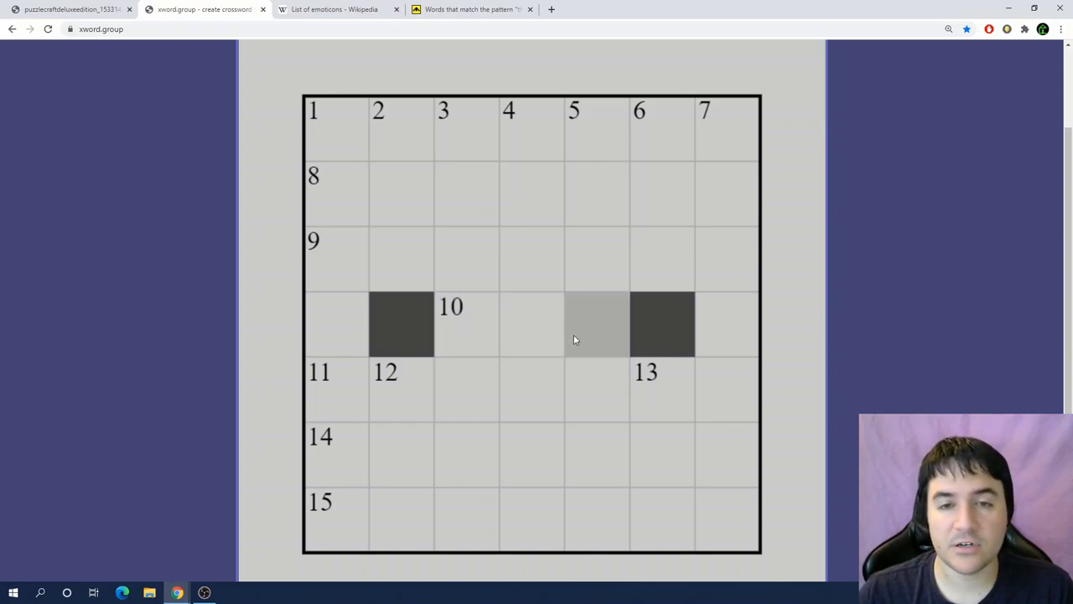
left_click(596, 325)
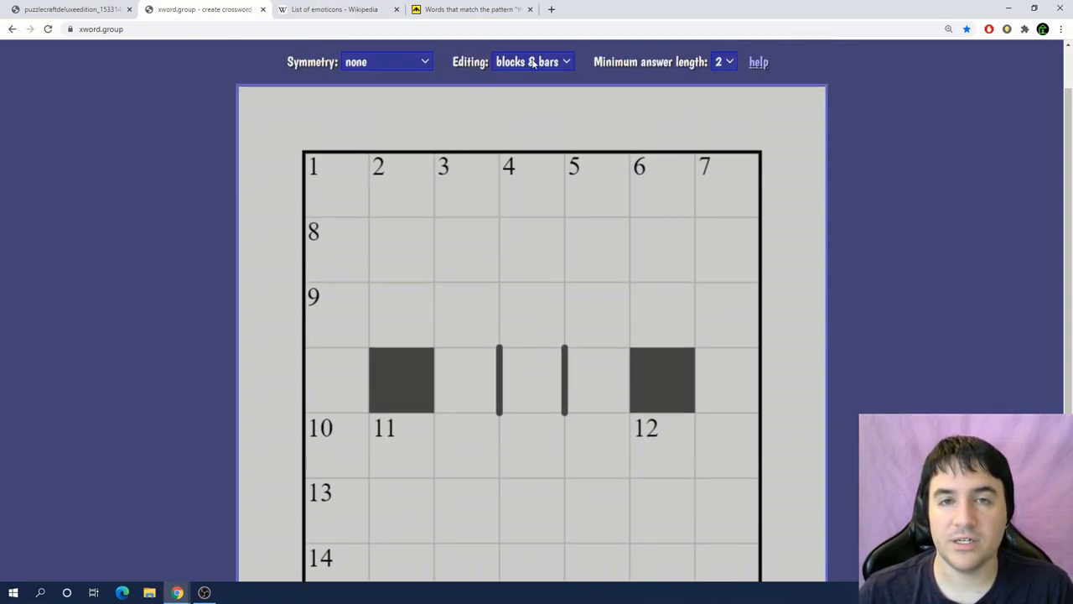
Step: Switch to blocks-only editing and lay a diagonal lattice of black squares, removing one from row four
left_click(533, 61)
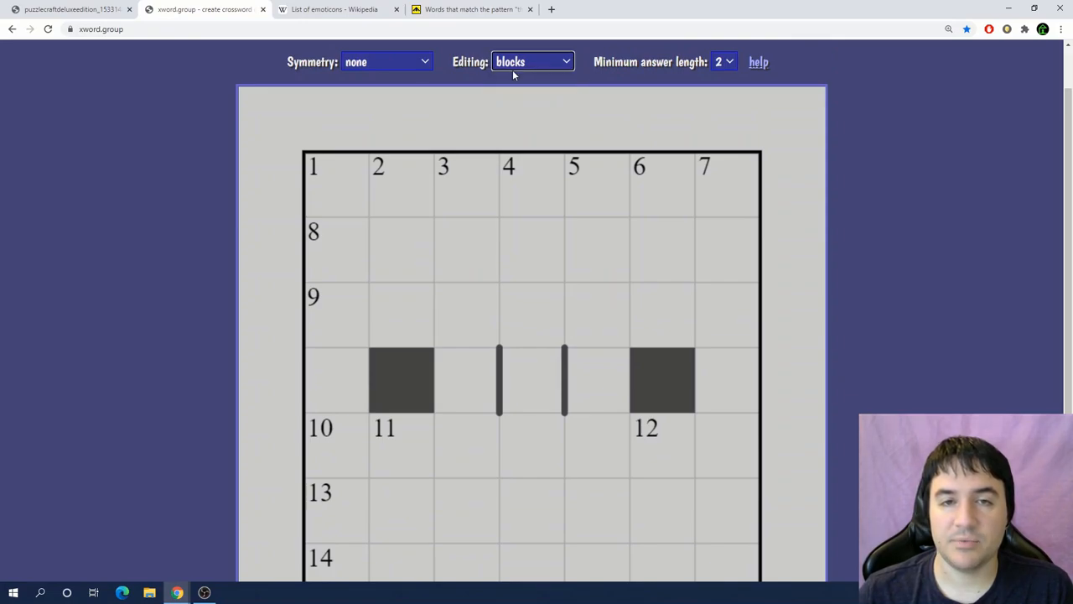
left_click(465, 184)
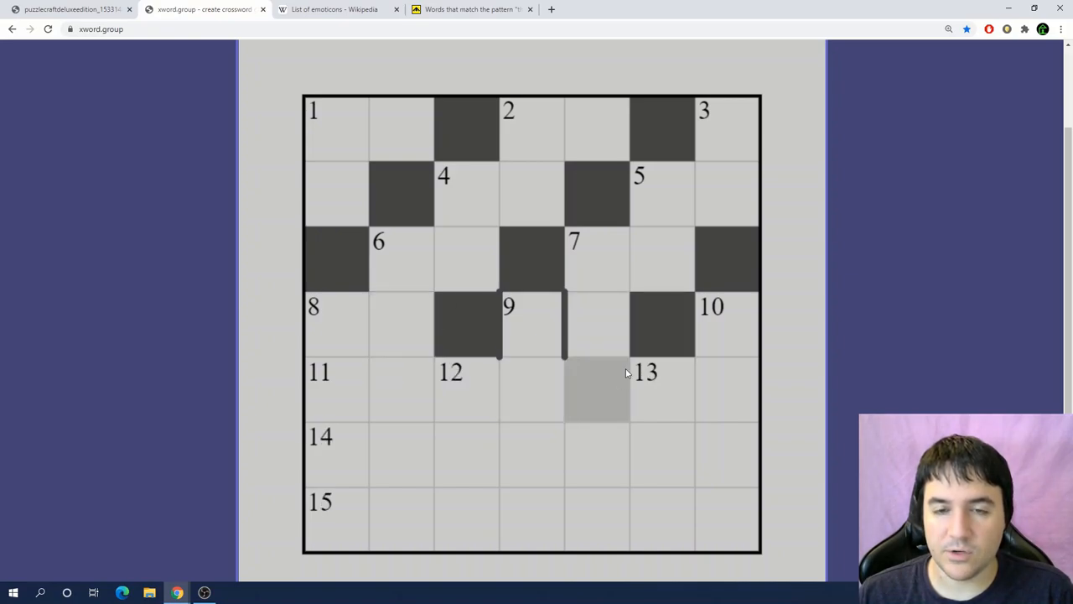
mouse_move(603, 420)
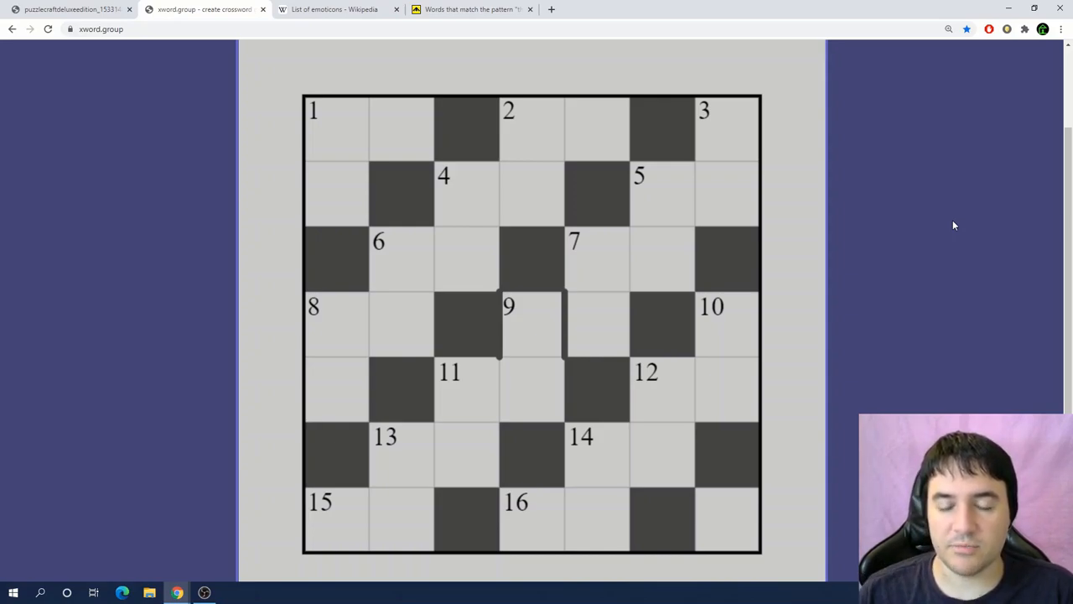
mouse_move(662, 325)
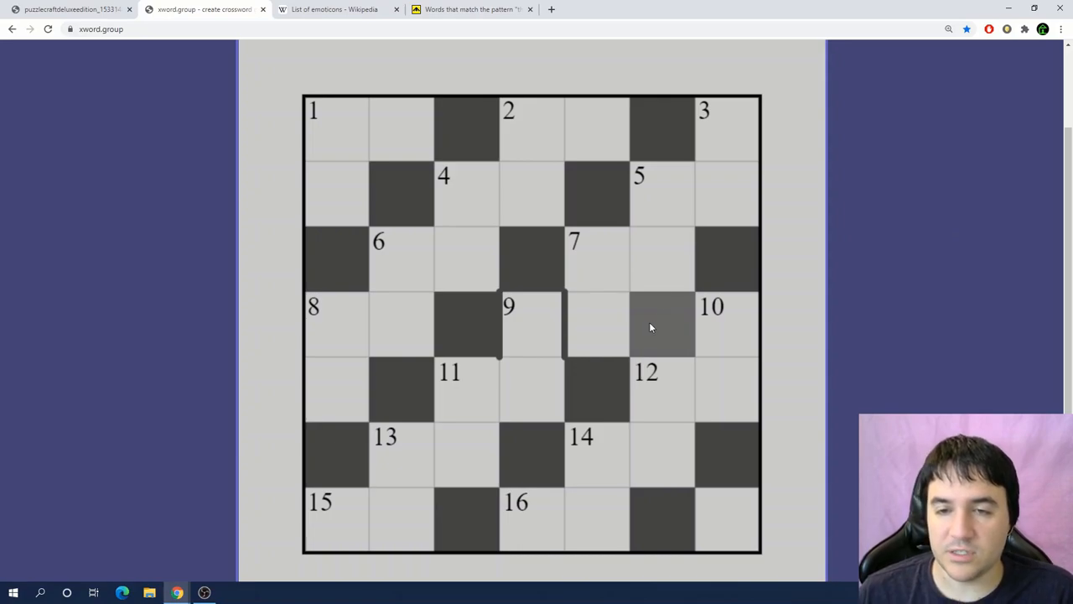
left_click(596, 324)
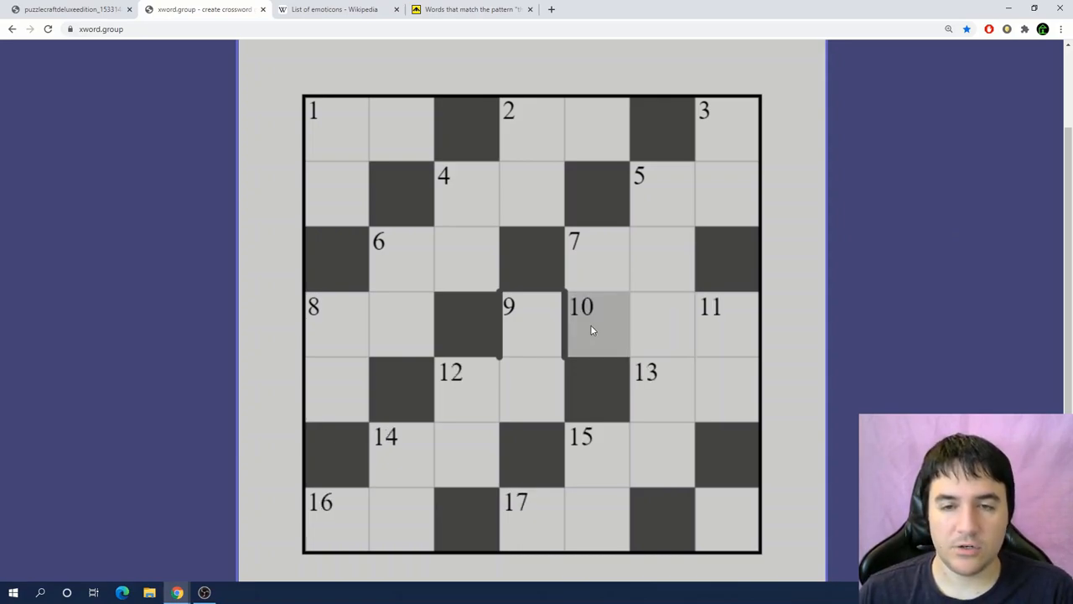
Step: Restore the fourth-row block and remove its bars, renumbering the lattice 1 to 16
left_click(533, 117)
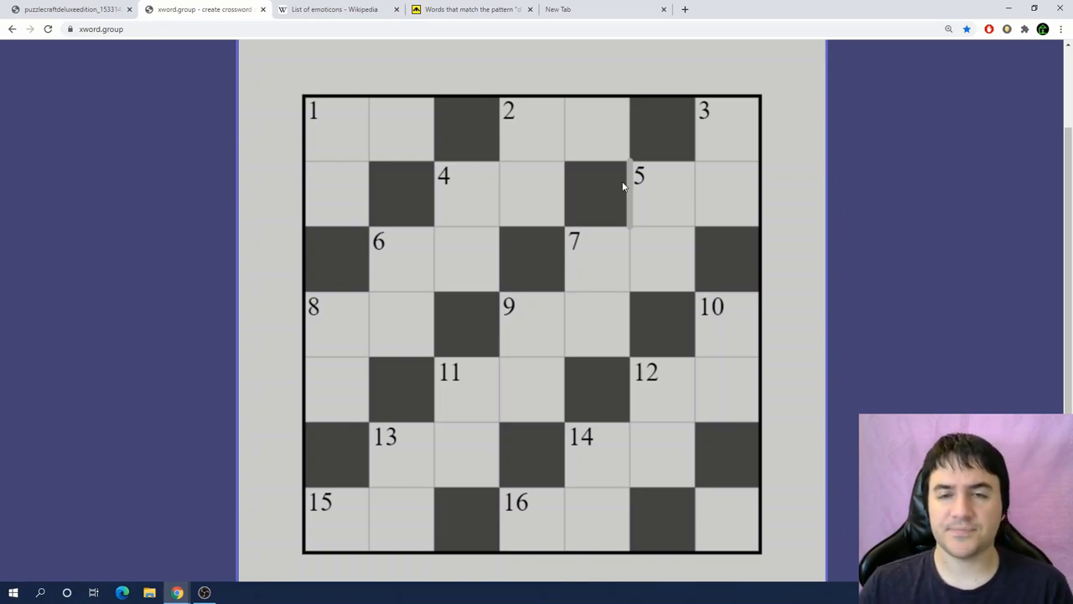
left_click(465, 259)
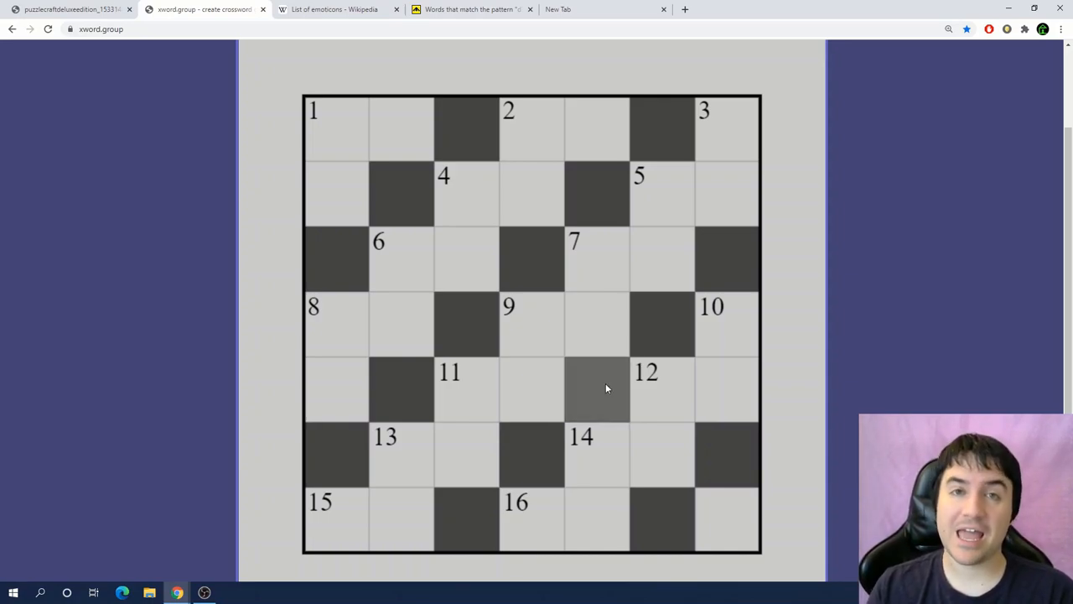
left_click(663, 10)
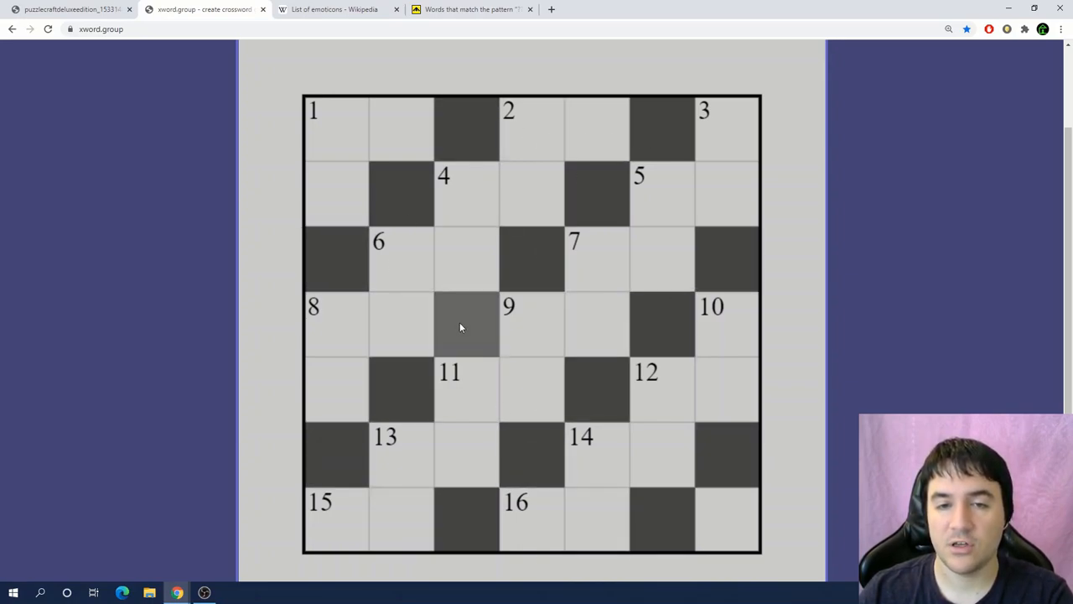
mouse_move(596, 456)
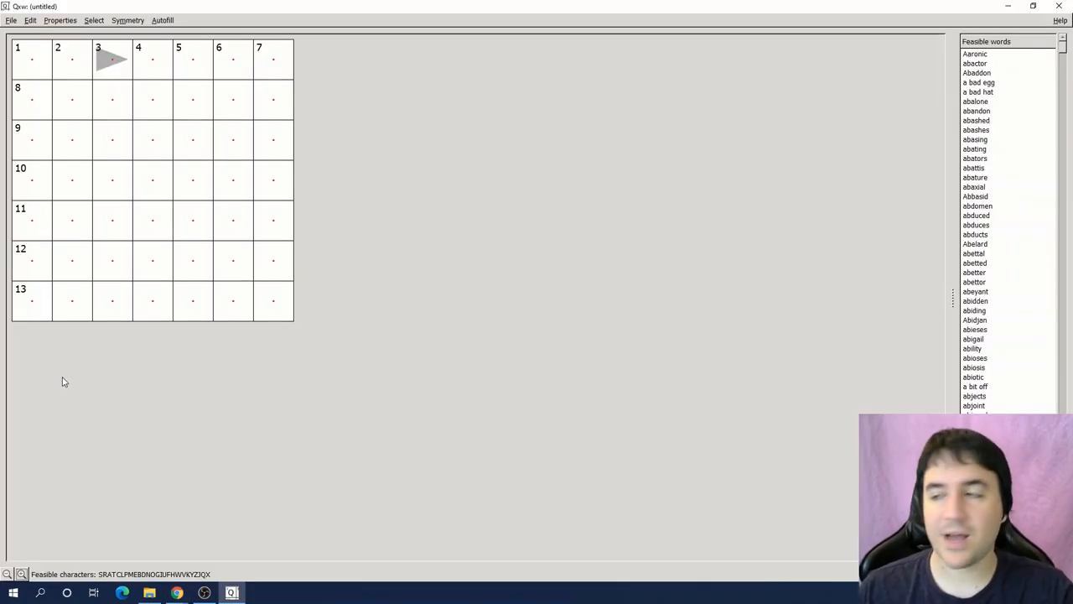
mouse_move(35, 279)
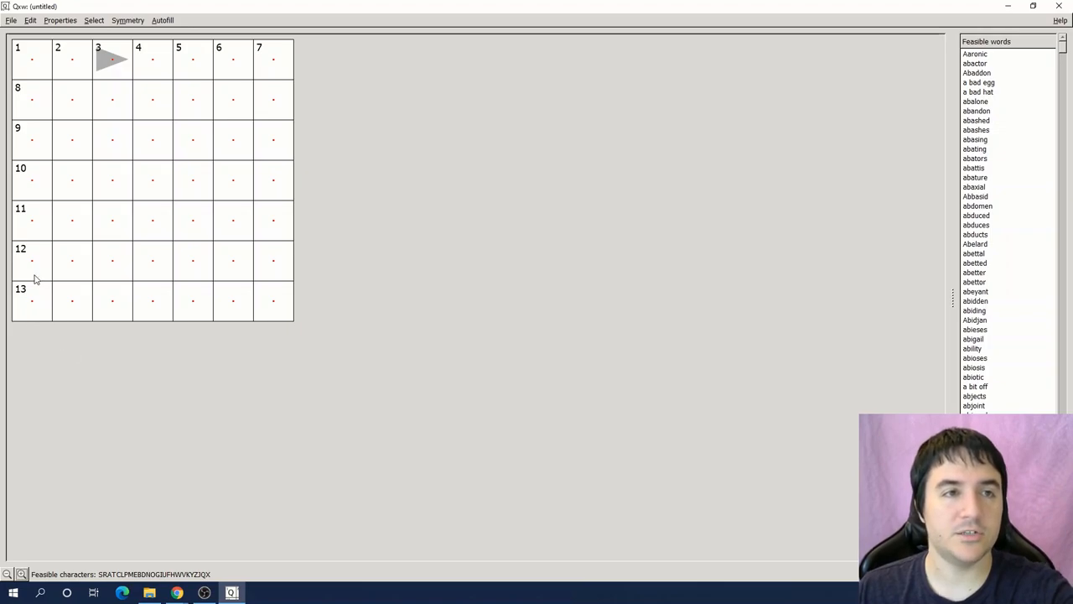
mouse_move(76, 111)
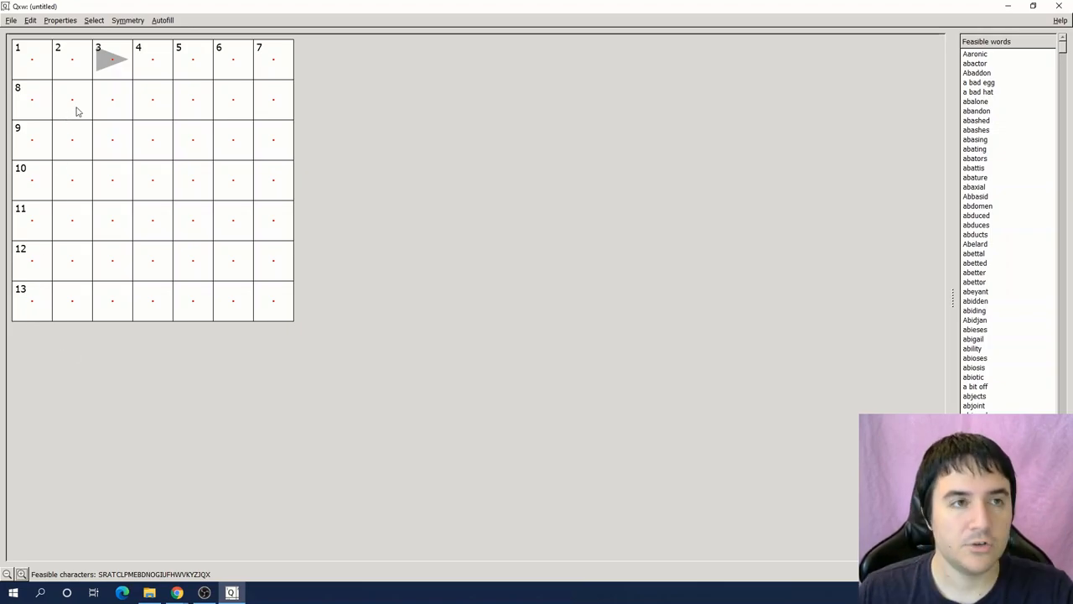
mouse_move(166, 366)
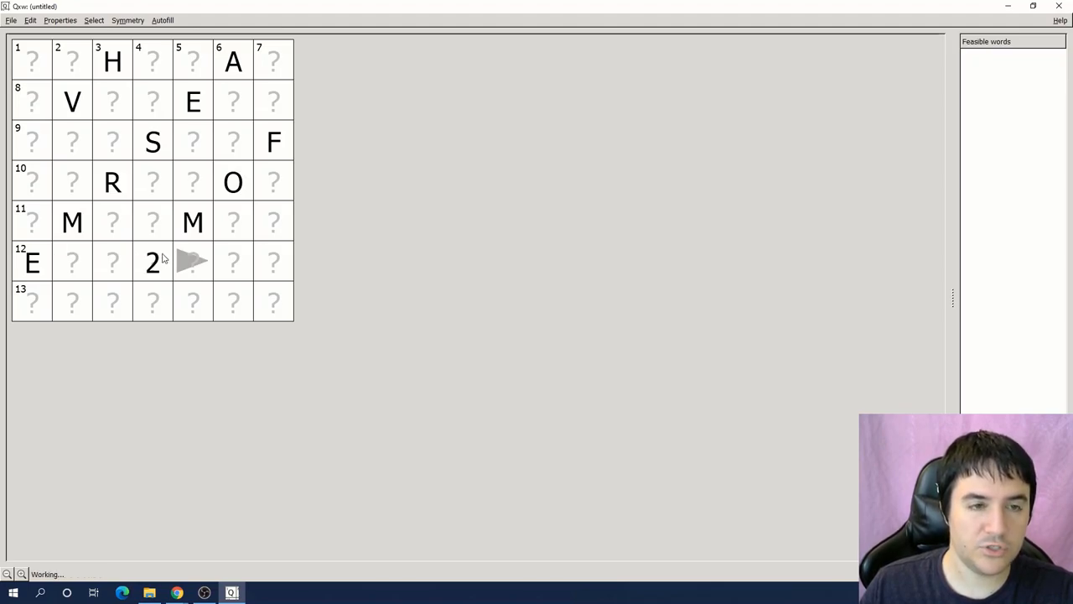
Step: Enter Y in the last square of the lower row
left_click(233, 262)
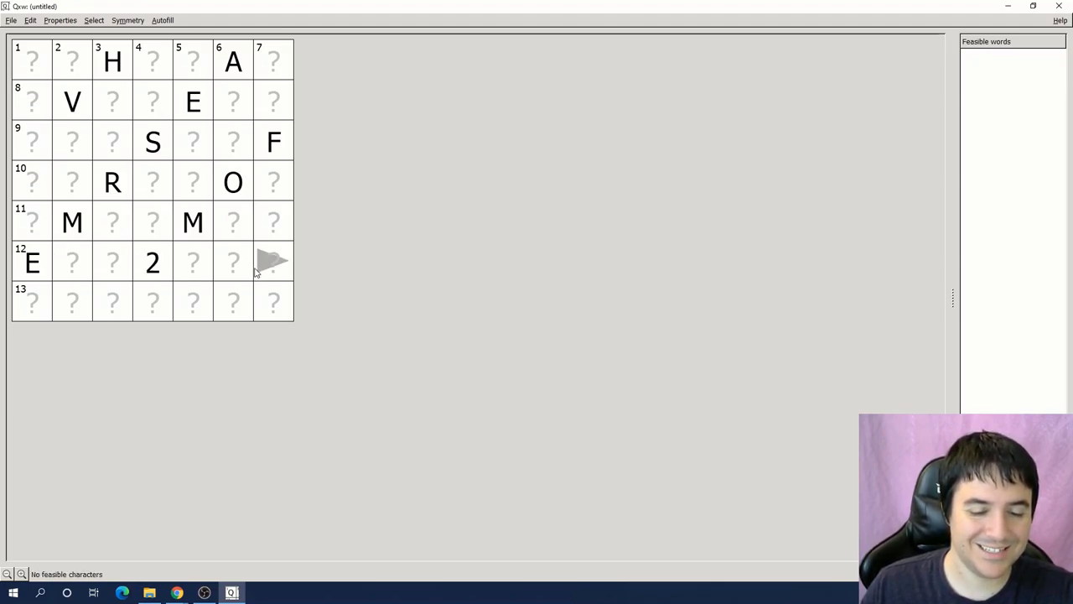
type("Y")
left_click(113, 301)
type("O")
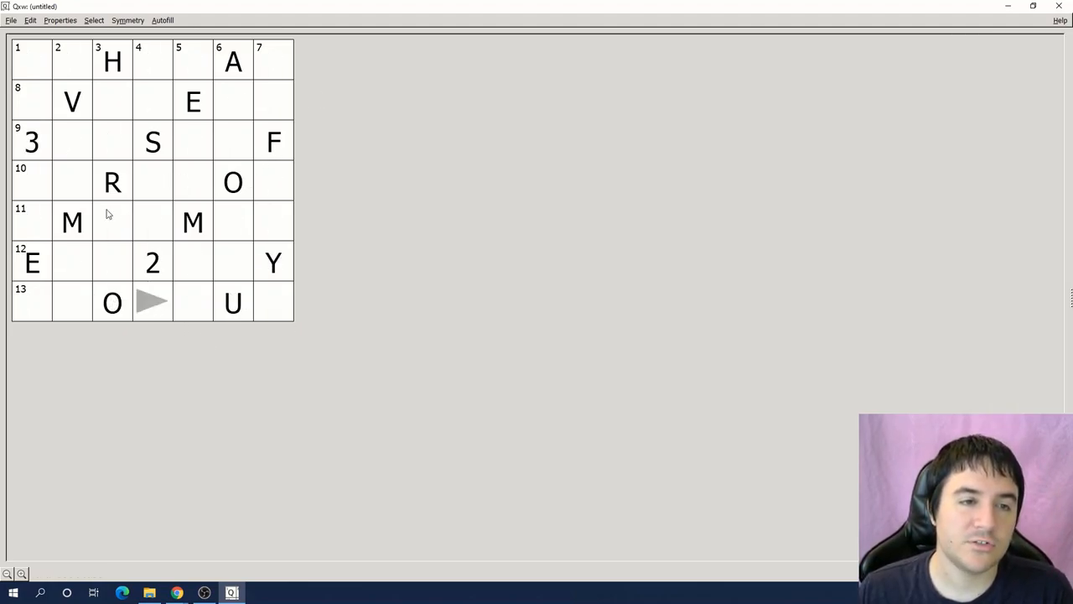
mouse_move(136, 337)
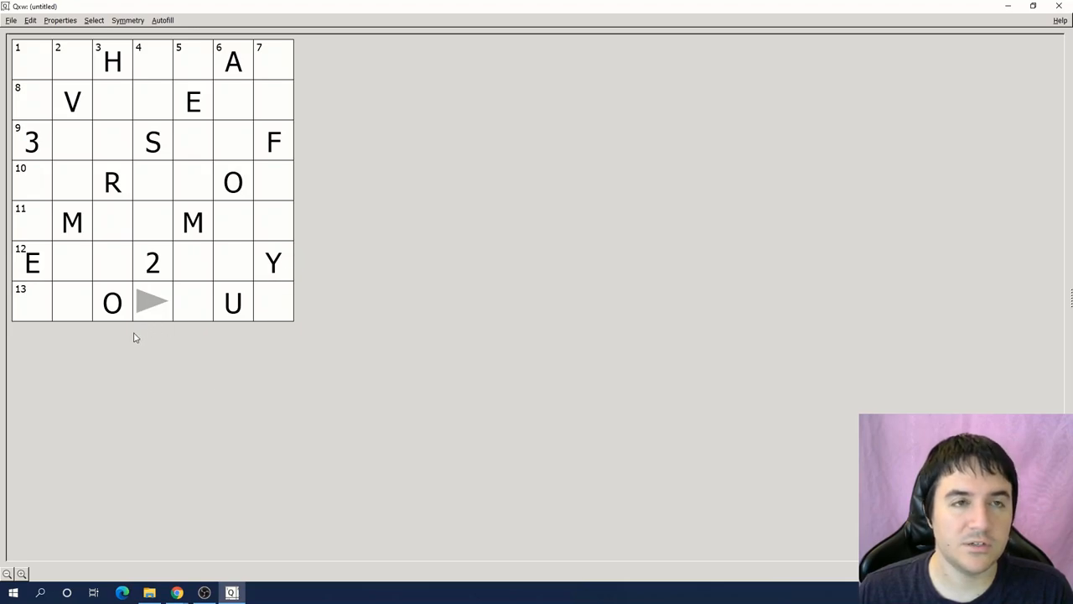
Step: Fill A and D to make ADHD across the top, bar it off, and put T below
left_click(31, 302)
type("RDS7")
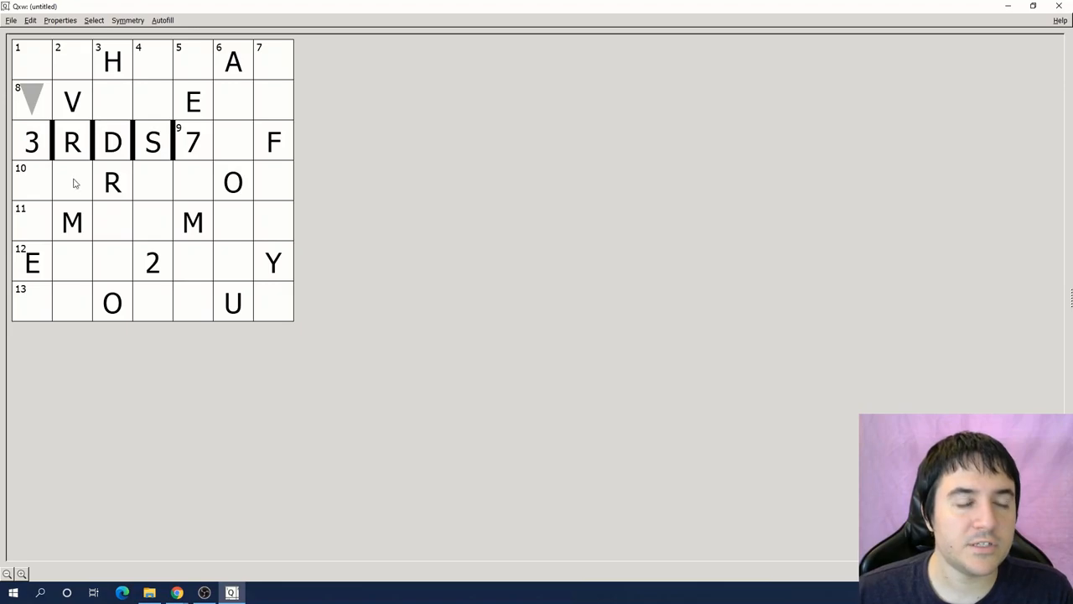
left_click(32, 182)
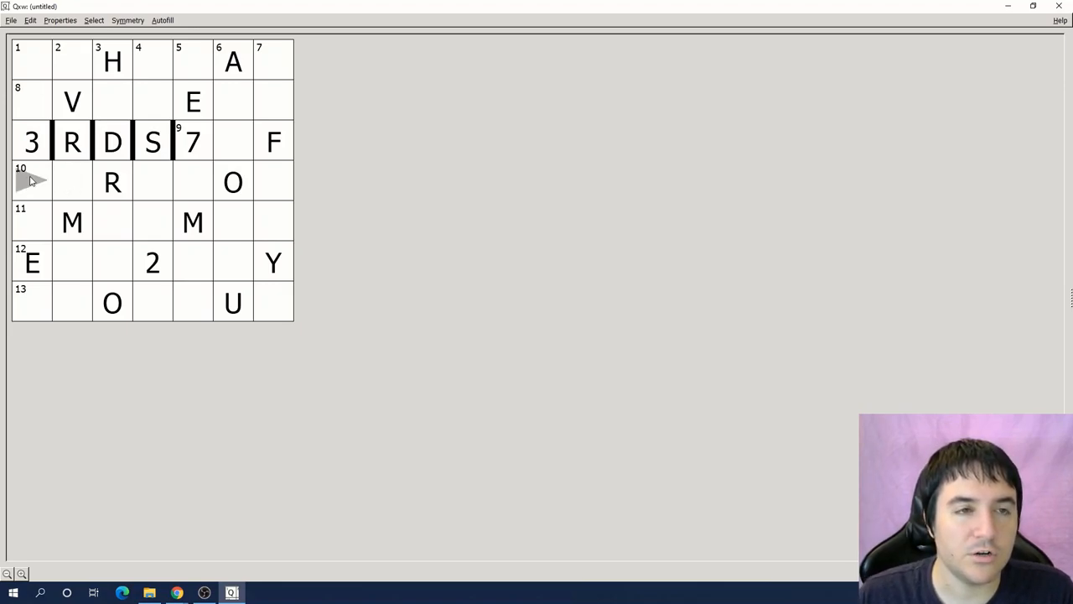
mouse_move(72, 59)
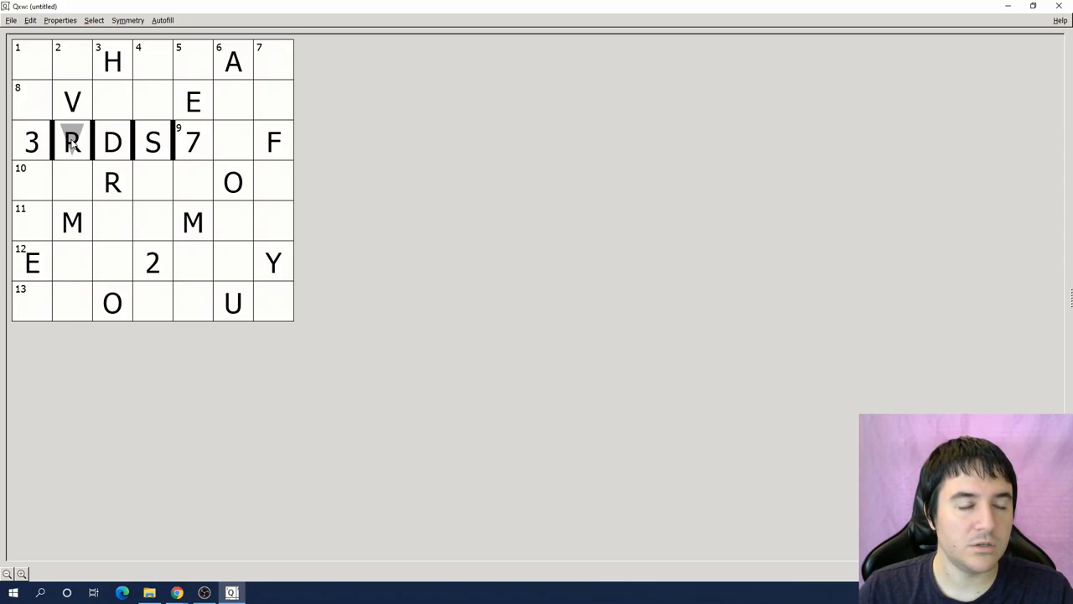
type("D")
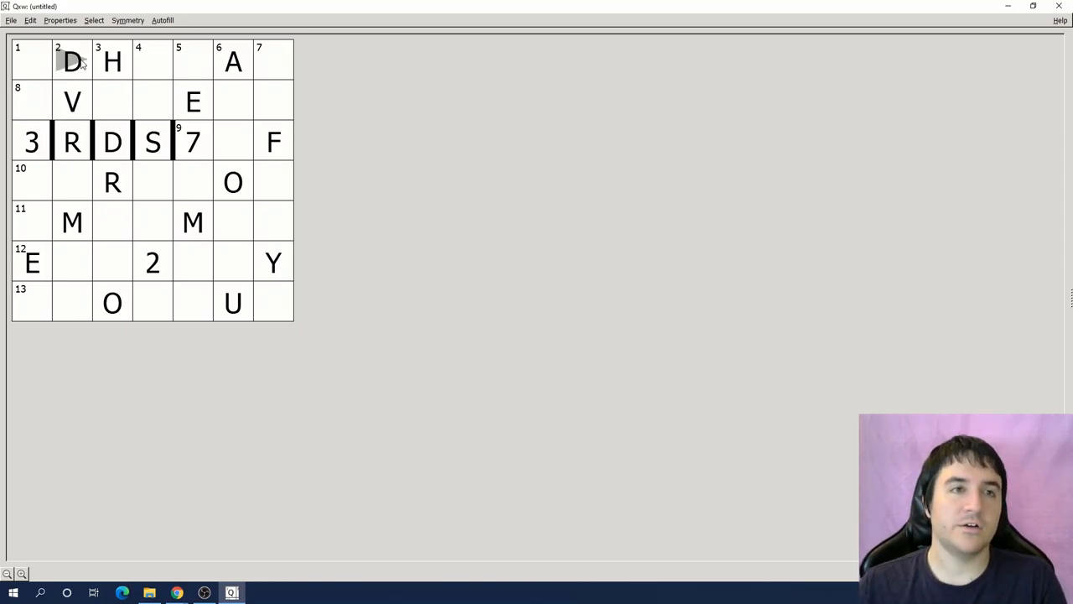
left_click(72, 142)
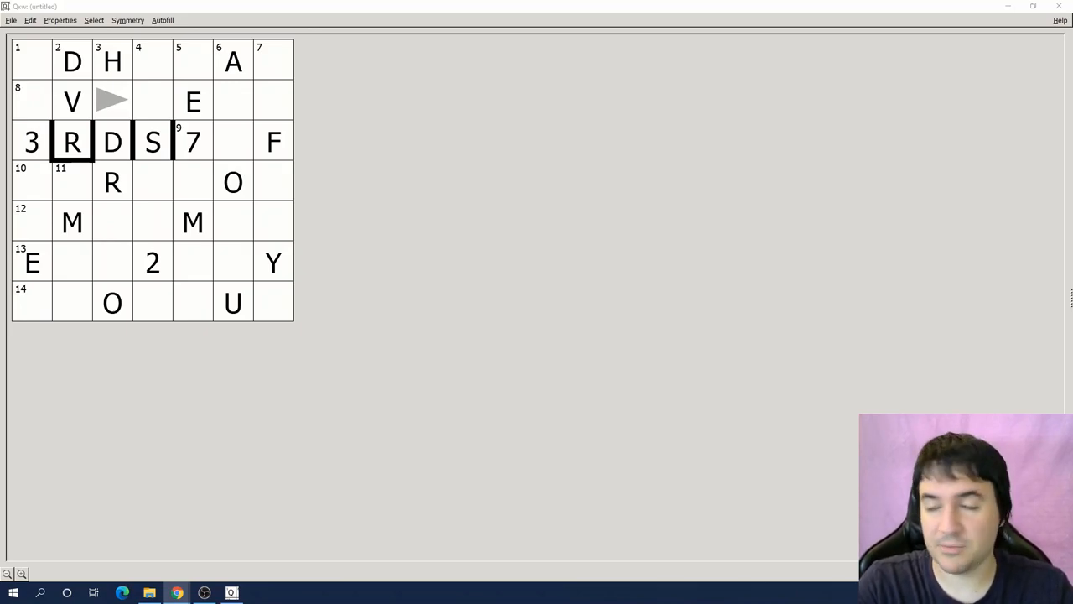
left_click(31, 59)
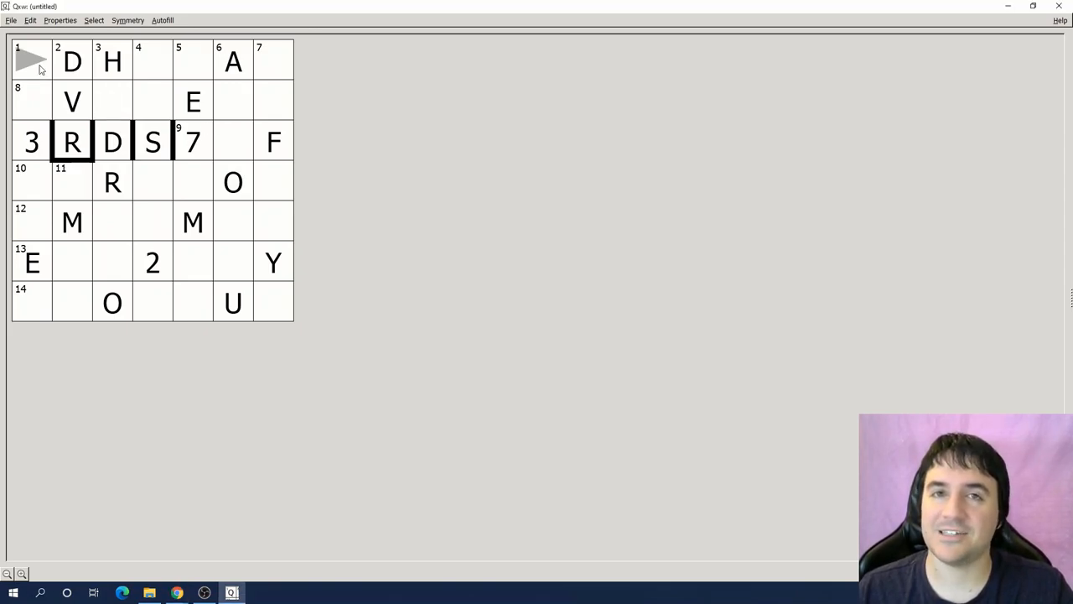
type("A")
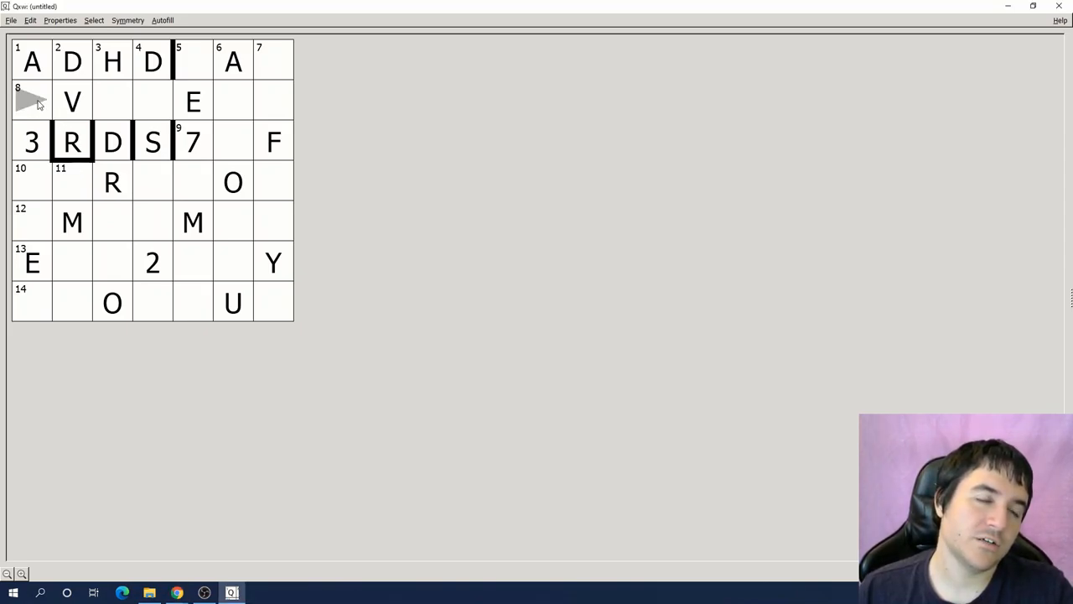
mouse_move(109, 101)
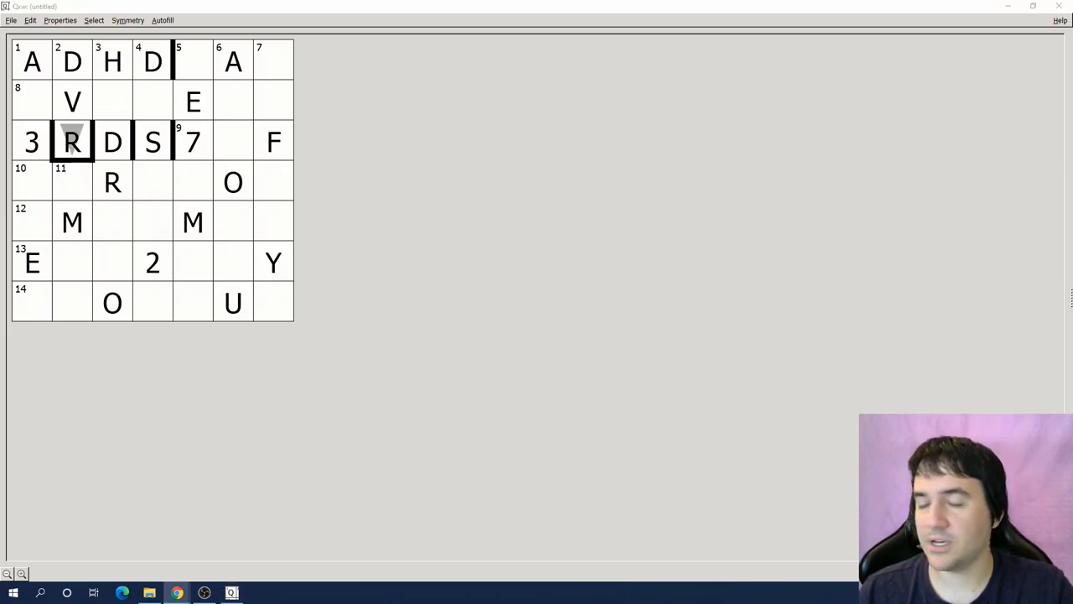
type("T")
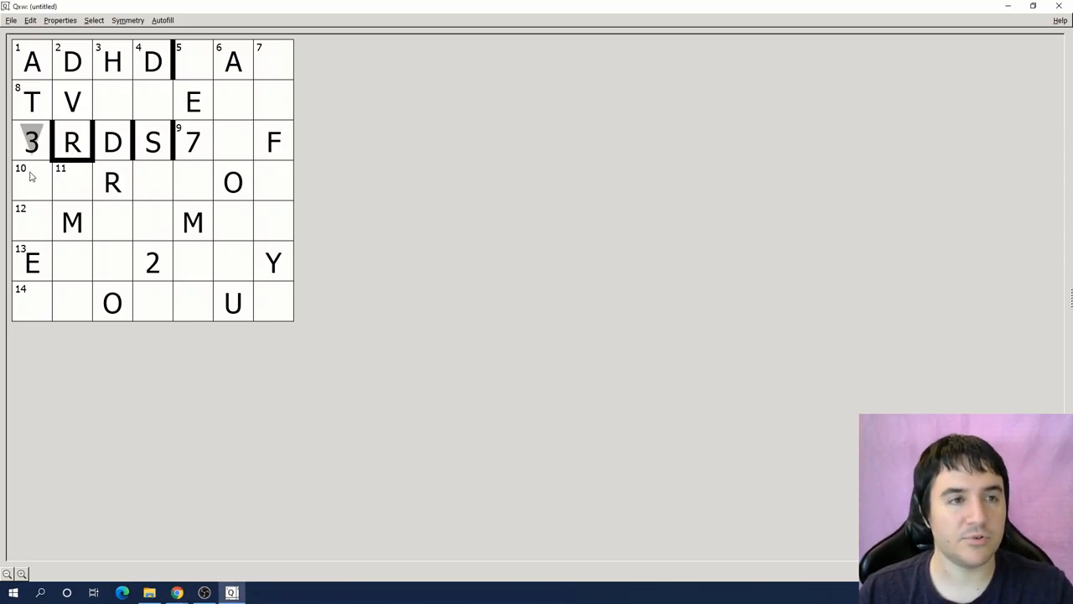
Step: Bar under the 3, complete HADRON down column three with N, and bar off TVA
left_click(32, 182)
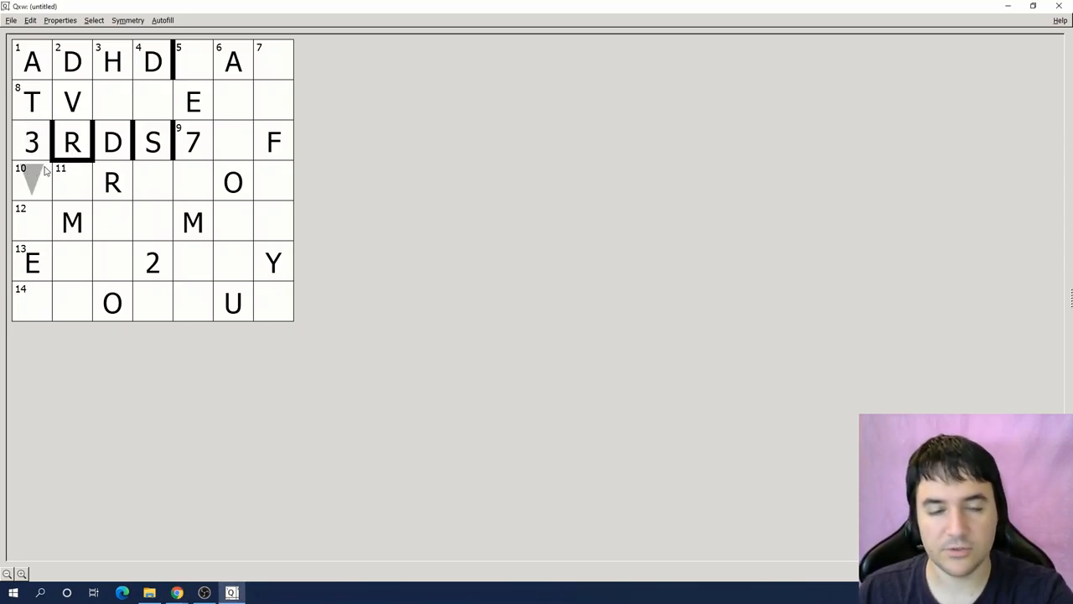
left_click(112, 182)
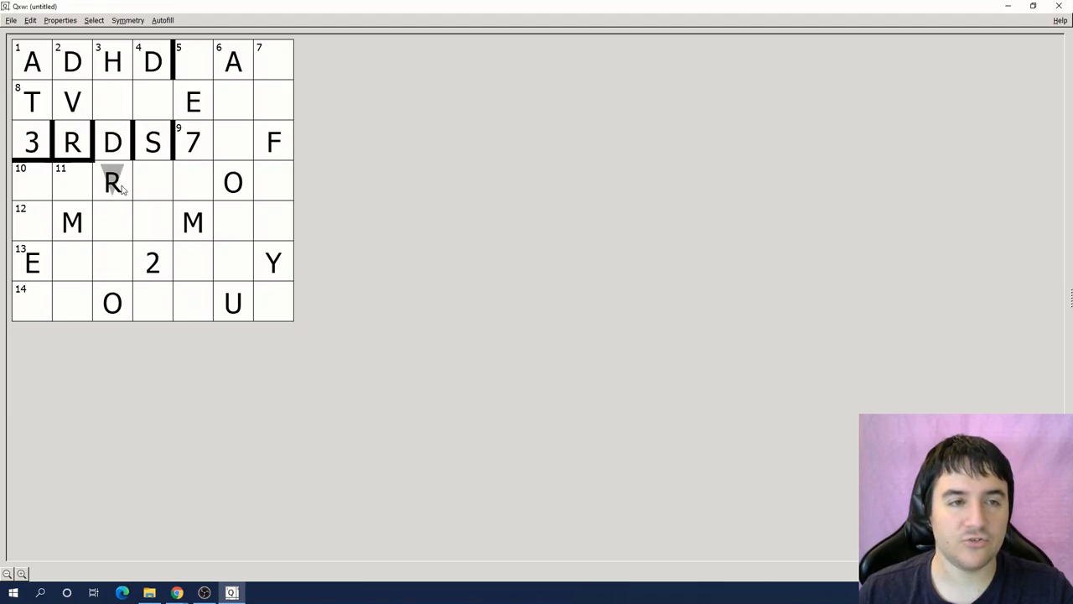
left_click(112, 262)
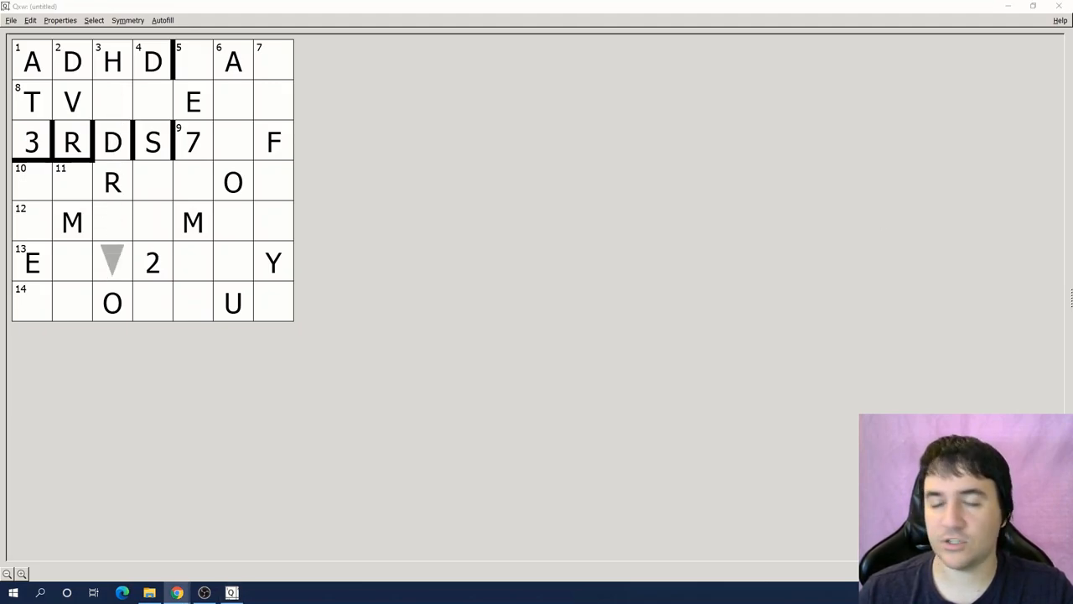
left_click(112, 101)
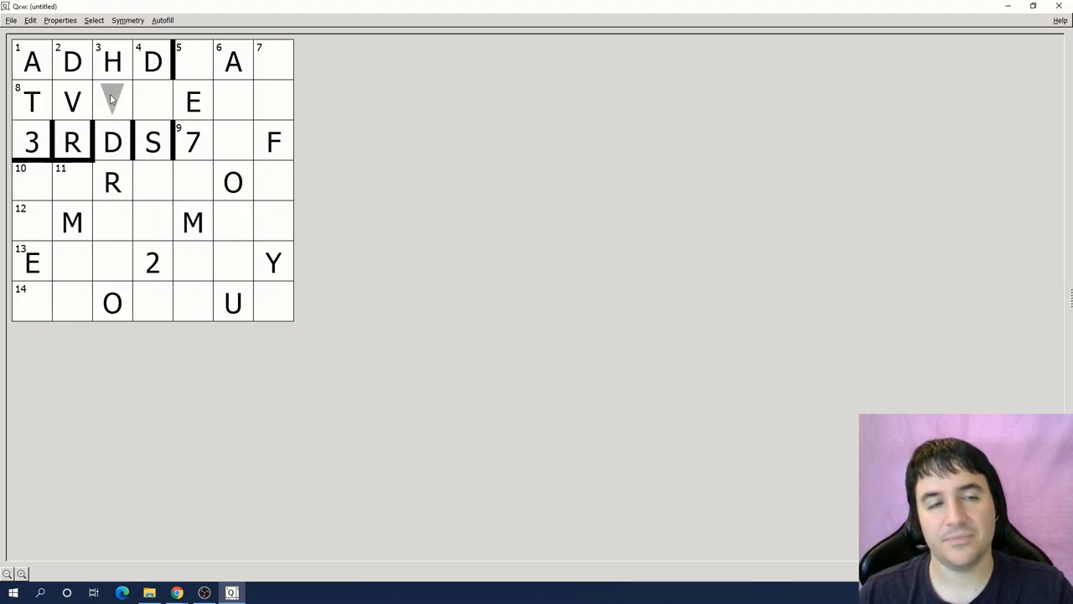
left_click(72, 61)
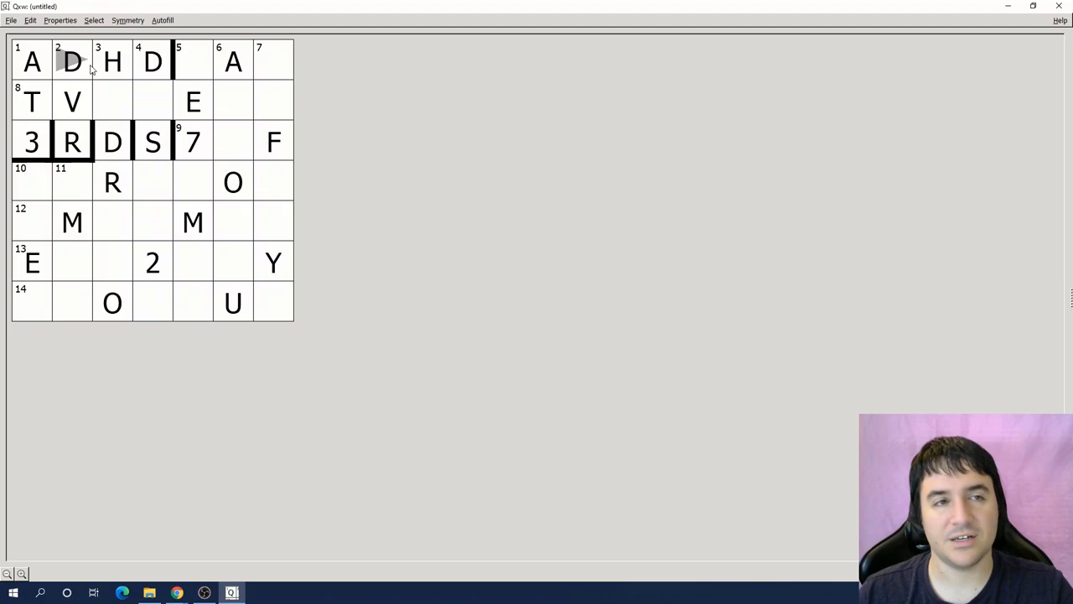
left_click(112, 100)
type("ADRO")
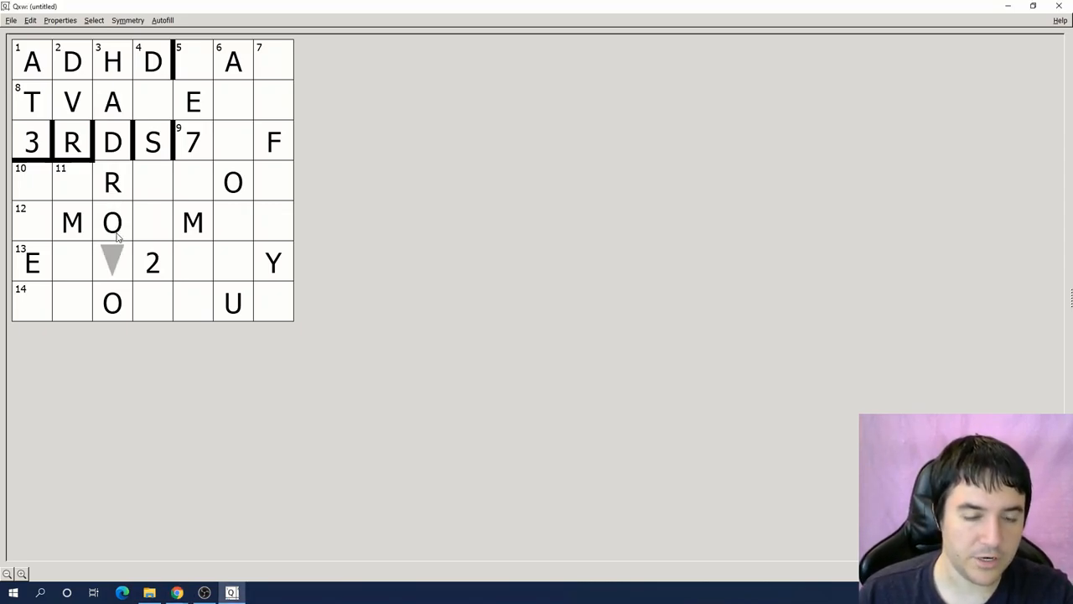
type("N")
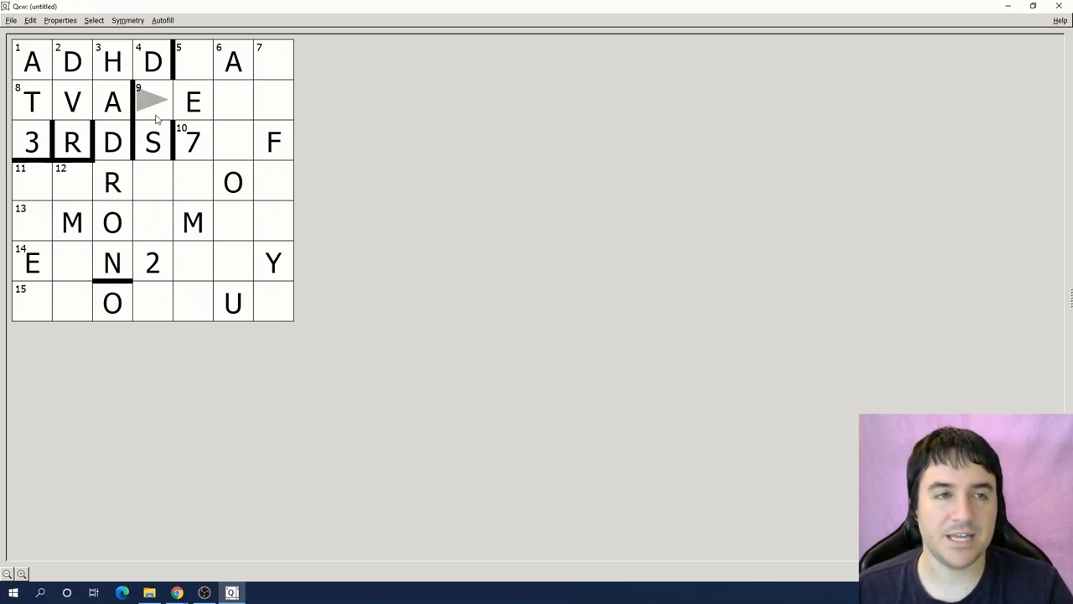
mouse_move(157, 165)
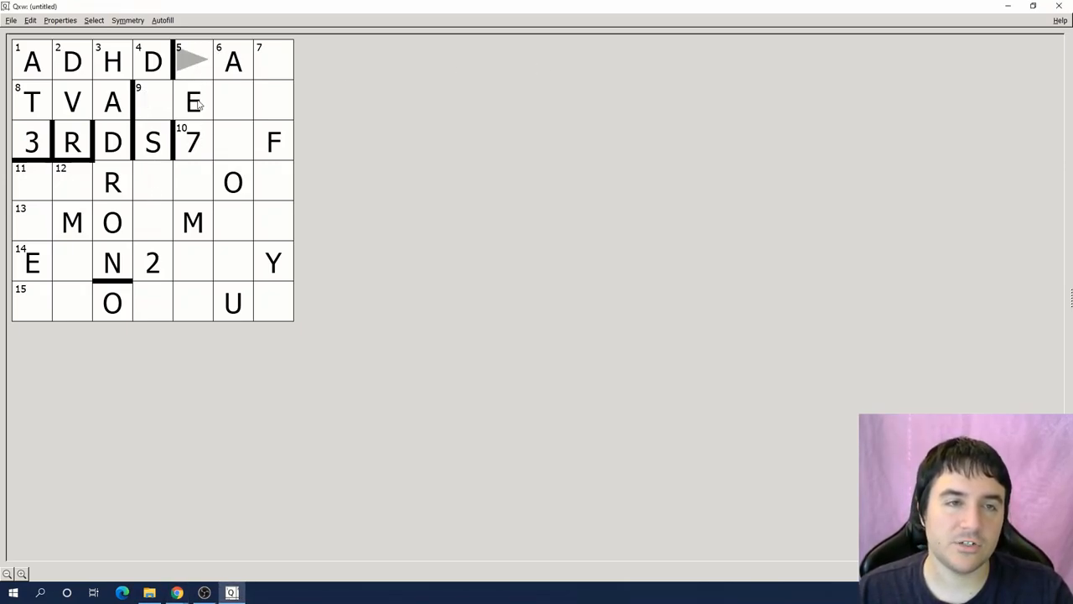
left_click(193, 101)
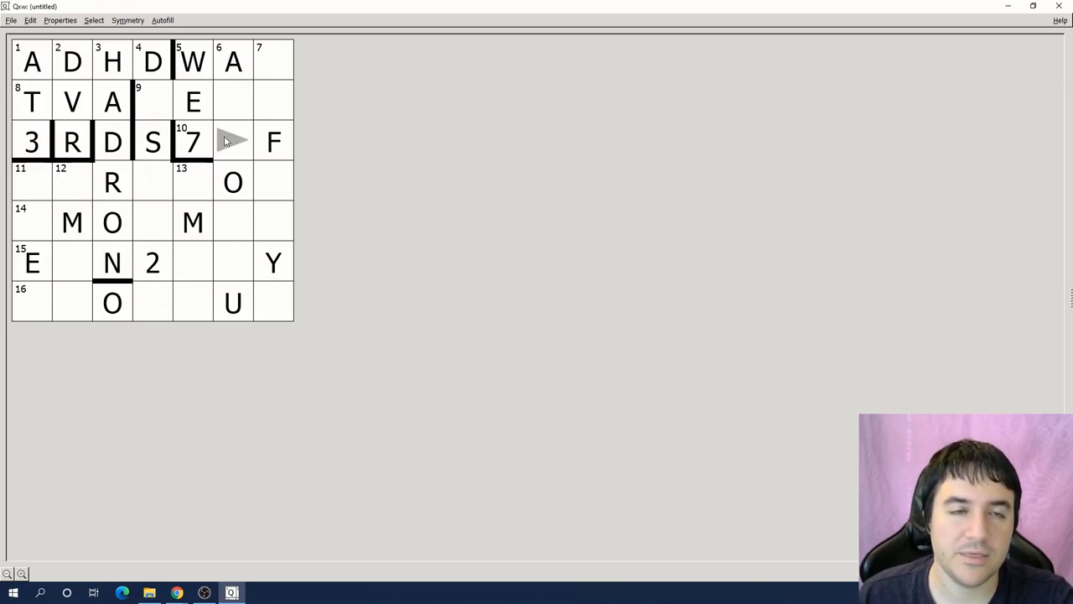
Step: Wall off the cell by 7, set O in column six, and fill IEDS across and NSF down
left_click(233, 140)
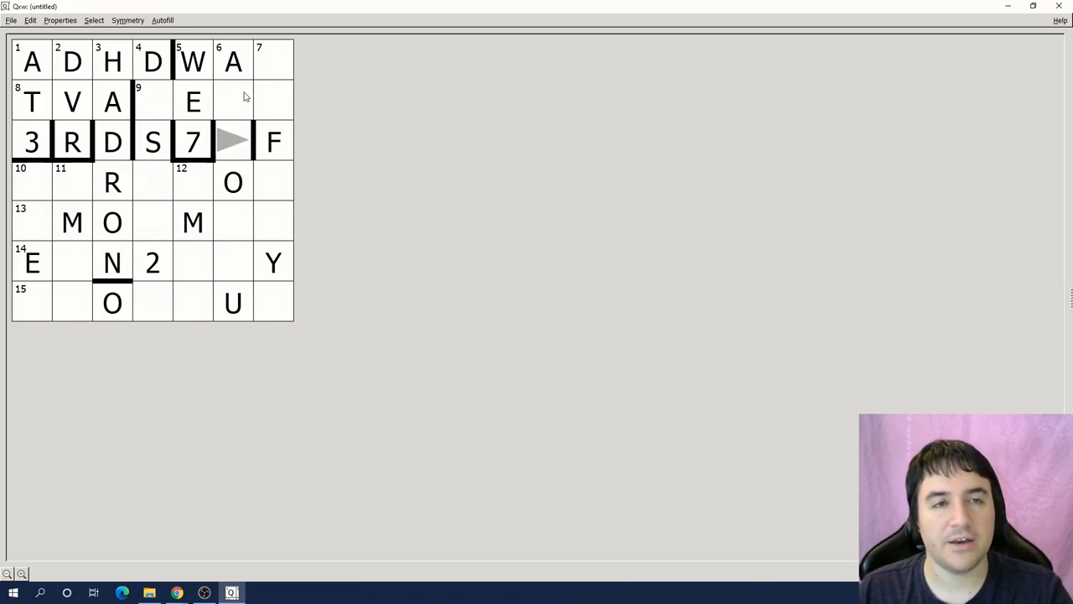
left_click(233, 182)
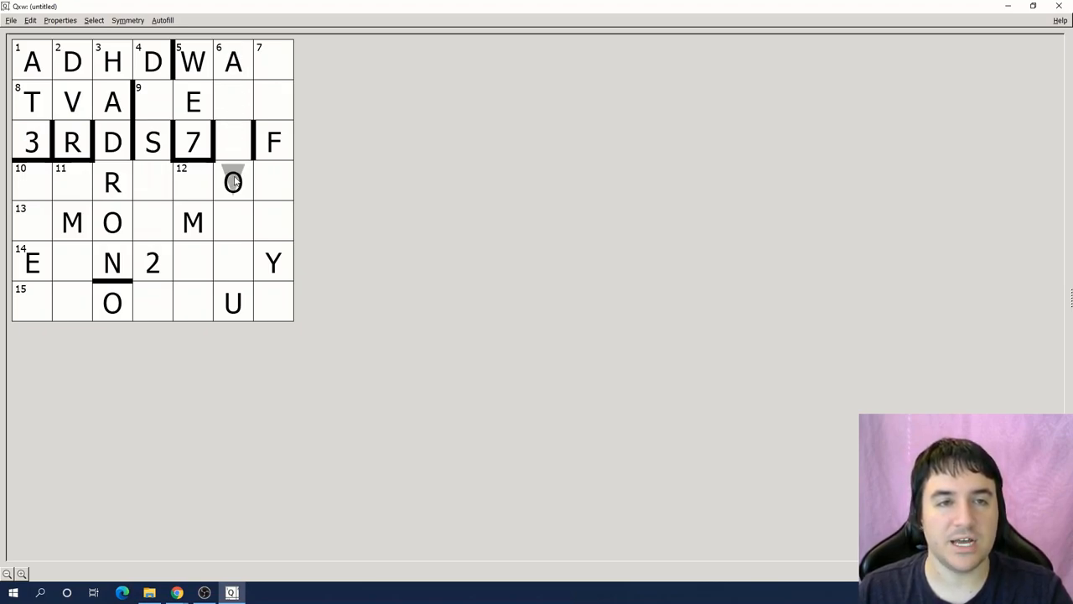
type("O")
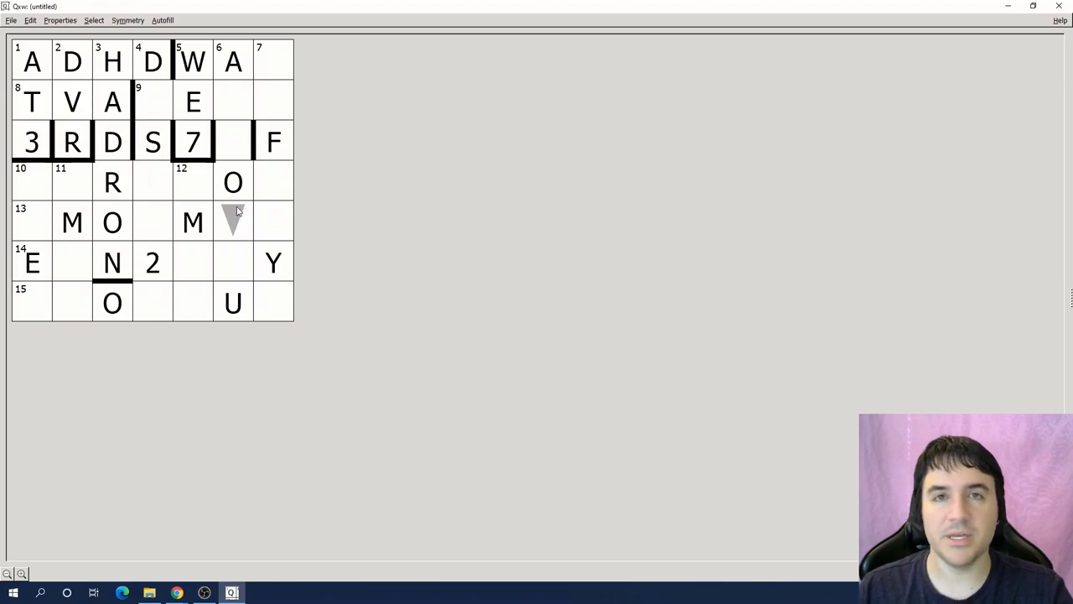
mouse_move(222, 197)
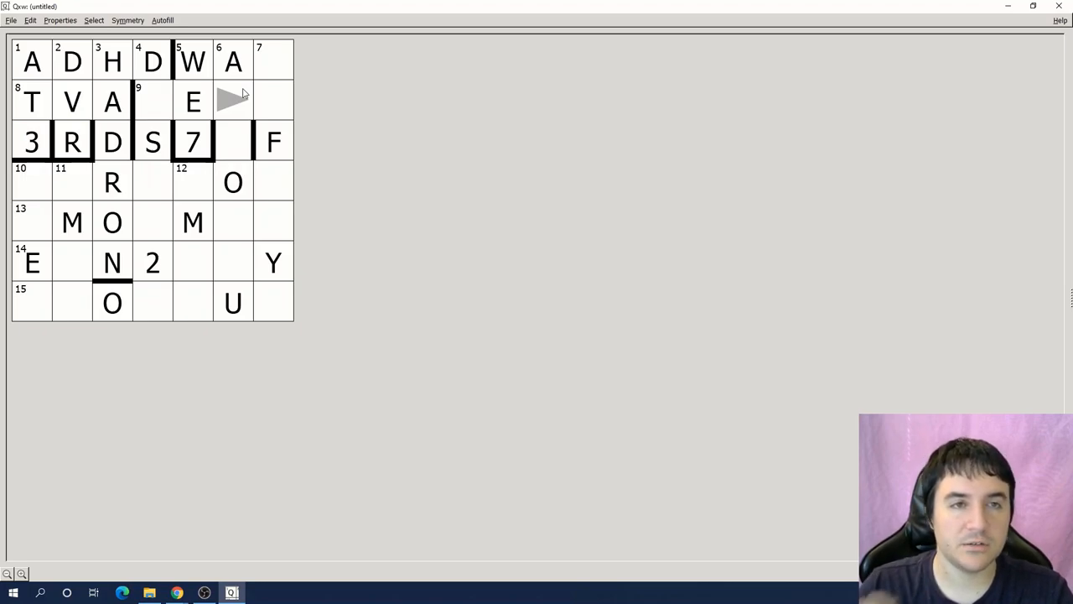
mouse_move(150, 99)
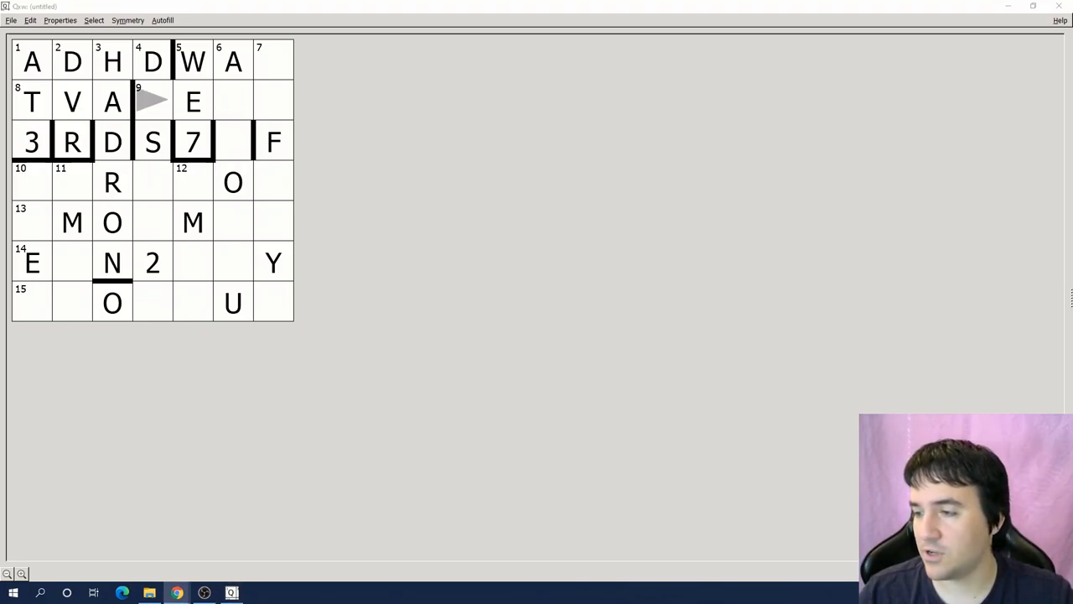
left_click(272, 101)
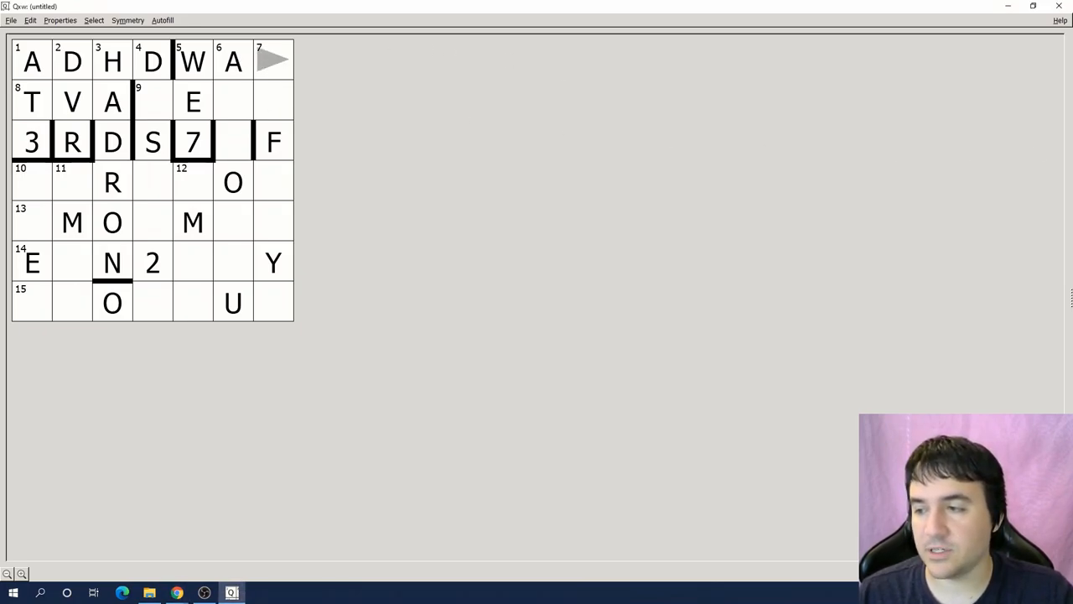
mouse_move(270, 67)
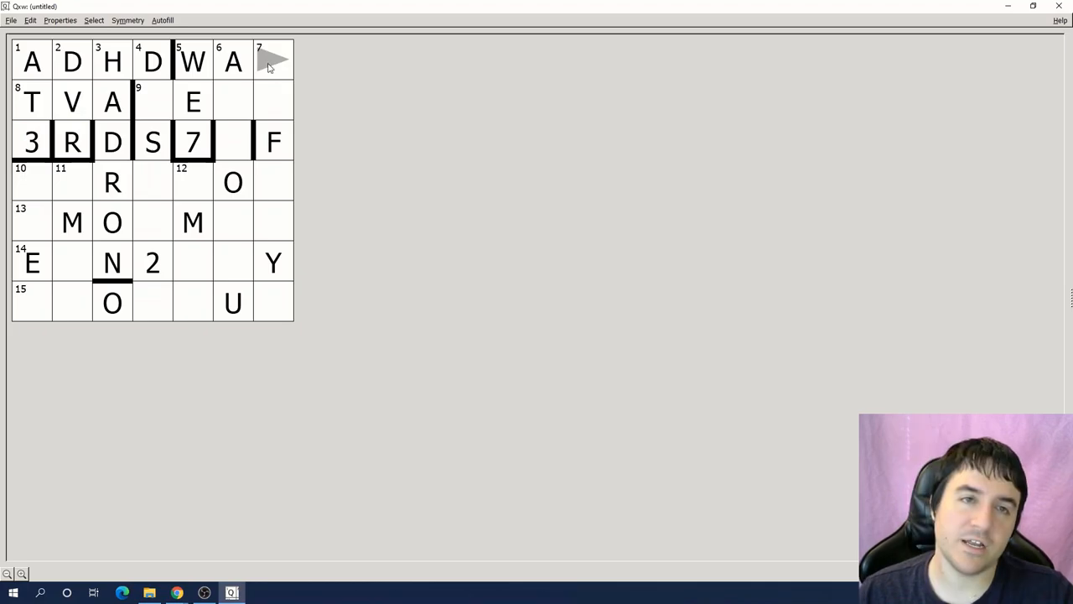
left_click(273, 60)
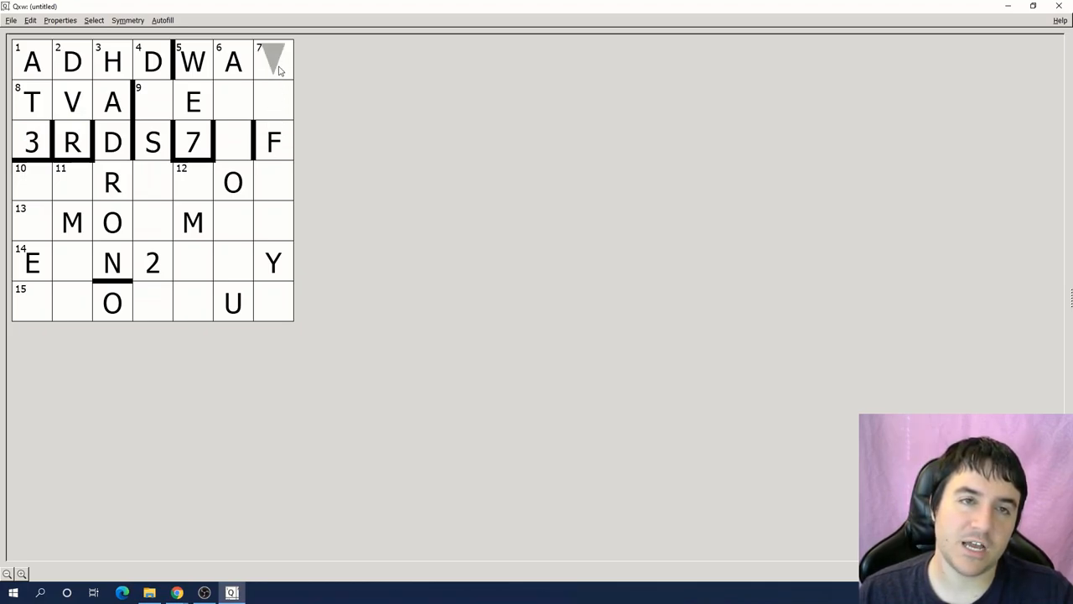
left_click(273, 141)
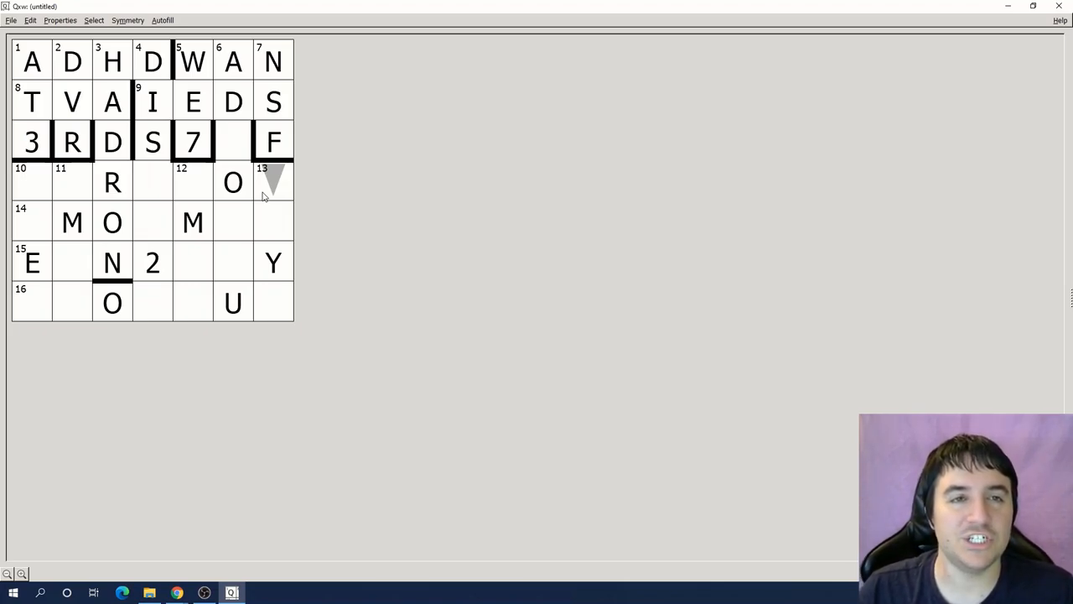
Step: Fill below the F for BMWS down column five and bar the M and column-four cells
left_click(192, 182)
type("HOC")
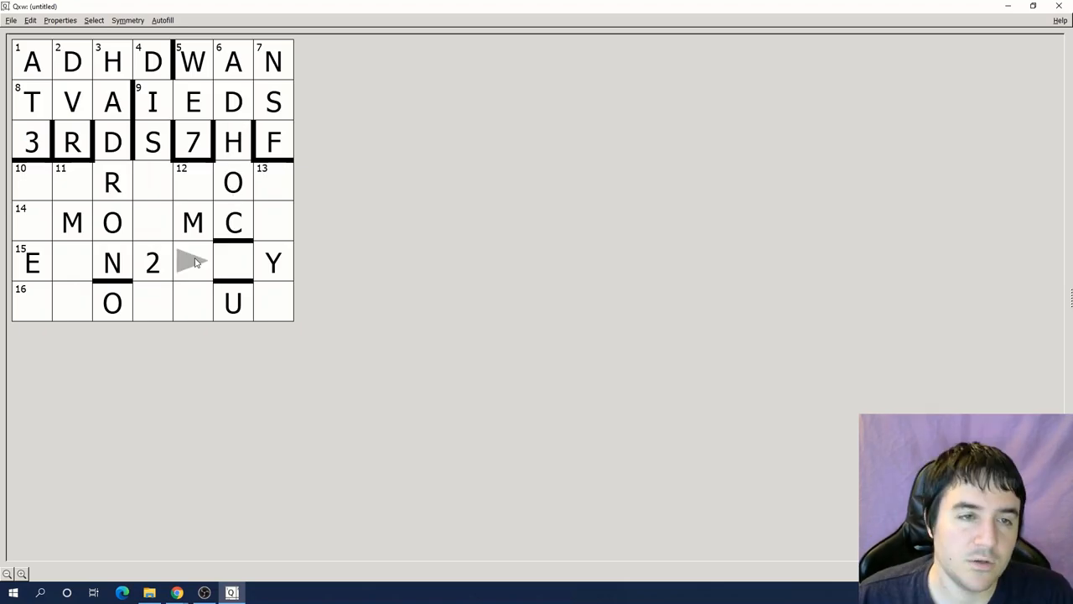
mouse_move(165, 265)
type("WA")
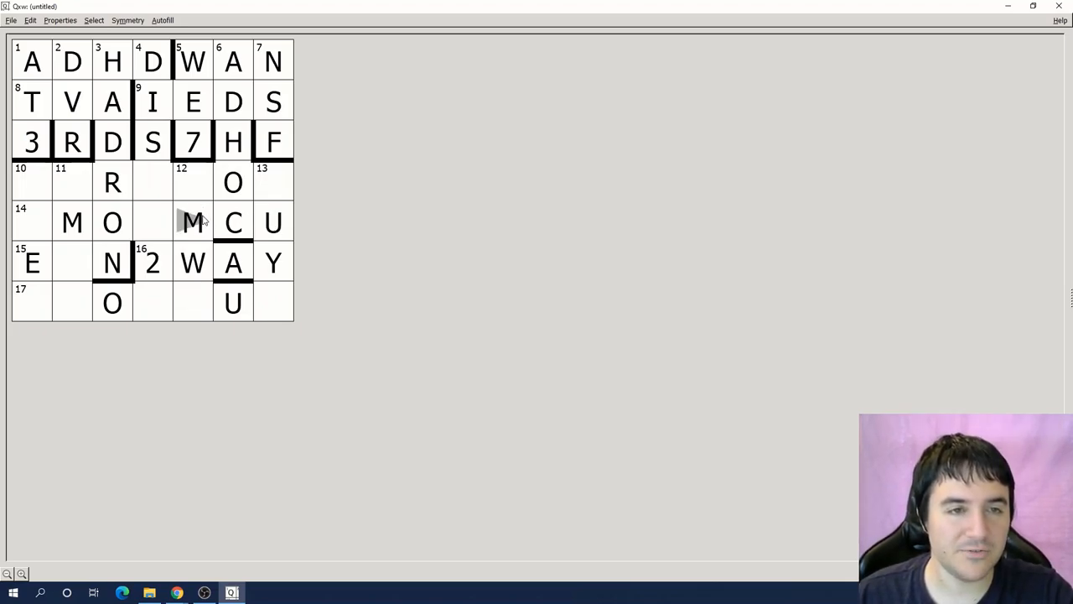
left_click(191, 222)
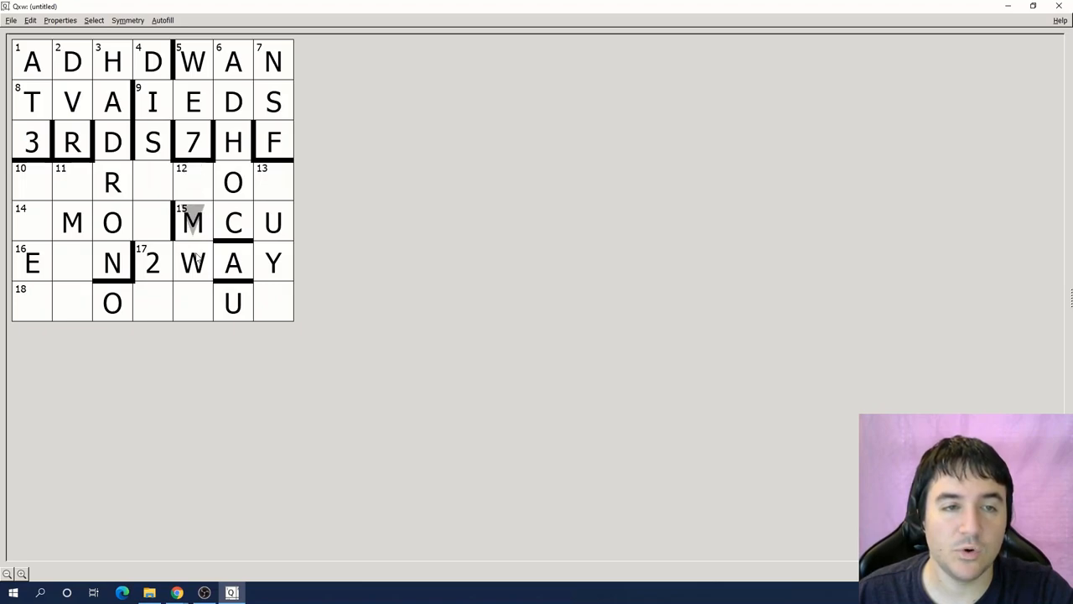
mouse_move(193, 302)
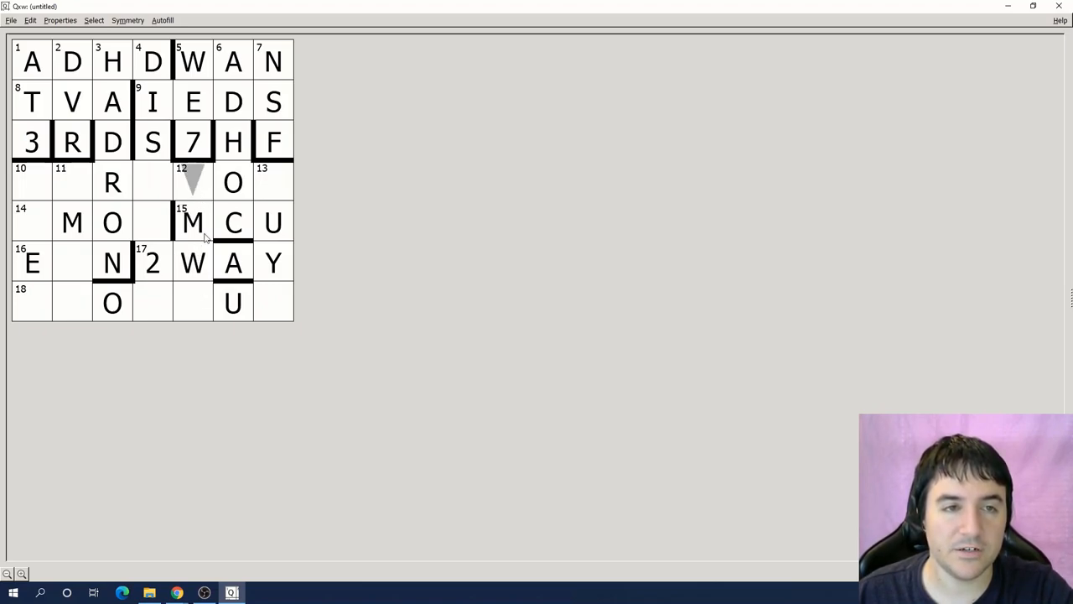
mouse_move(200, 183)
type("BMWS")
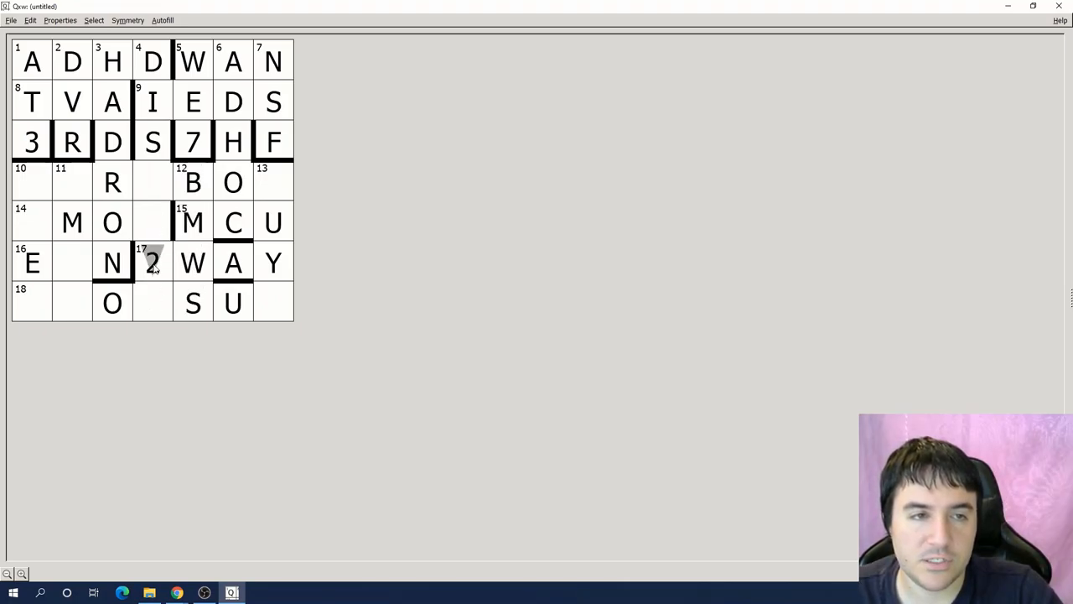
left_click(153, 222)
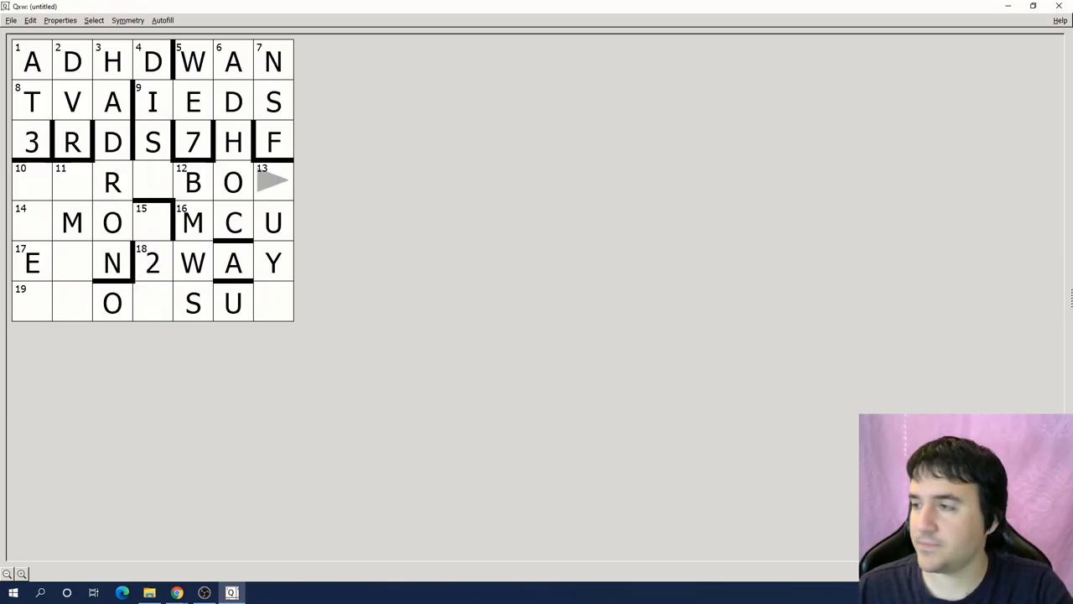
Step: Switch to Chrome and skim the Wikipedia article on Outkast's B.O.B
left_click(176, 593)
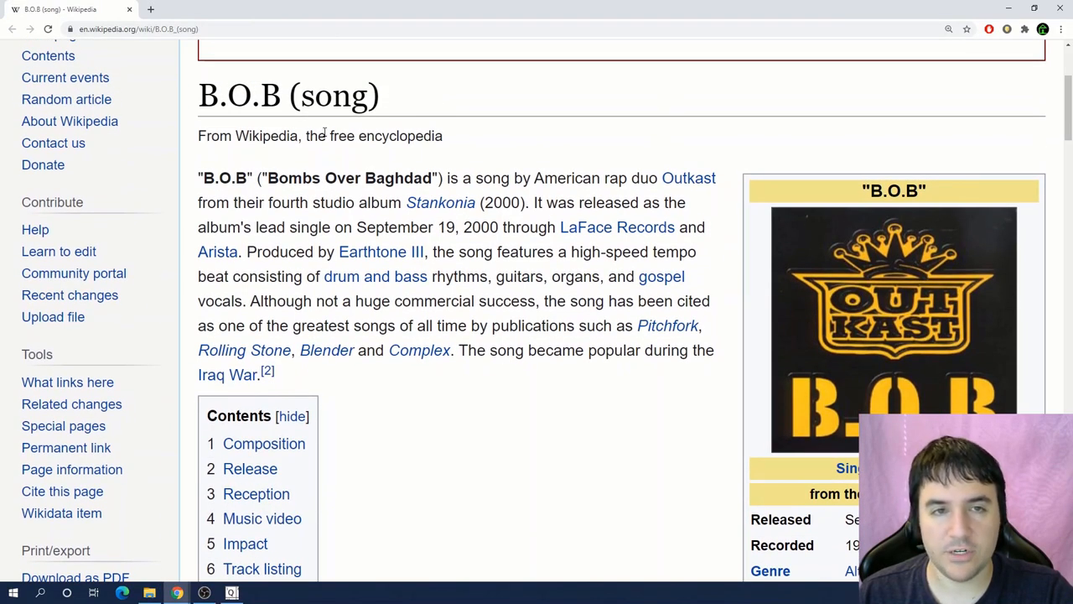
scroll("up", 3)
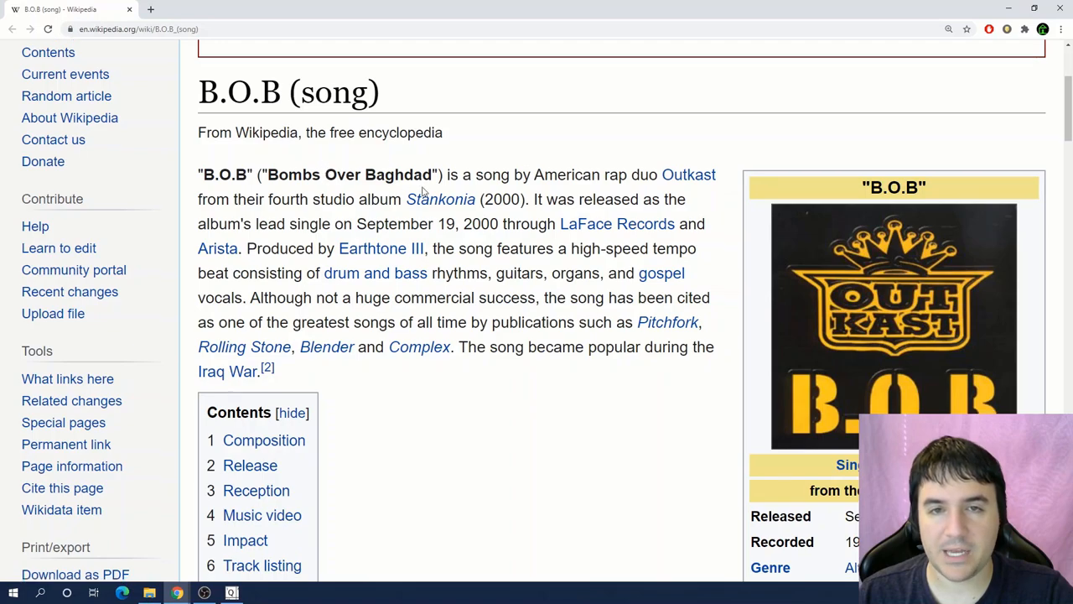
scroll("down", 3)
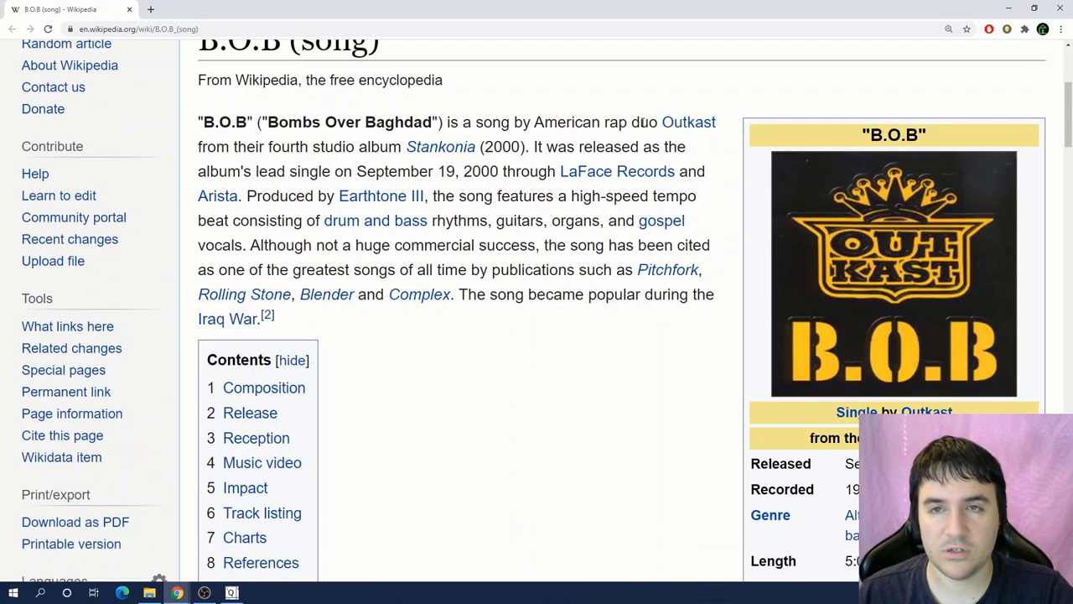
Step: Return to Qxw and enter S in the bottom-right square to complete SUS
left_click(231, 593)
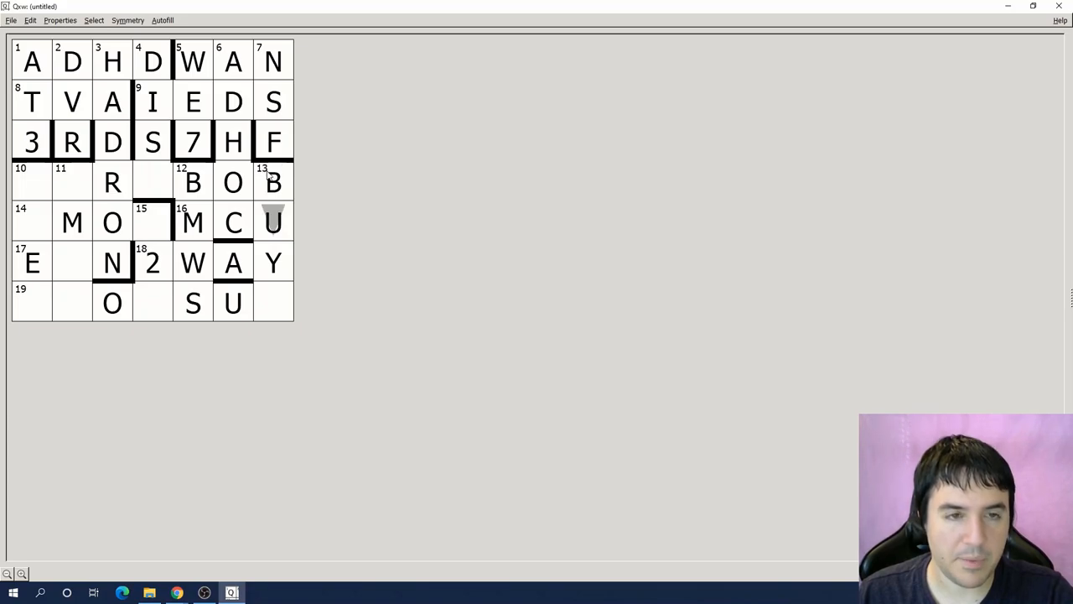
left_click(192, 182)
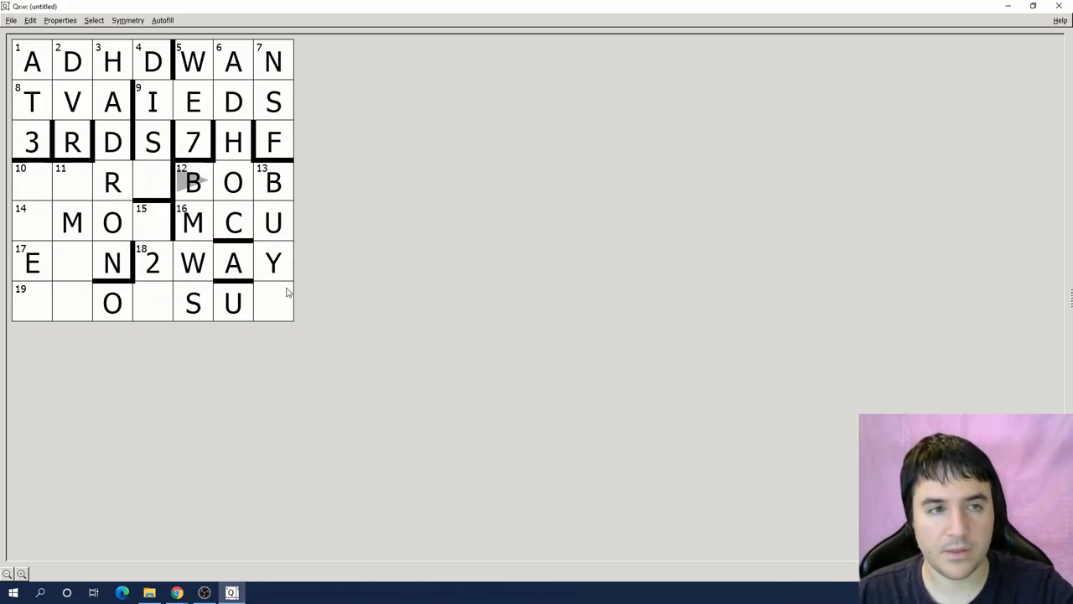
type("S")
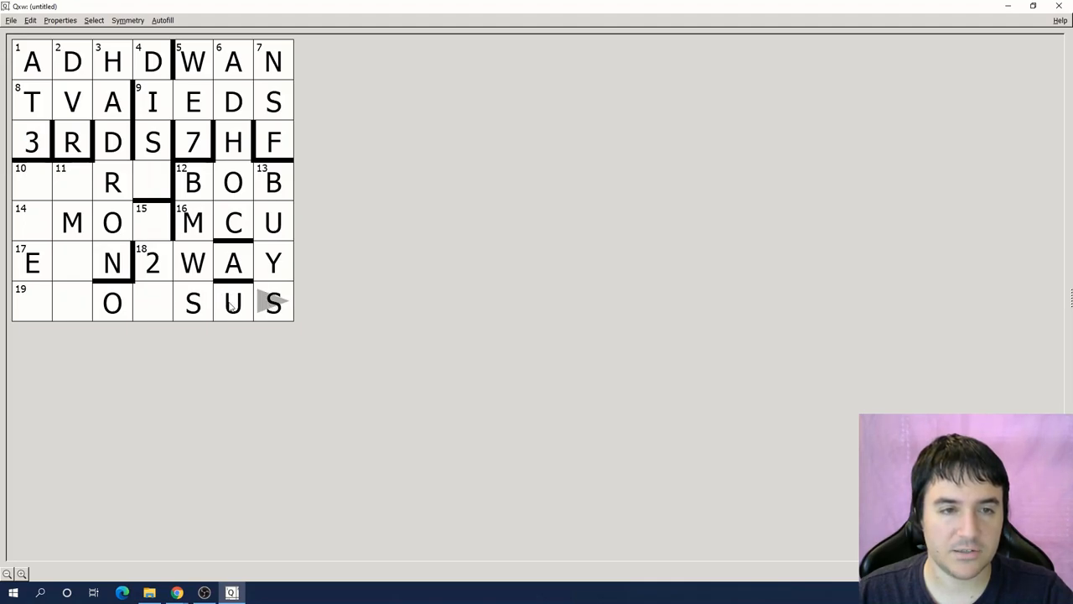
mouse_move(155, 300)
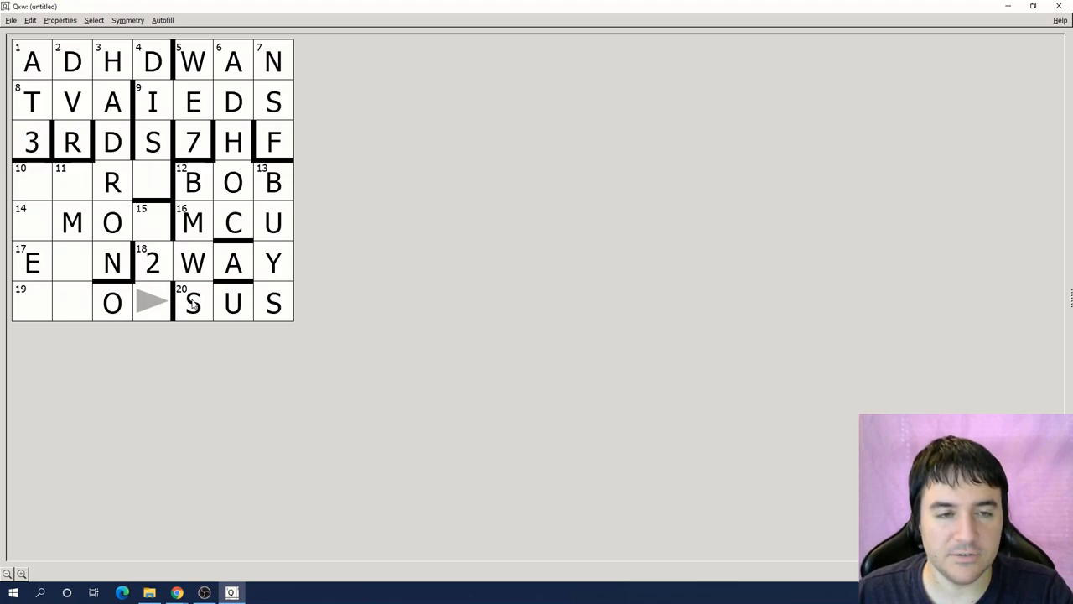
mouse_move(272, 304)
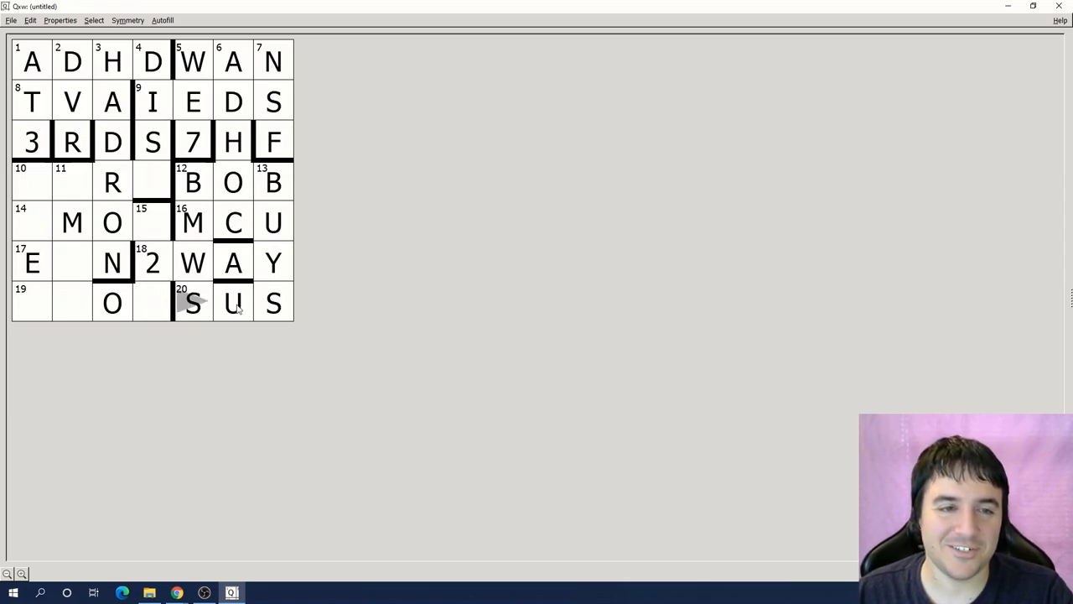
mouse_move(151, 298)
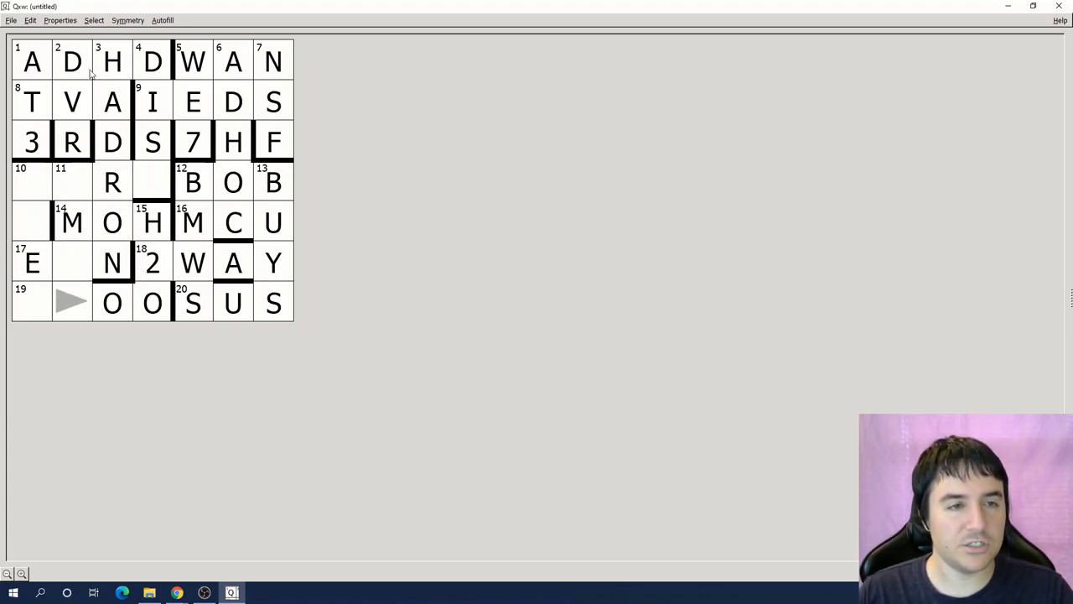
Step: Enable Interactive assistance and check feasible words for the lower-left entries
left_click(161, 20)
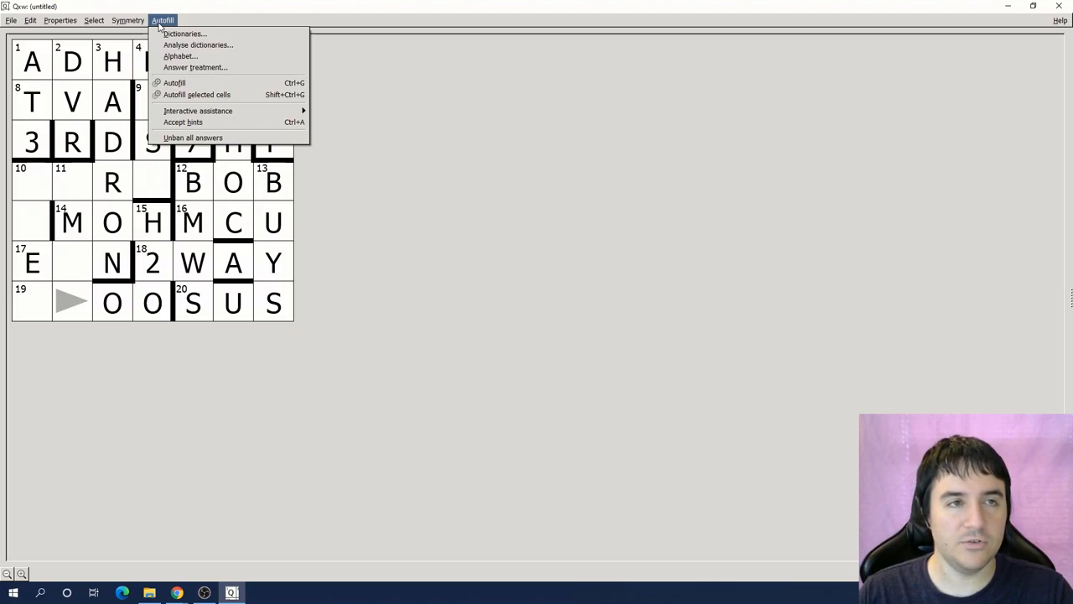
mouse_move(197, 111)
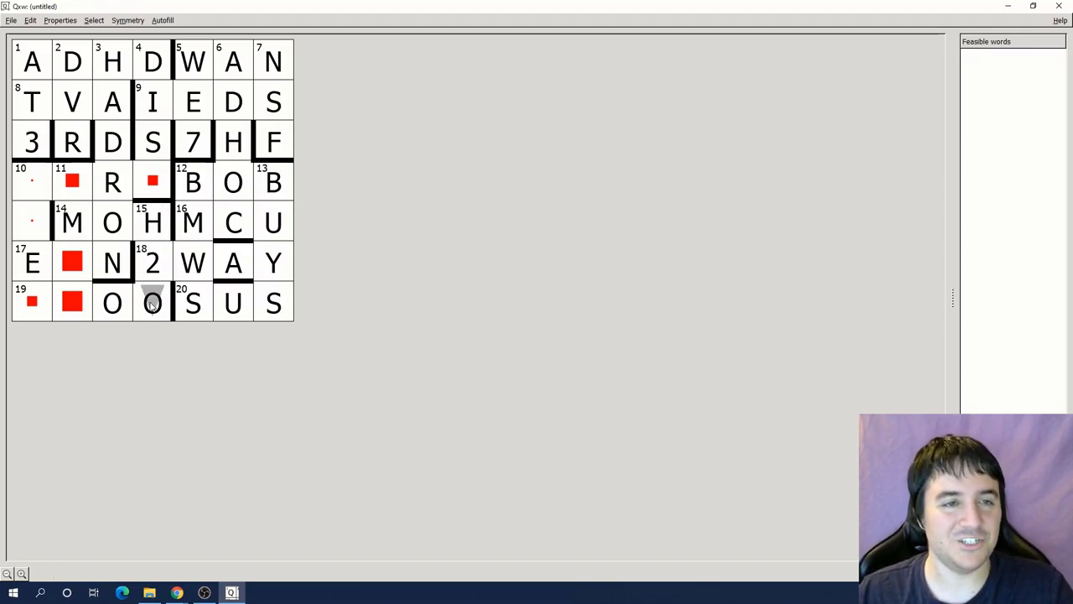
left_click(152, 303)
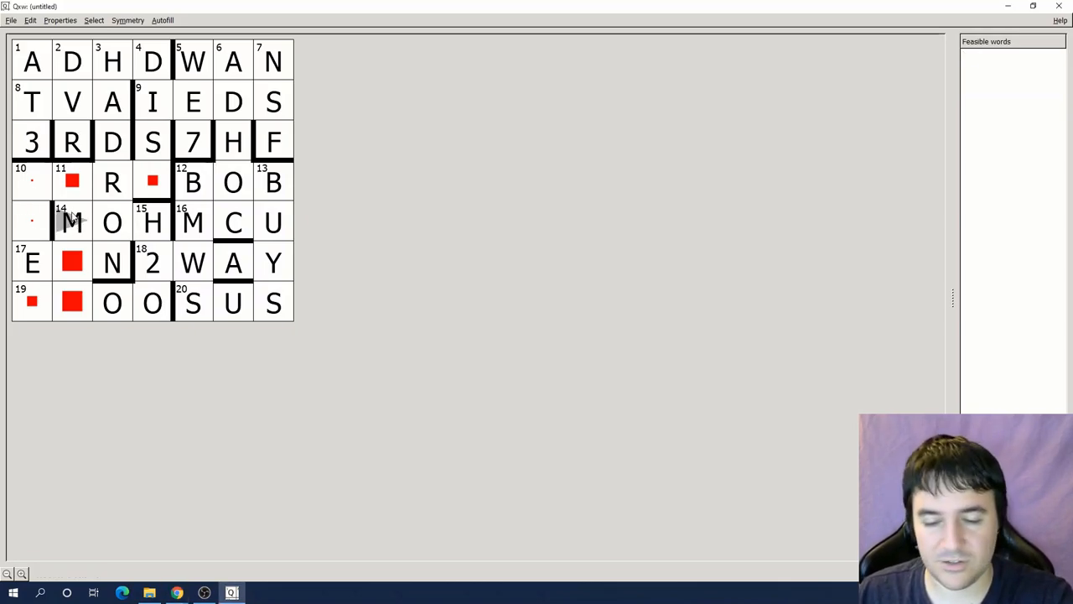
left_click(151, 222)
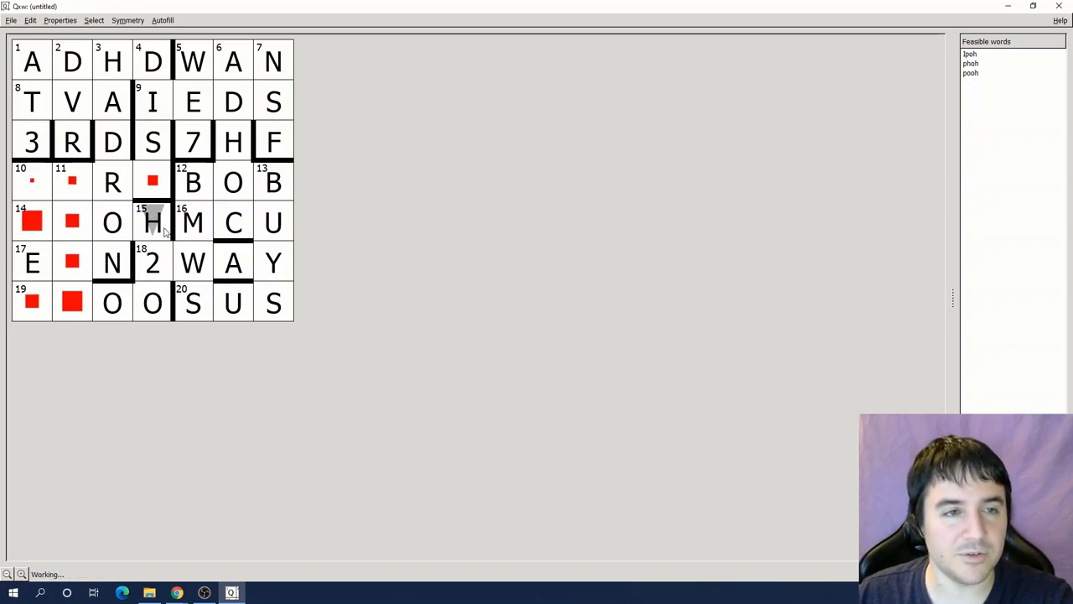
left_click(162, 20)
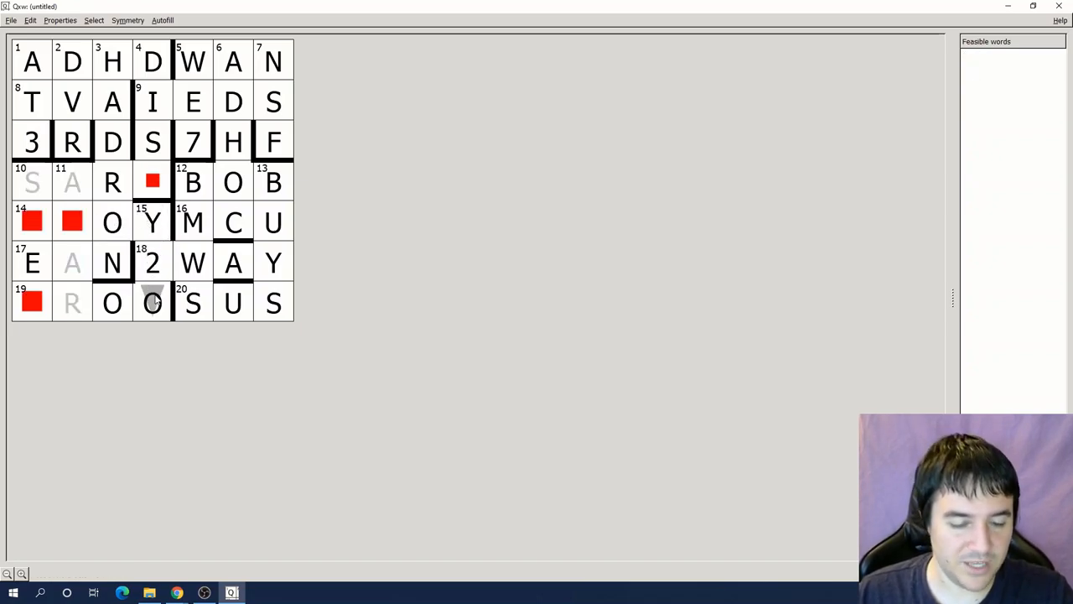
left_click(71, 222)
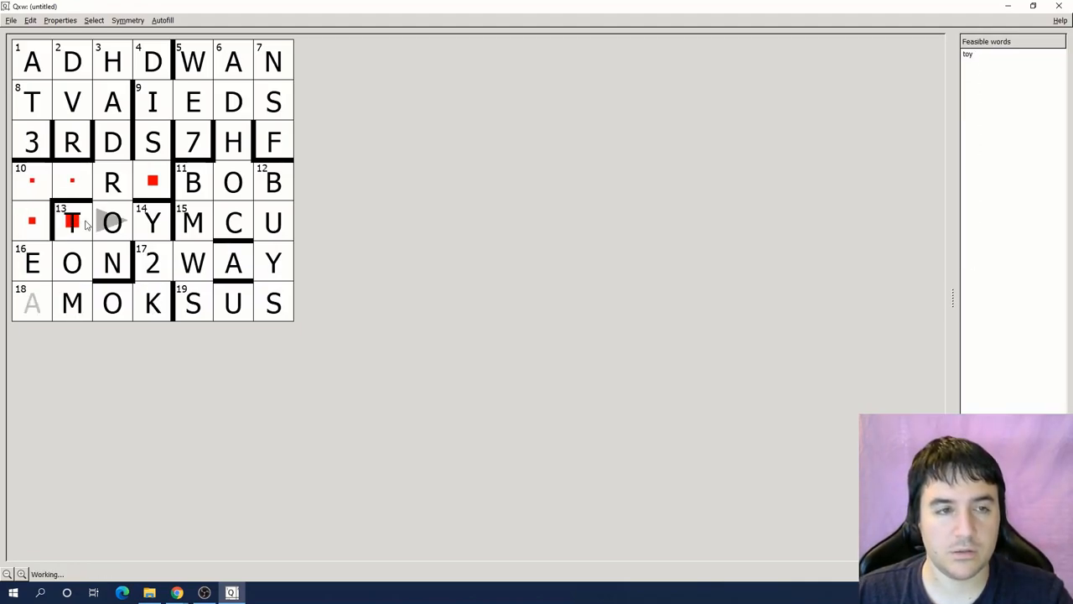
left_click(32, 303)
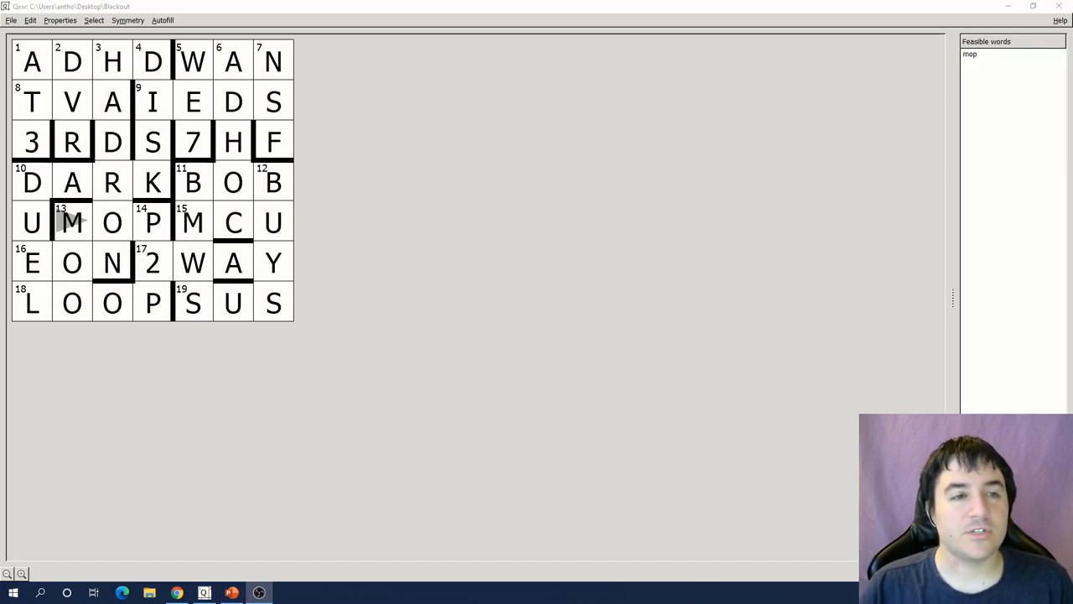
mouse_move(64, 247)
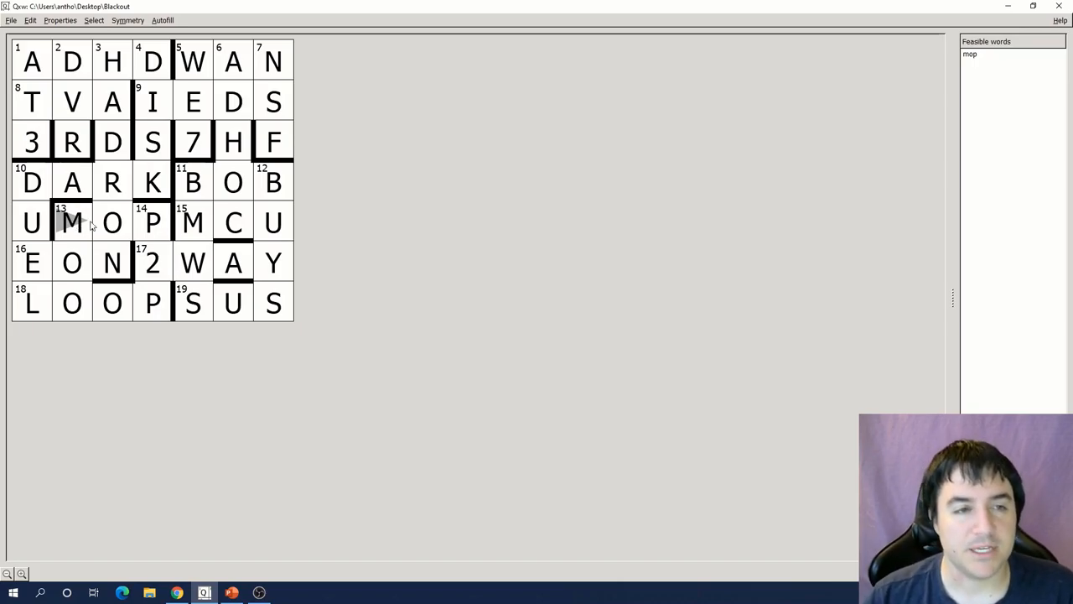
left_click(153, 222)
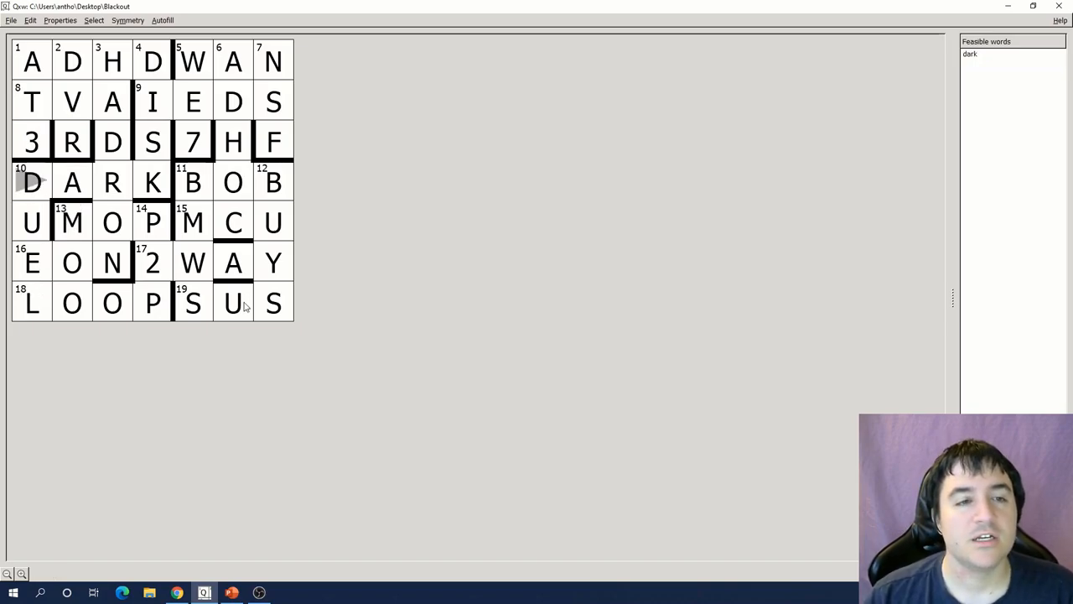
Step: Export the Blackout puzzle via File > Export puzzle > As HTML
left_click(272, 303)
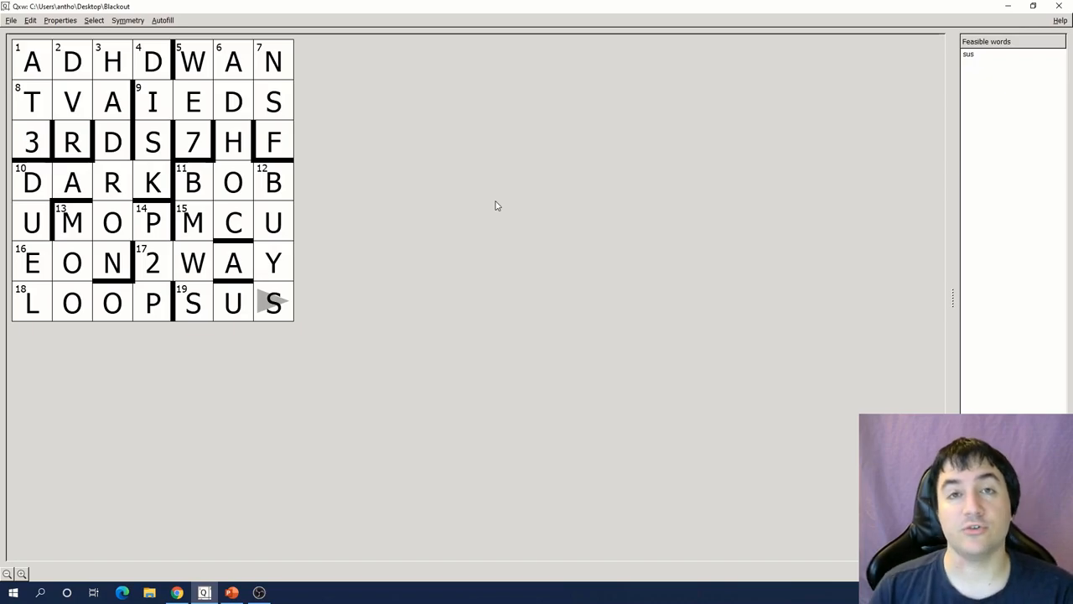
left_click(11, 21)
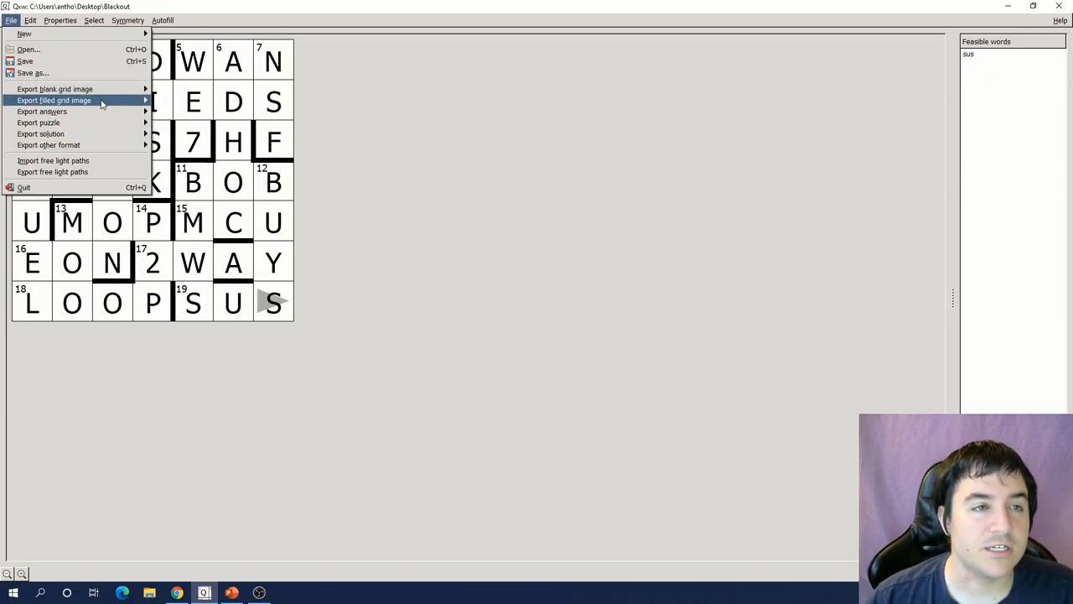
left_click(54, 100)
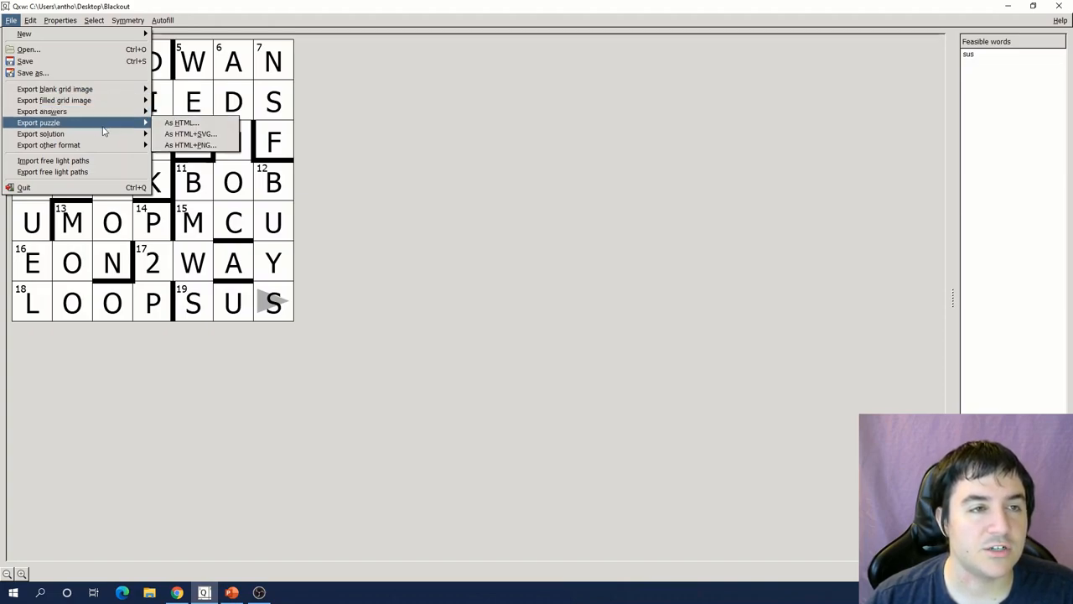
left_click(182, 122)
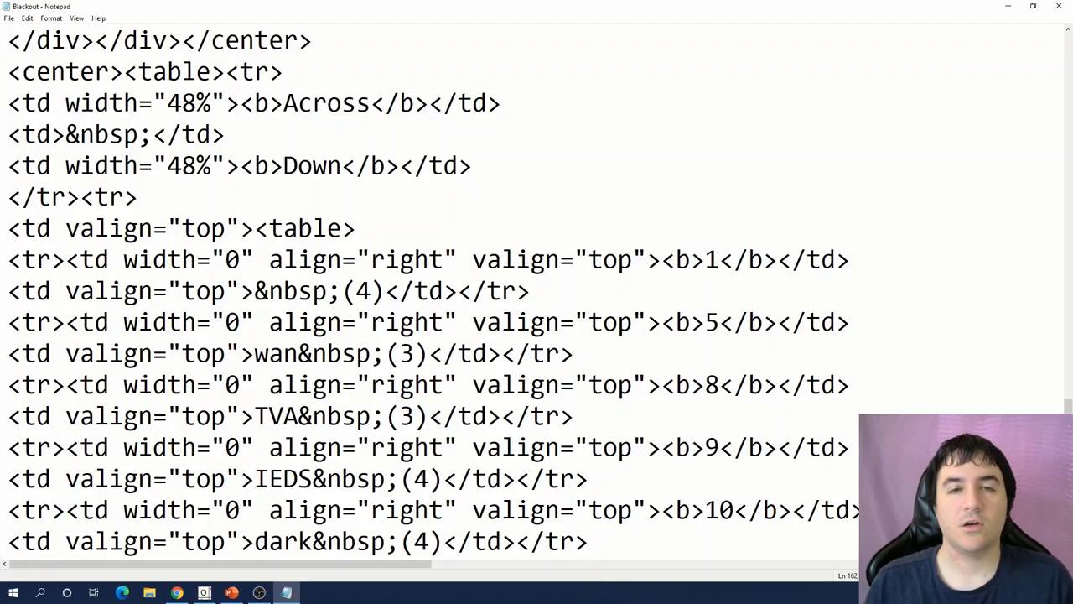
Step: Replace clue 1 Across with "Condition of 1 who can't focus*" before &nbsp;(4)
left_click(251, 291)
type("ADHD")
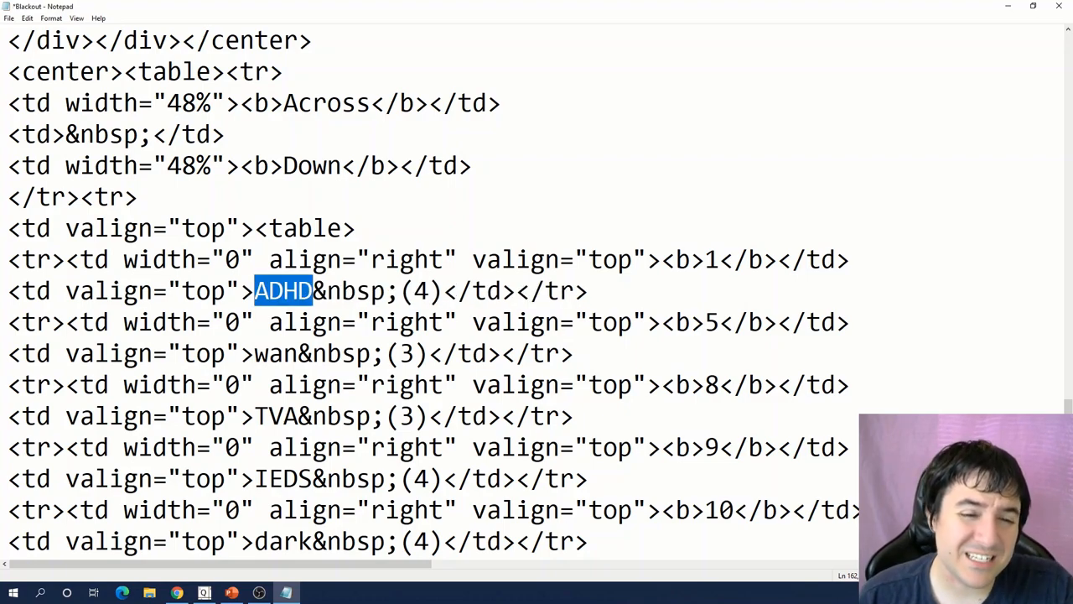
type("*")
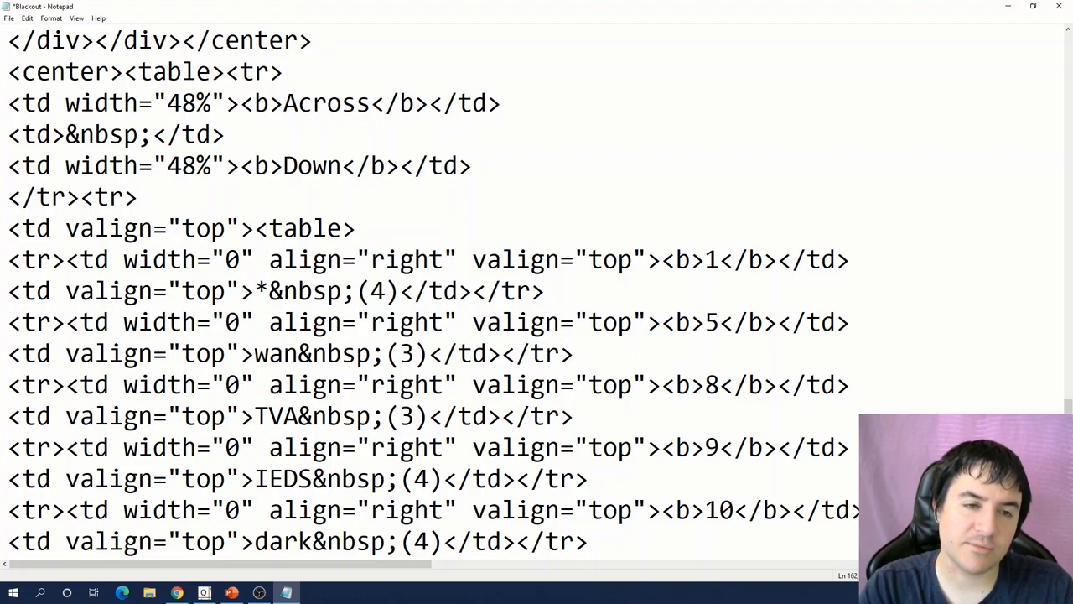
double_click(259, 290)
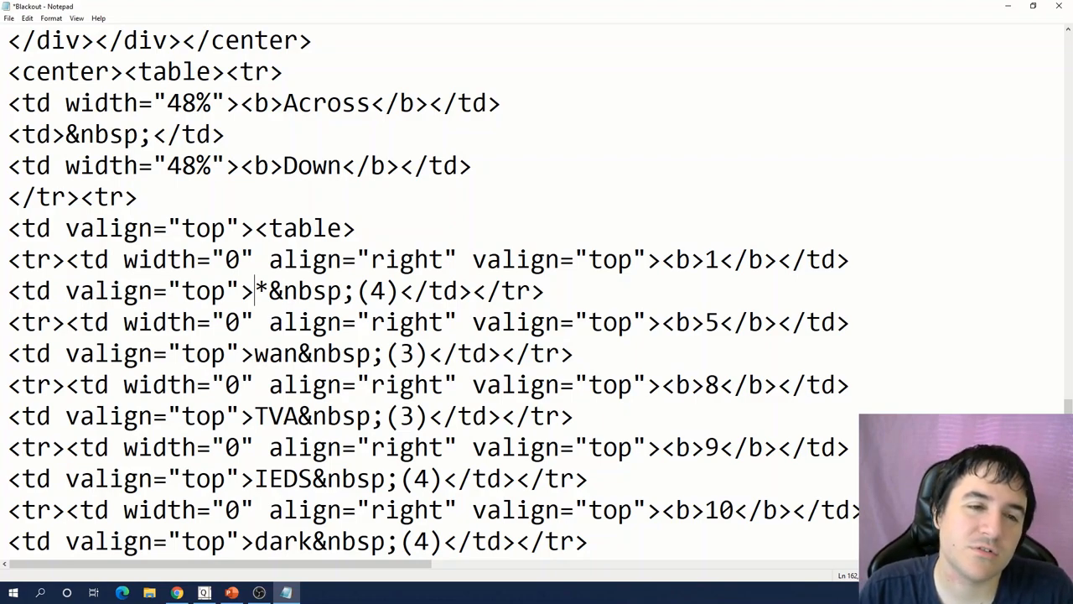
type("Condition of 1 who can't focus")
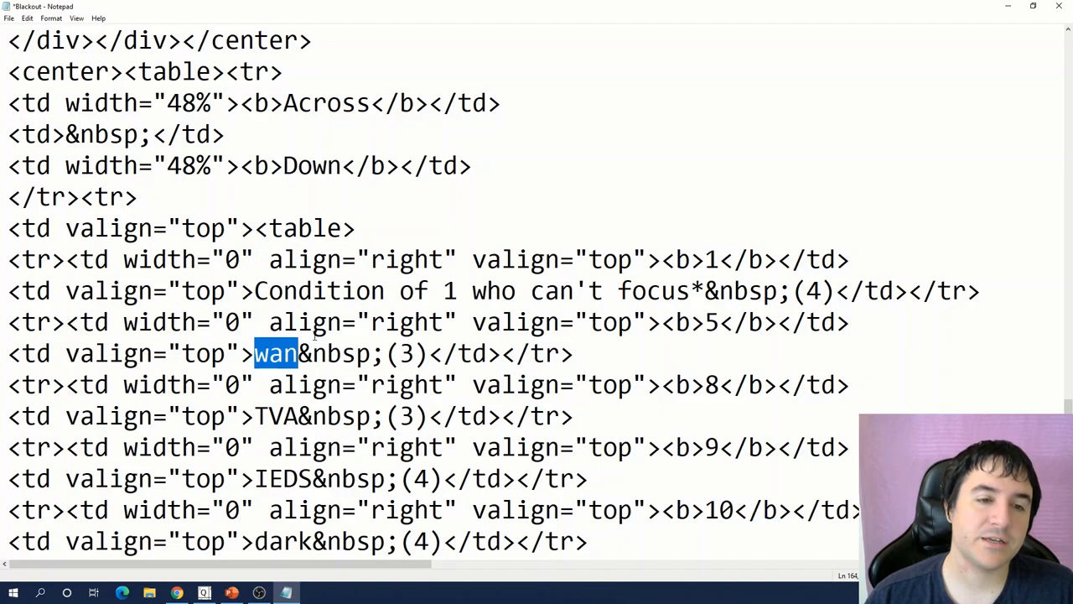
scroll("down", 3)
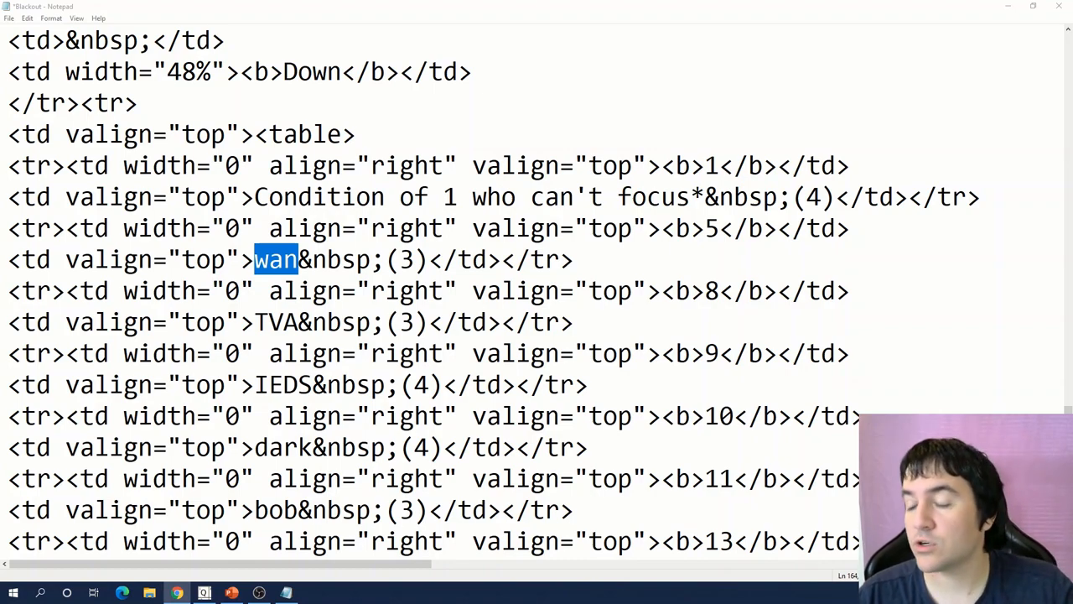
Step: Write clues like 'Like ppl who are pale' and 'Dylan, with songs like I Want U' over Across answers
type("Like ppl who are pale")
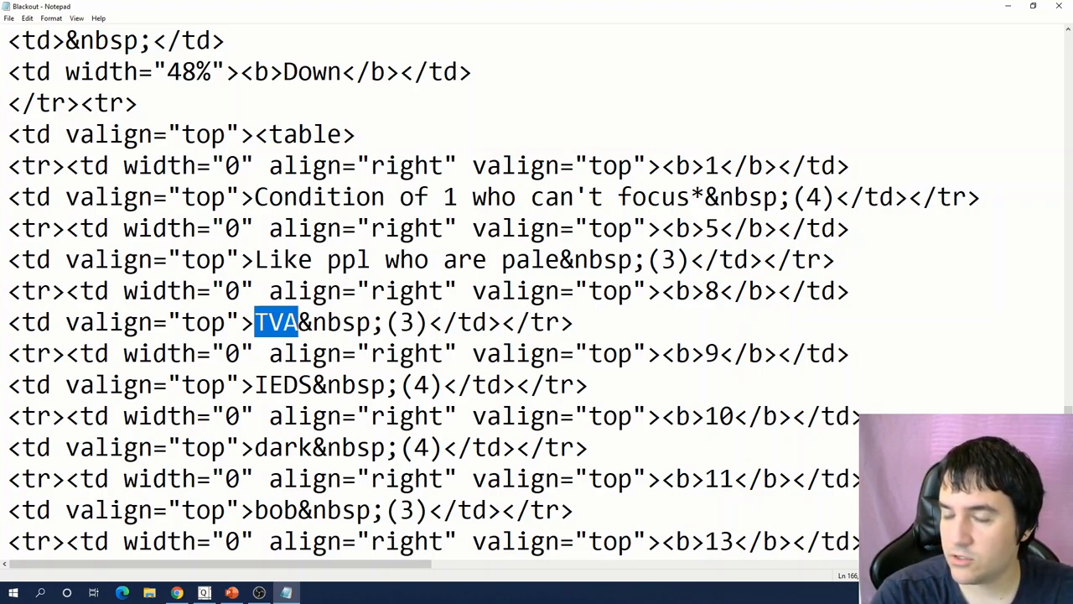
type("US")
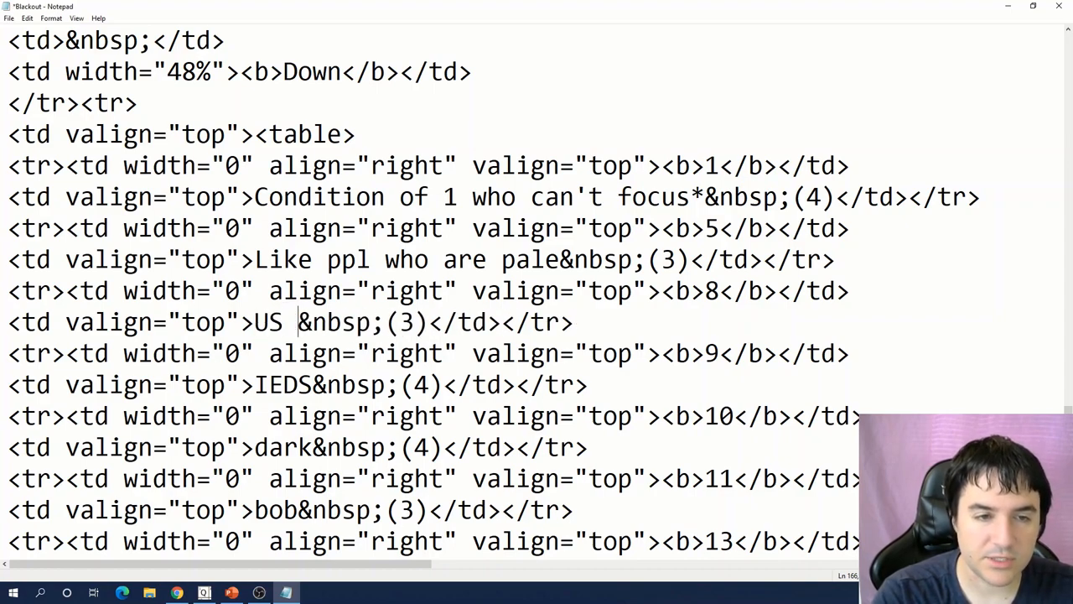
type("org with CEO Jeff Lyash*")
left_click(431, 448)
type("SYS but not in this condition")
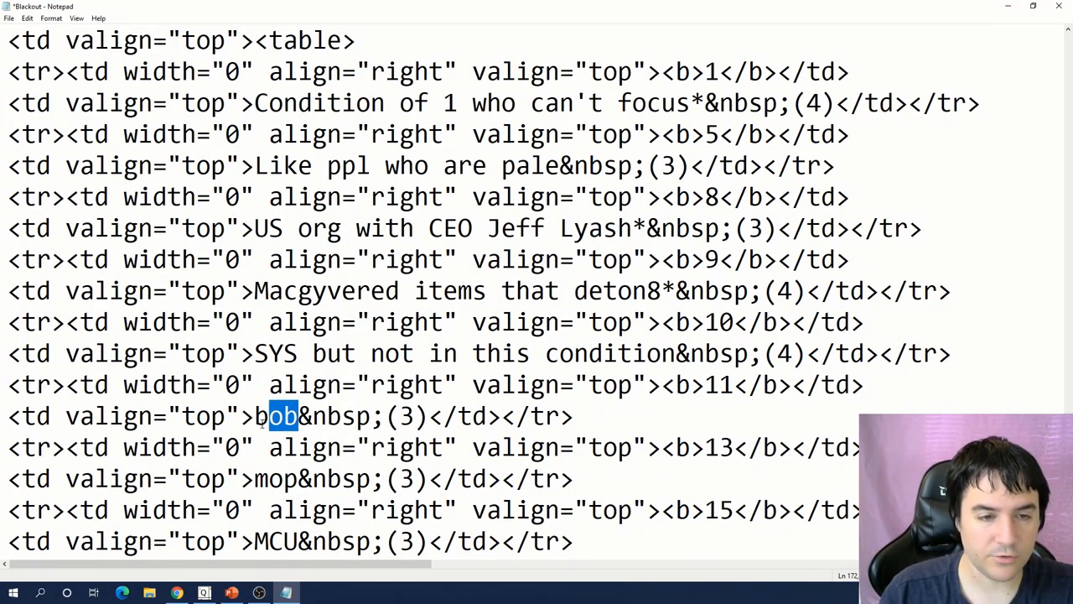
type("Dylan, with songs")
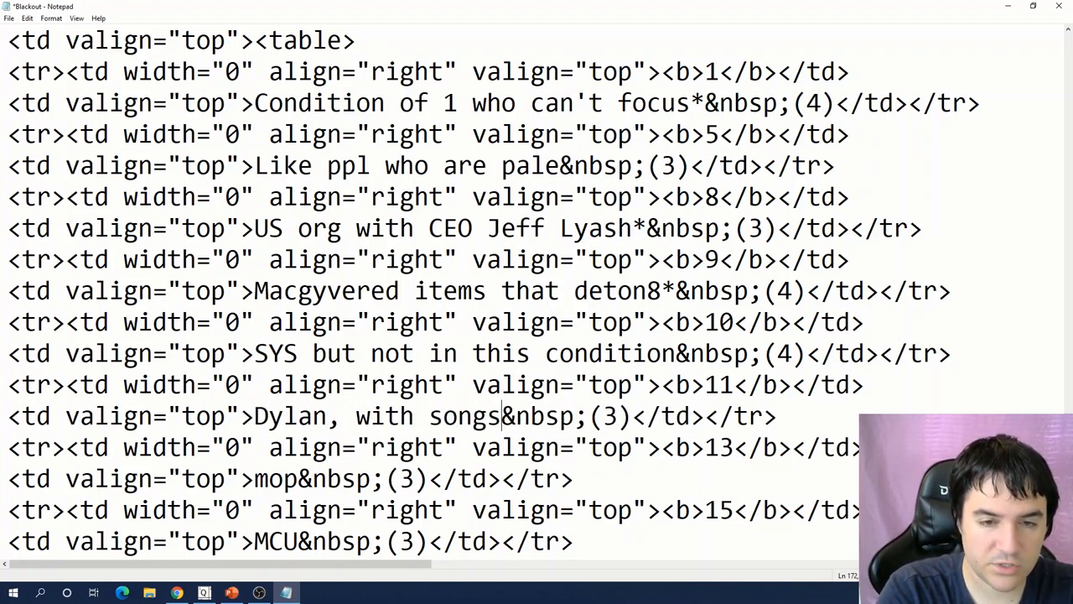
type("like")
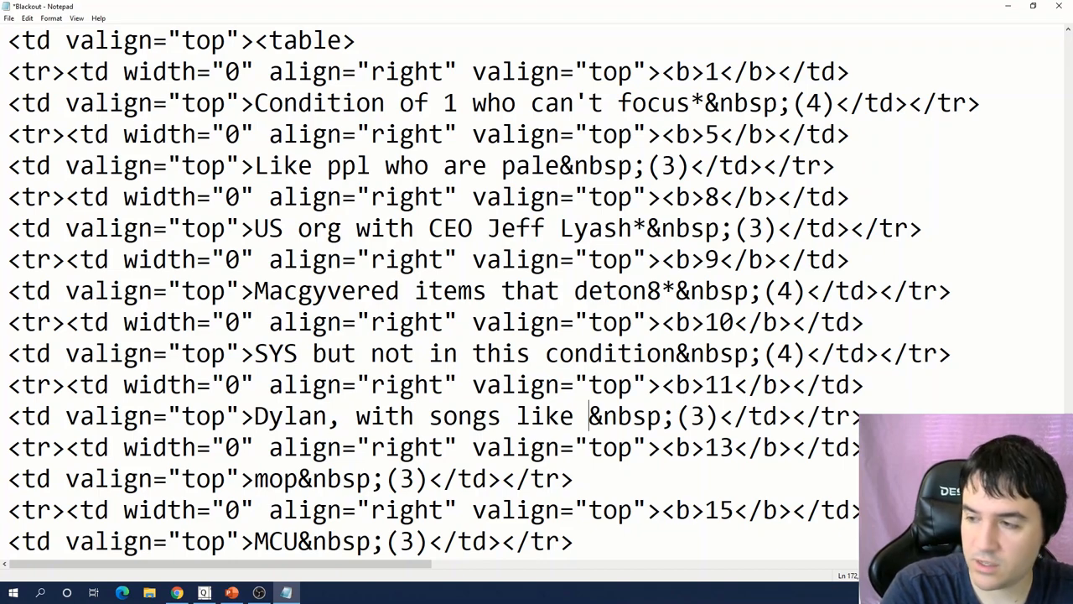
type("I Want U")
left_click(294, 479)
type("Wet tool to clean ^")
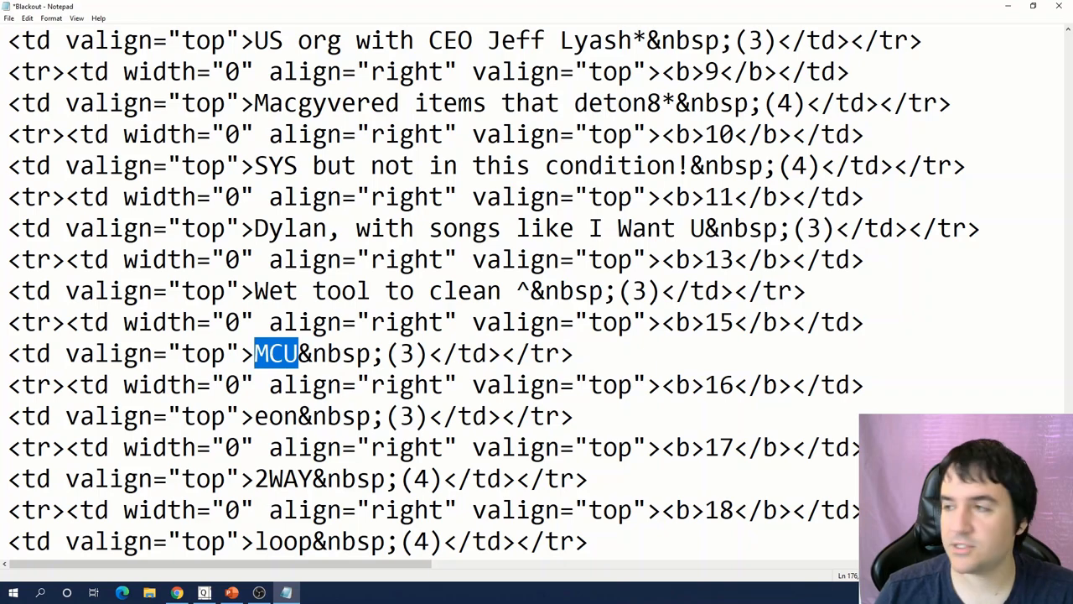
Step: Write 'Fe Man and Hawk I are part of it*' and the long-duration clue for entries 15 and 16
type("Fe Man and Hawk I are part of it*")
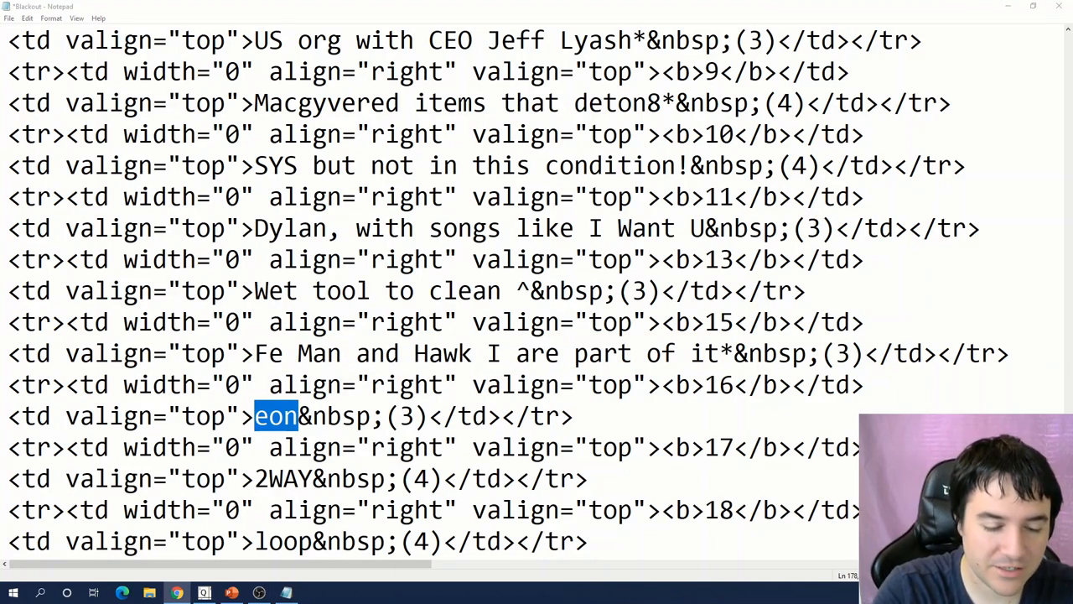
type("It':(uration of time that is very long")
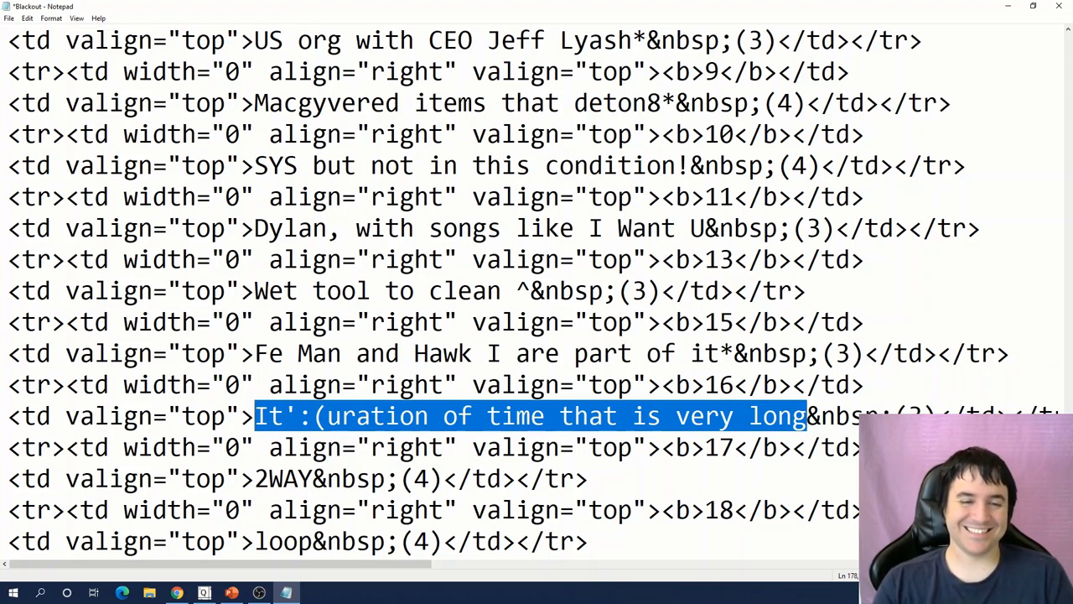
Step: Scroll down past the finished Across clues to reach the Down answers table
scroll("down", 3)
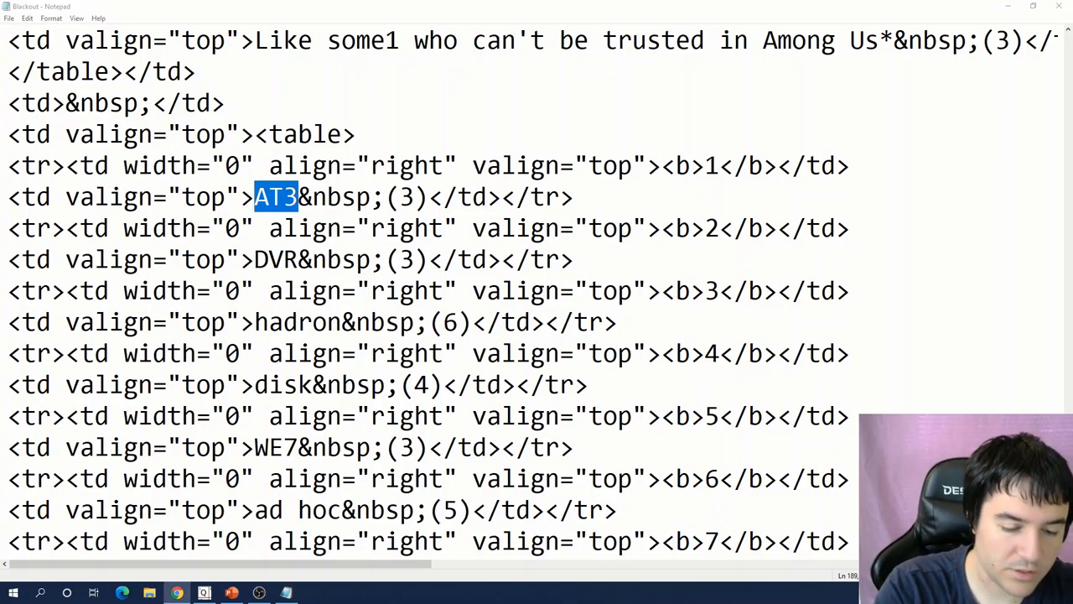
Step: Write Down clues 'Frank Sinatra song "Young ___"' and 'They can be hard or floppy'
type("Frank Sinatra song \"Young ___\"*")
left_click(312, 322)
type("The H in LHC")
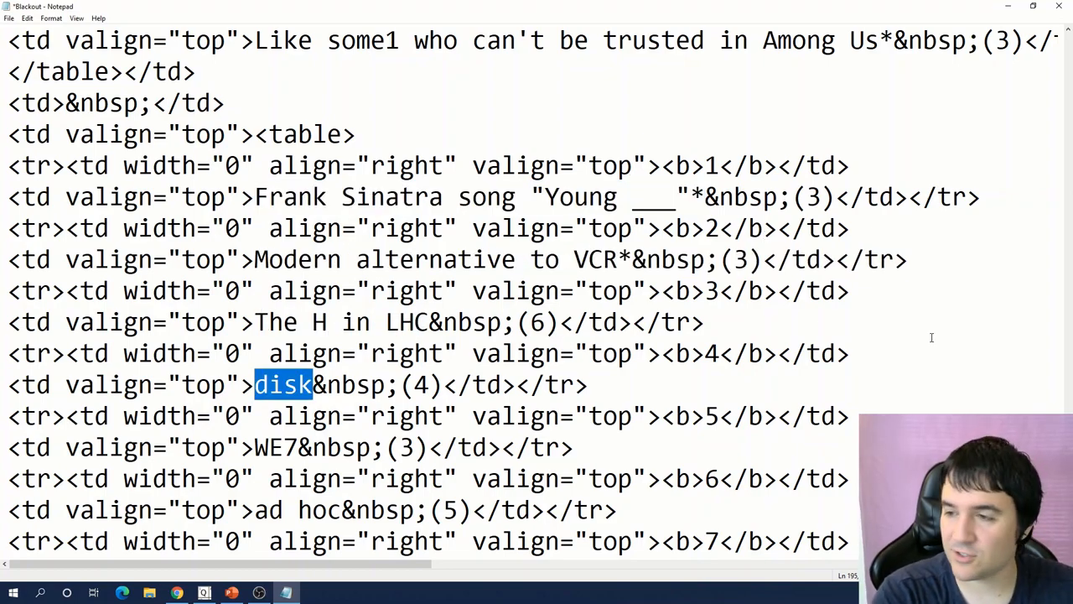
type("I")
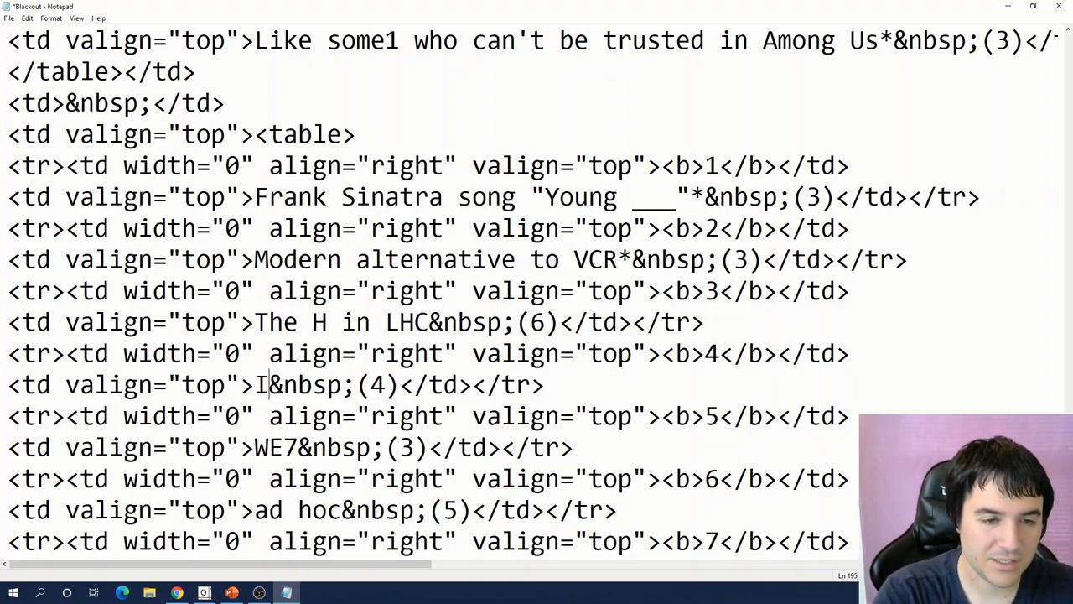
type("They can")
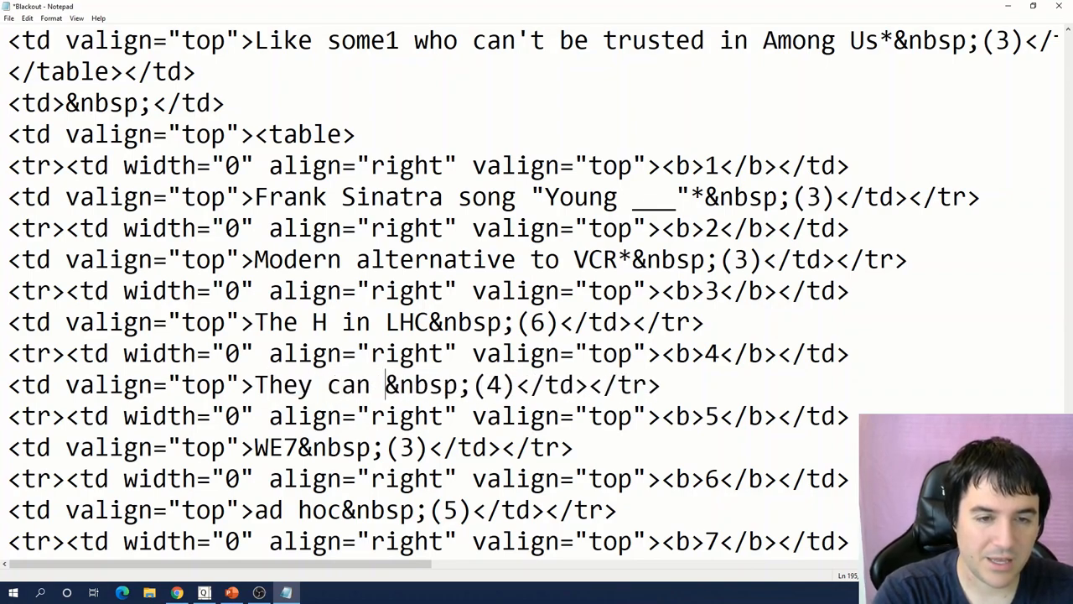
type("be hard or f")
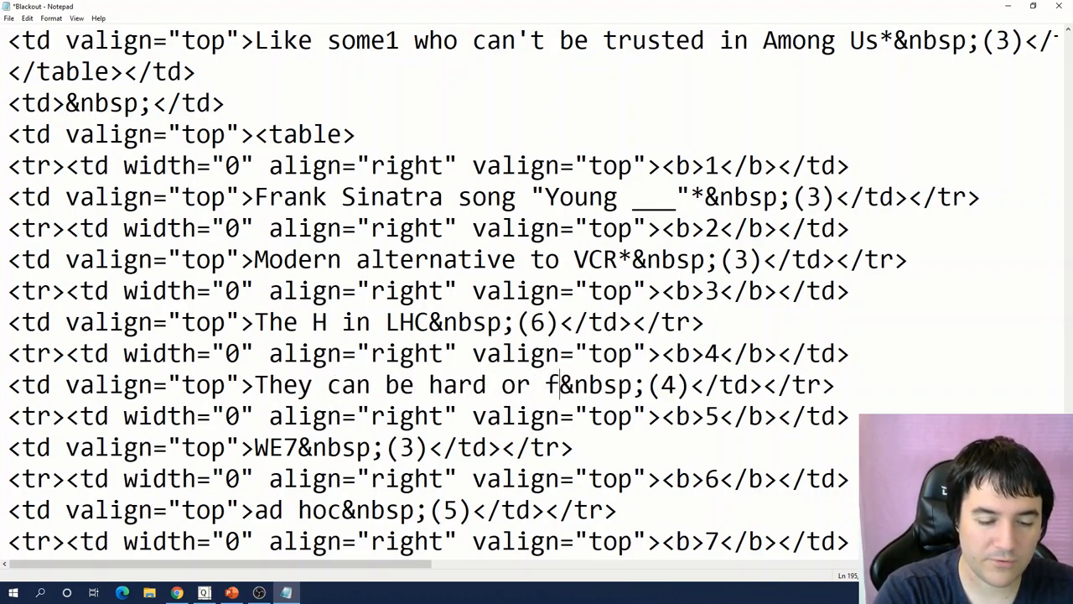
Step: Replace 5 Down's WE7 with 'Beetle of the super fam Curculionoidea'
double_click(273, 352)
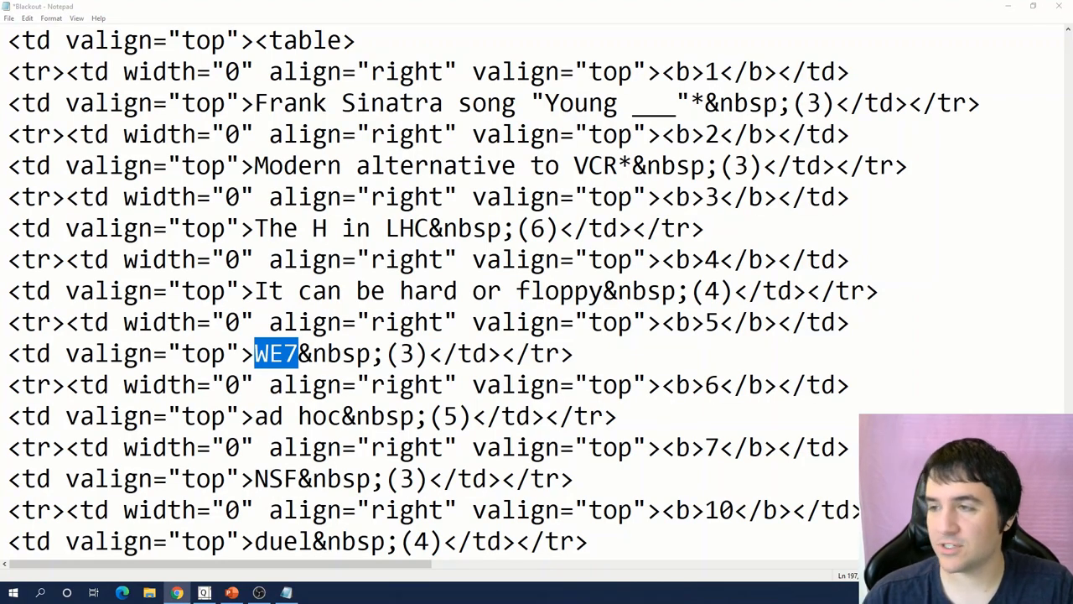
type("Beetle of the super fam Curculionoidea")
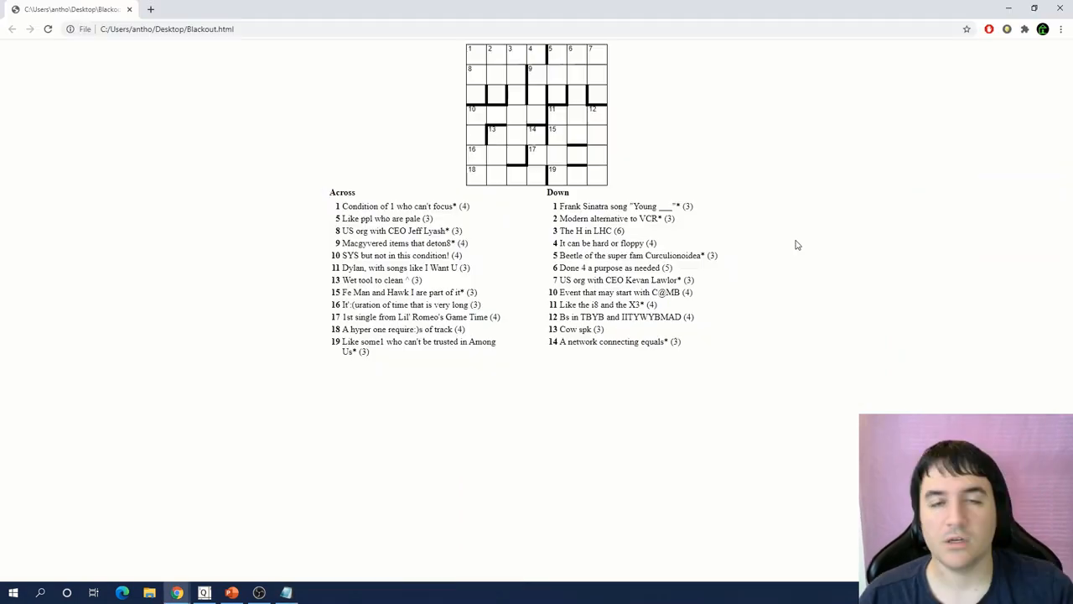
mouse_move(726, 206)
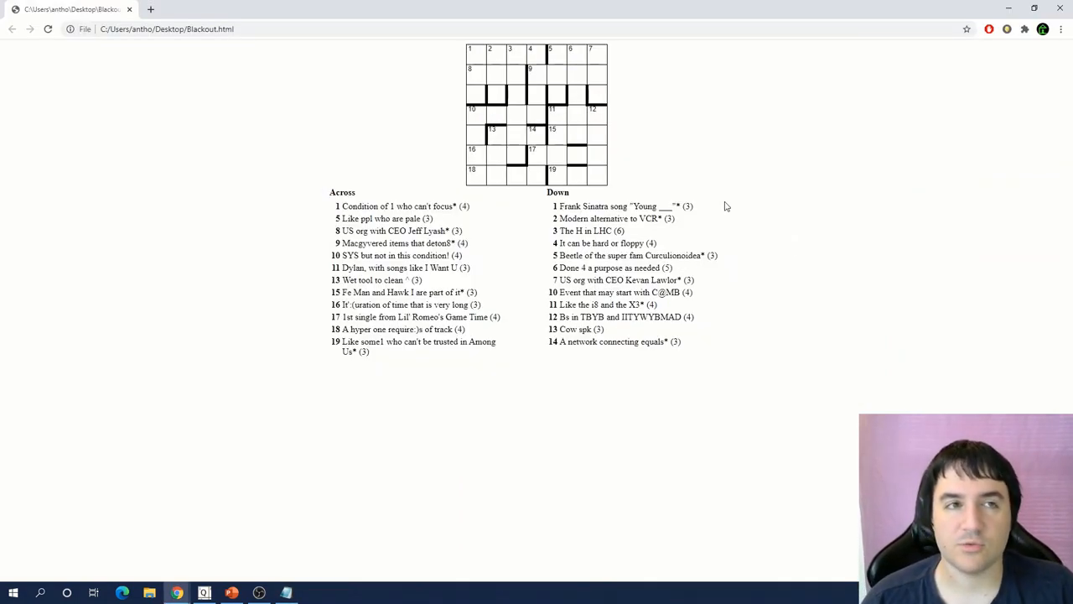
key("ctrl+plus")
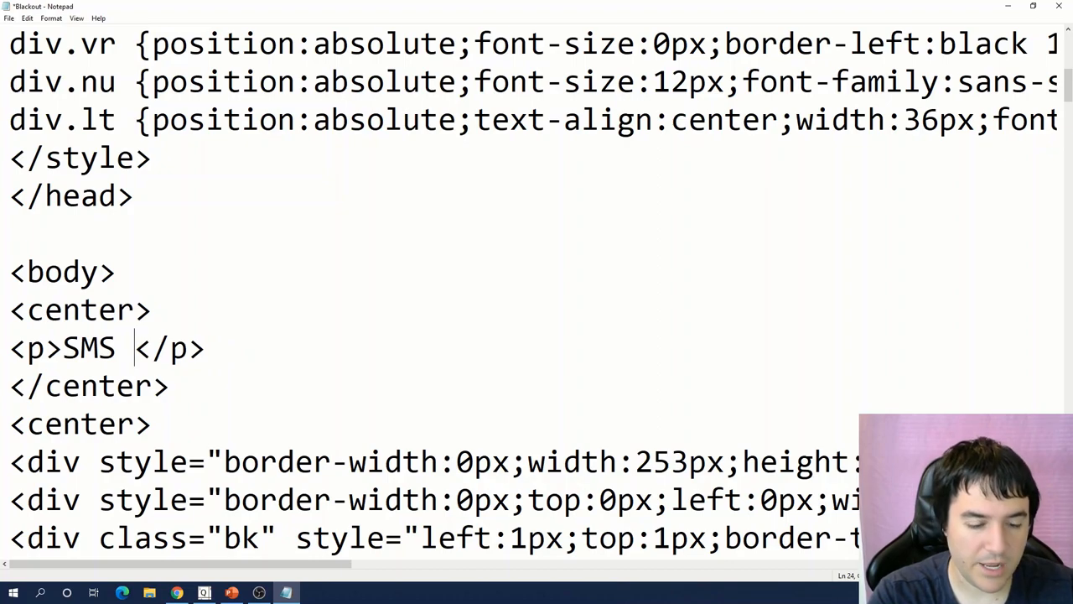
Step: Type 'Blackout' to complete the 'SMS Blackout' title in the page's <p> tag
type("Blackout")
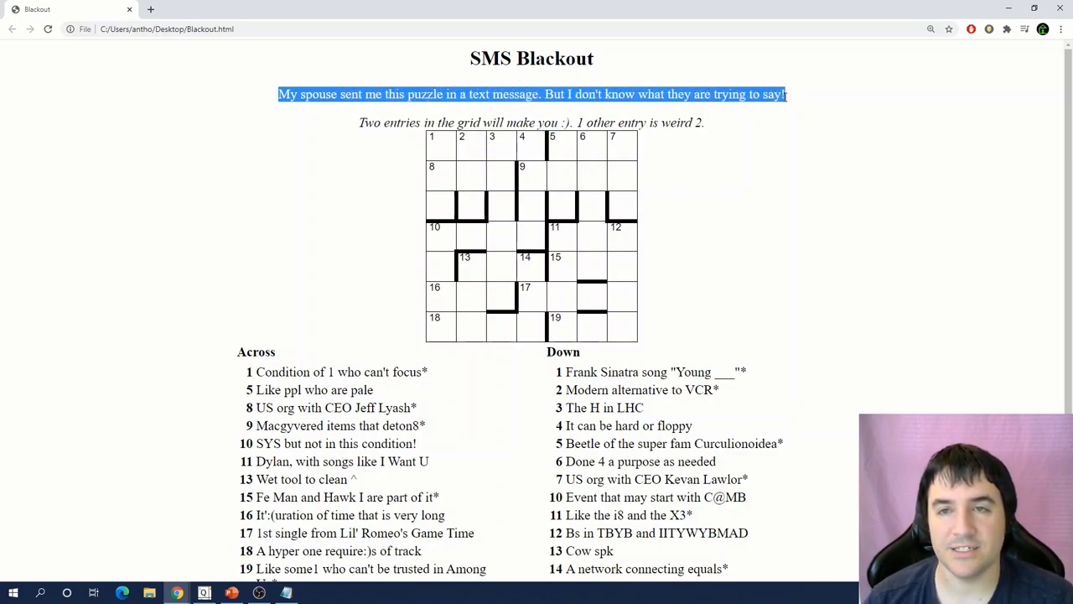
Step: Clear the text highlights on the flavor sentences of the reloaded Blackout page
left_click(710, 123)
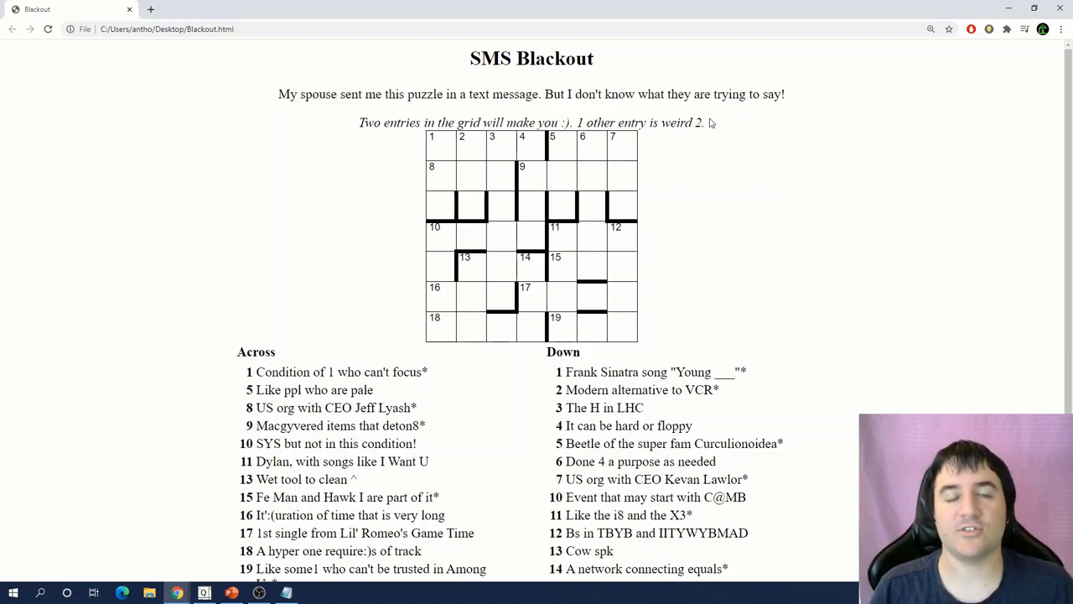
mouse_move(352, 126)
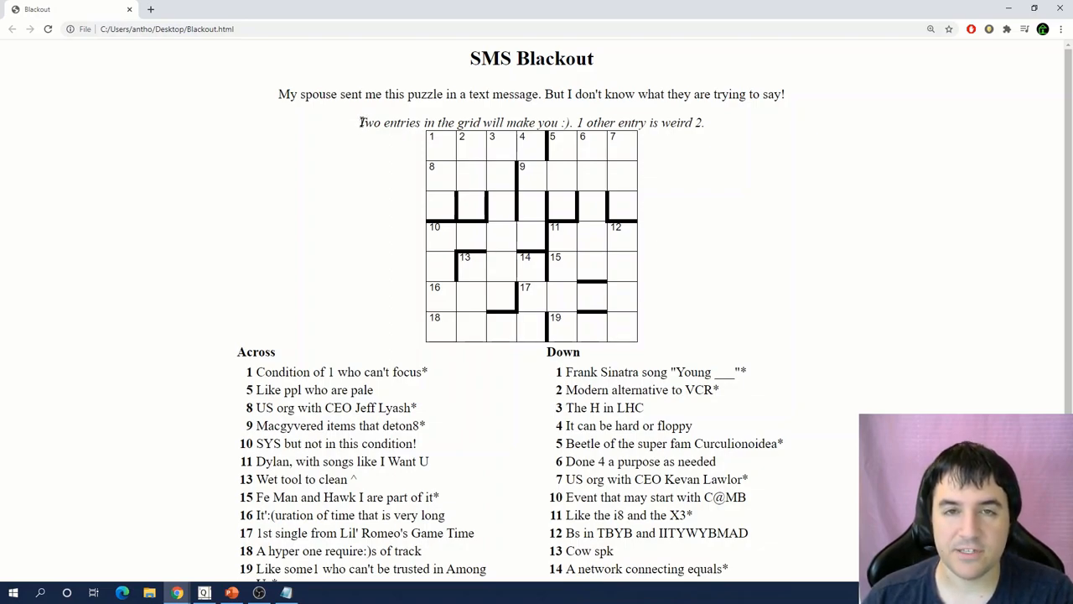
mouse_move(451, 238)
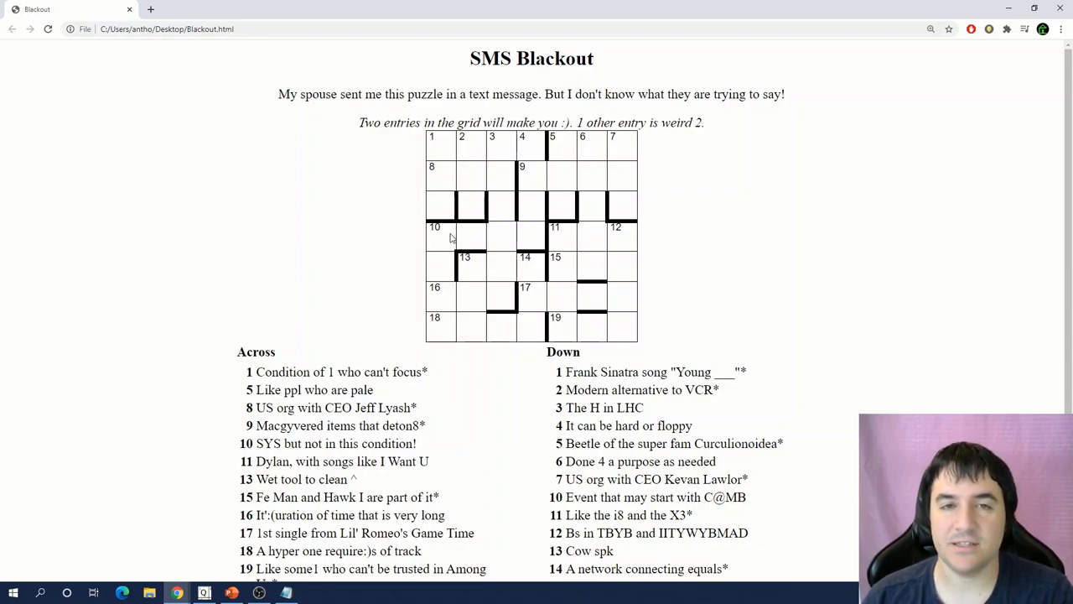
mouse_move(445, 215)
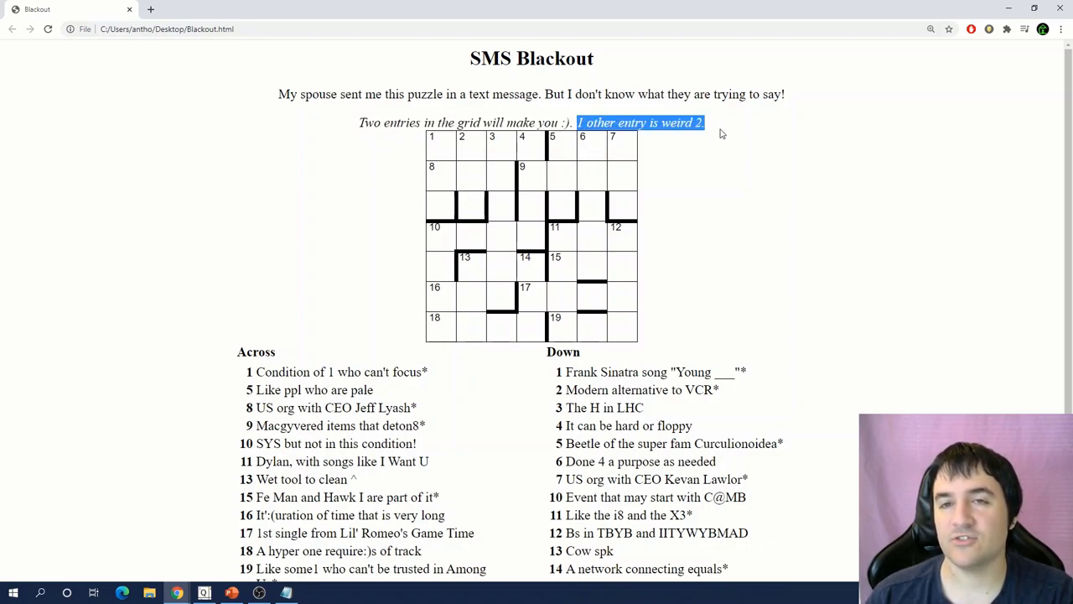
mouse_move(711, 199)
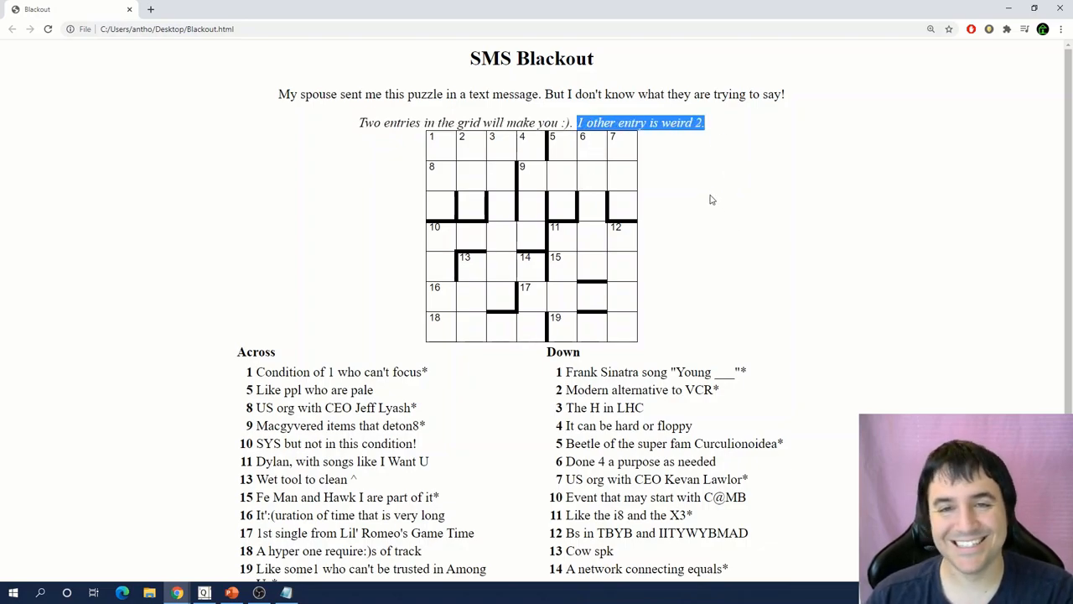
left_click(820, 220)
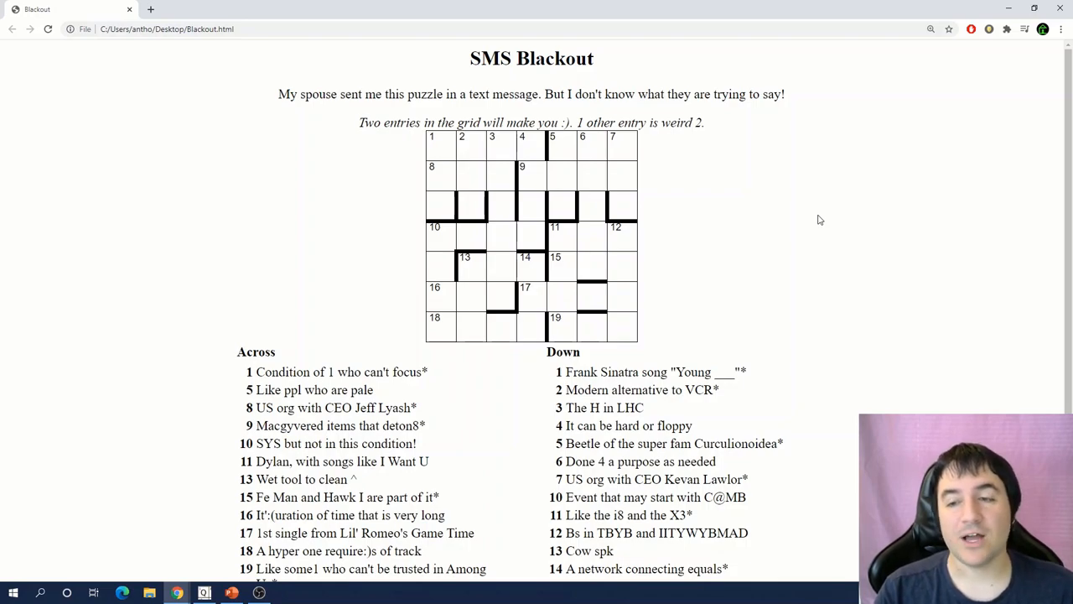